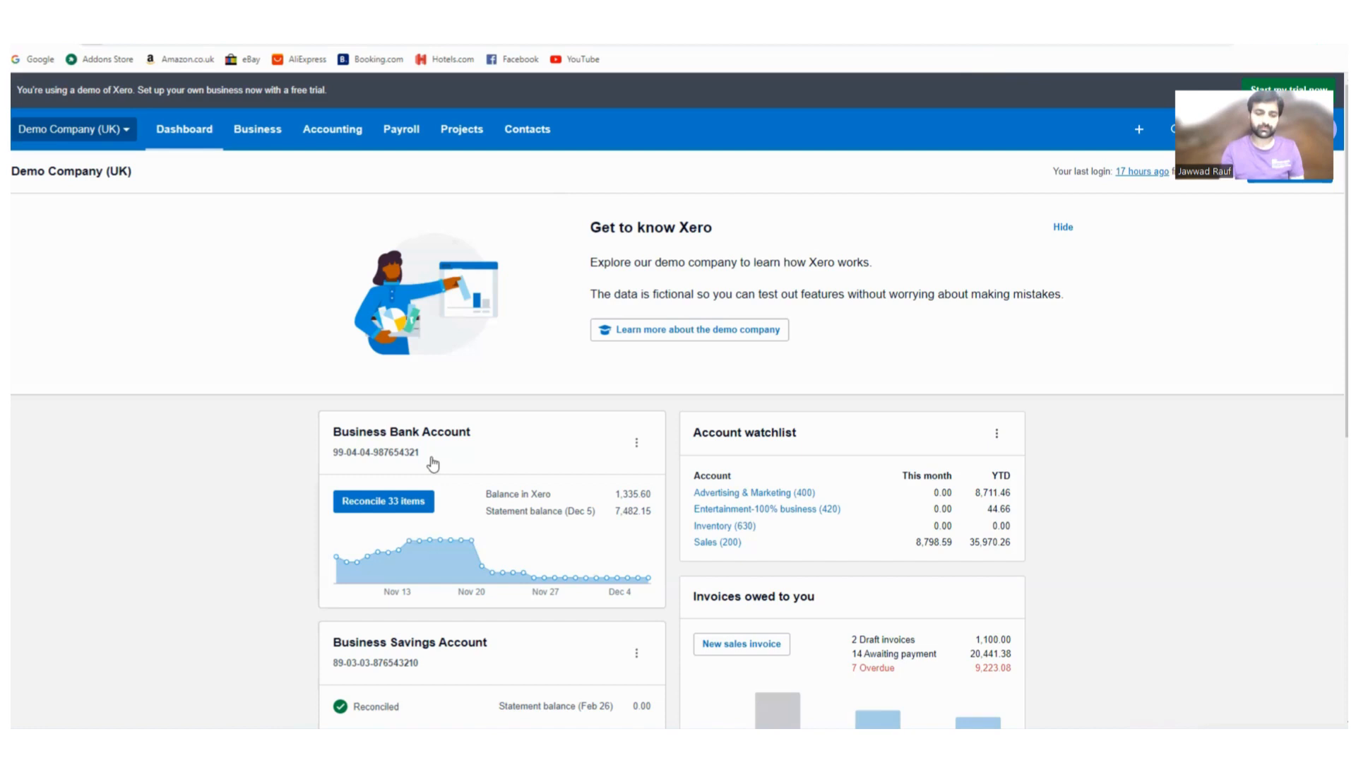
mouse_move(583, 226)
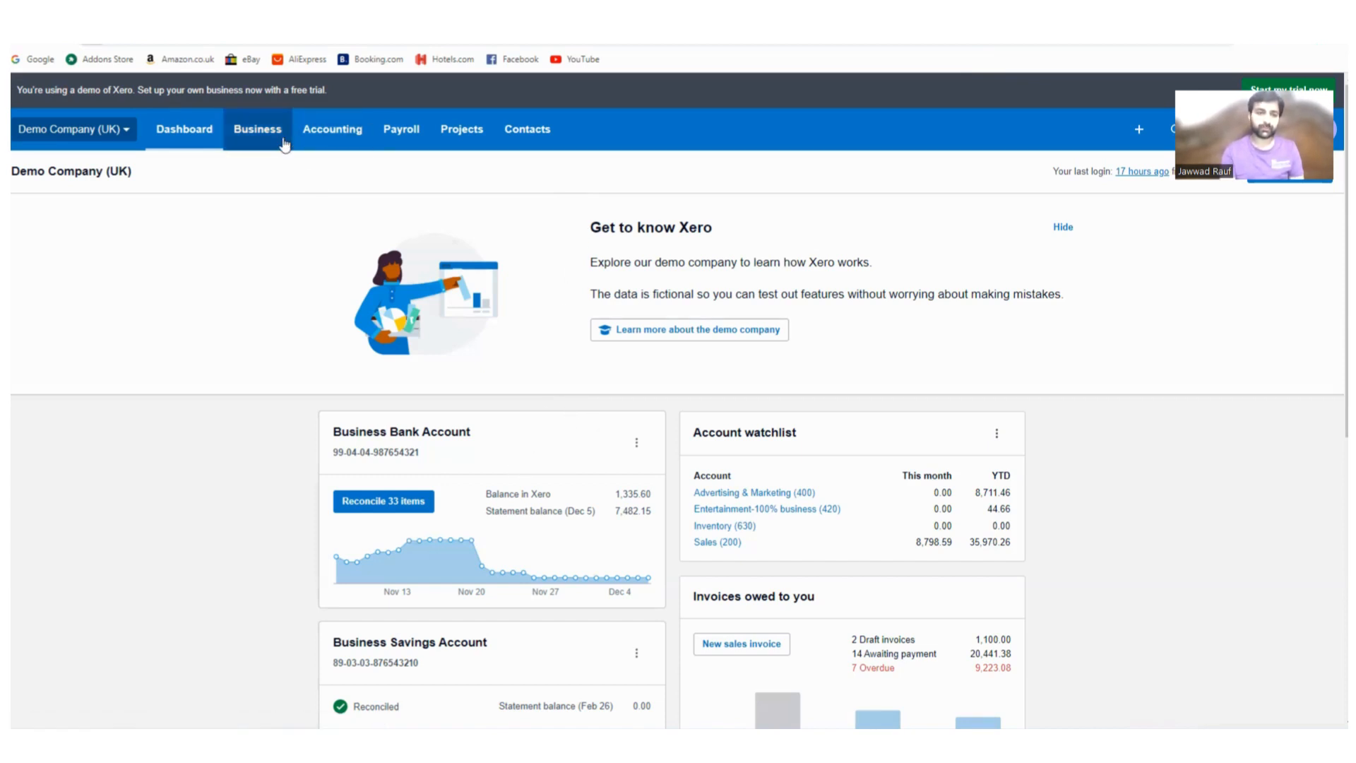
- Go to Bank accounts from the Accounting menu, showing Business Bank and Business Savings accounts
click(332, 129)
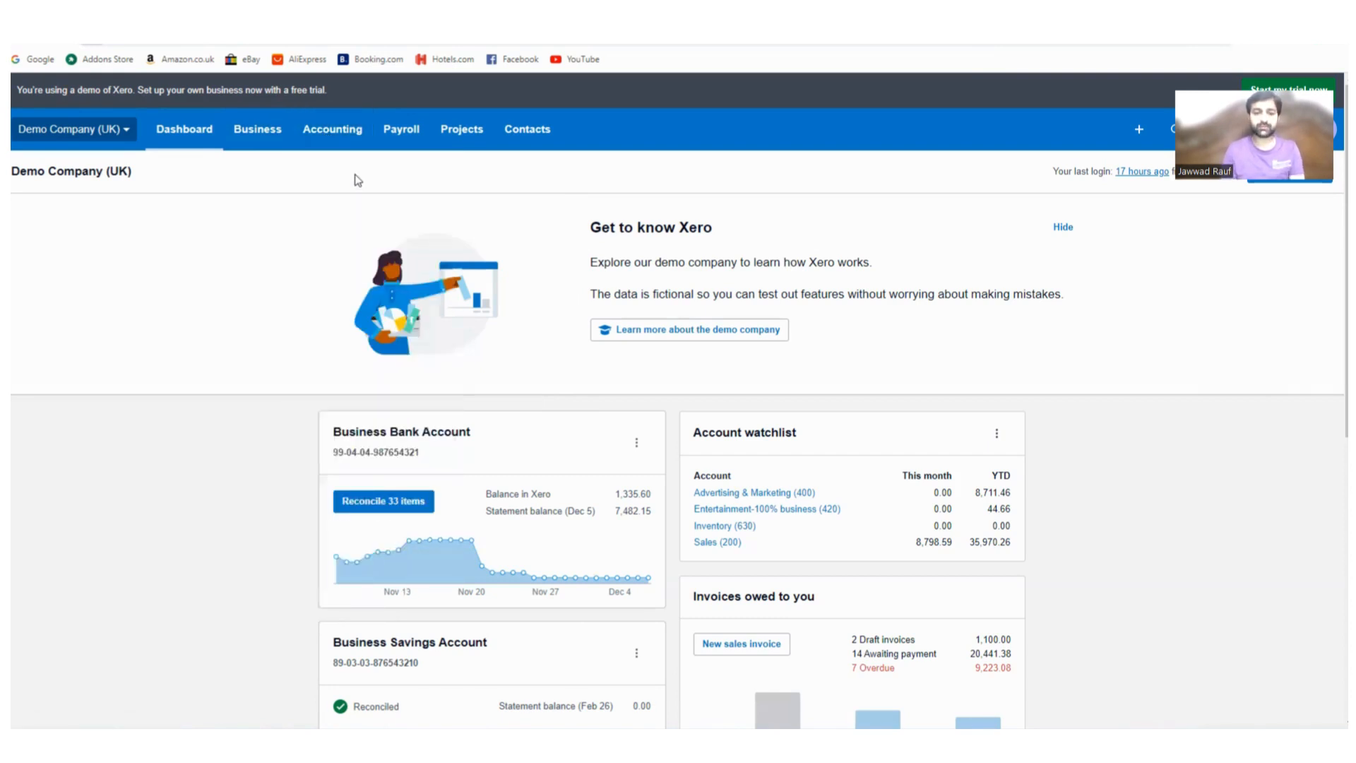
click(332, 128)
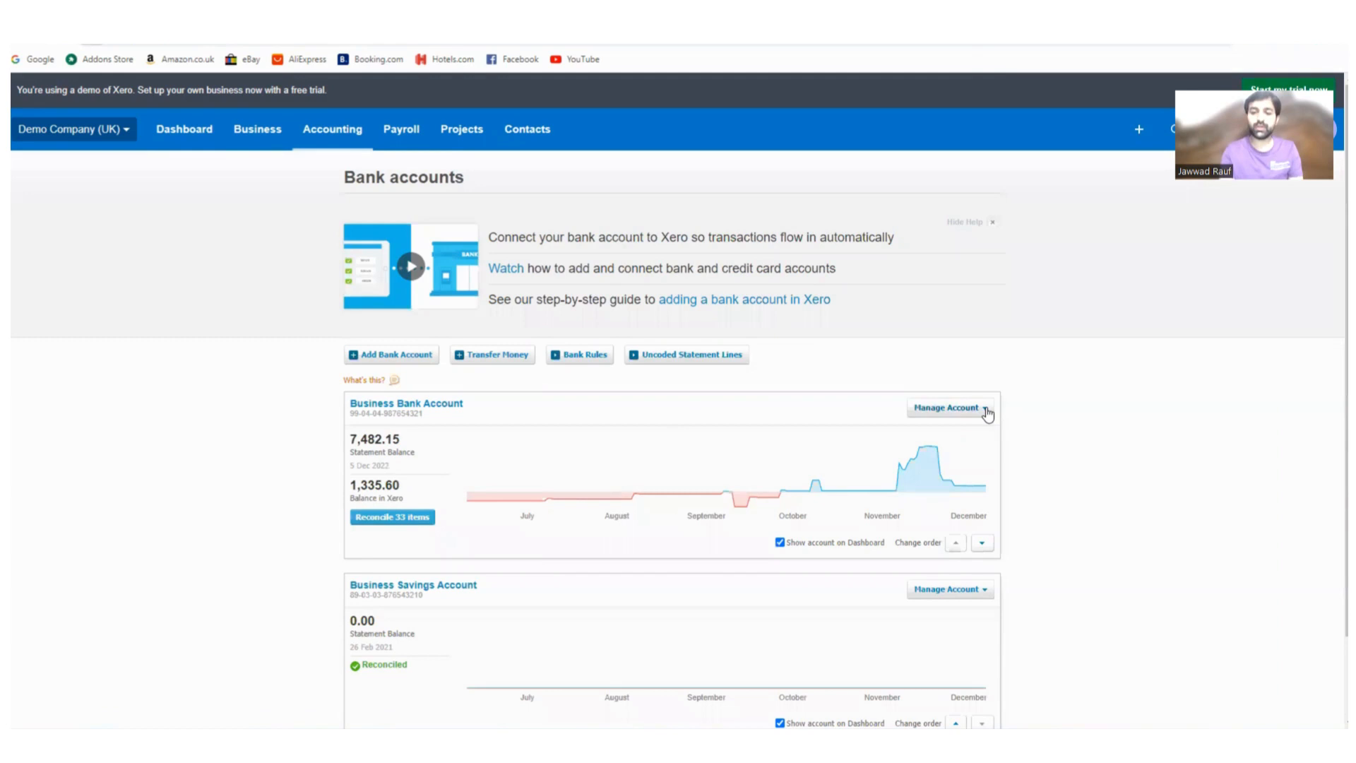
- Start Reconcile Account from Manage Account on the Business Bank Account
click(947, 407)
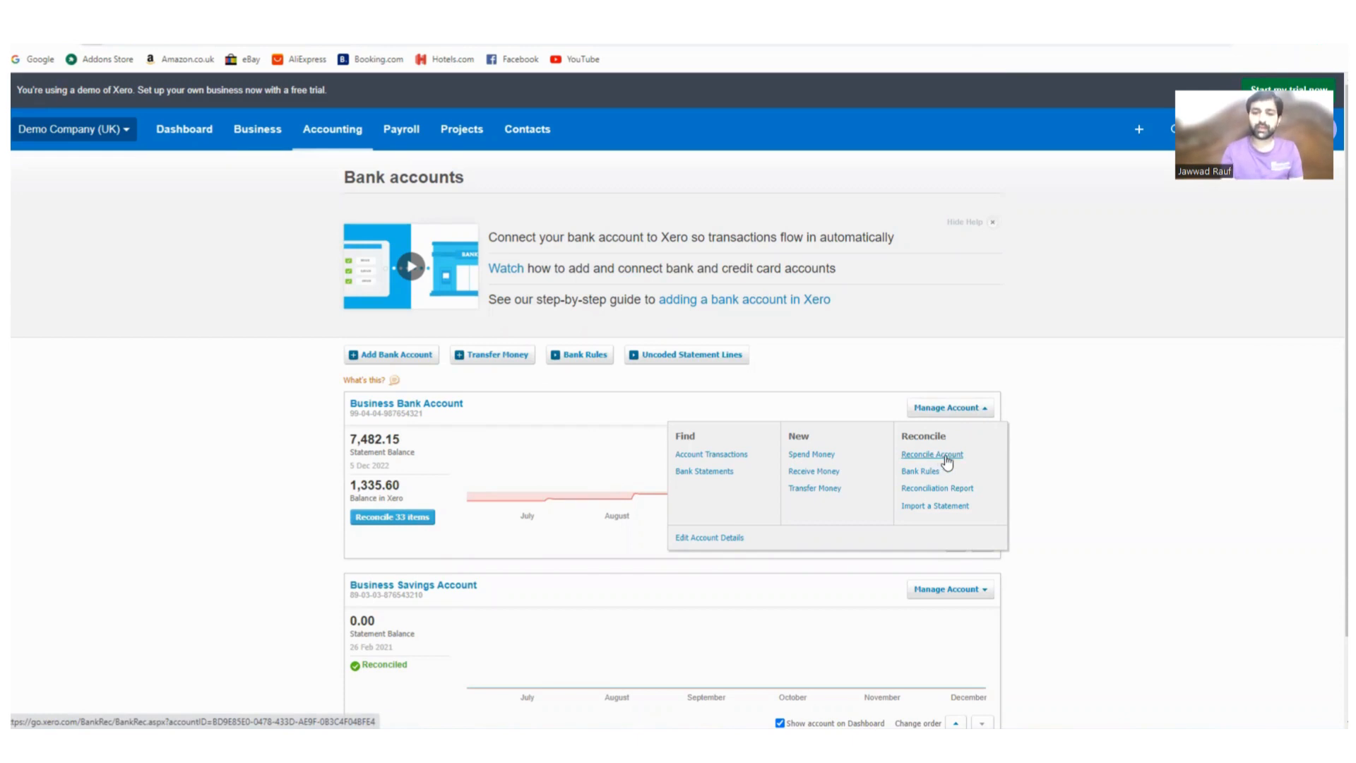
click(949, 407)
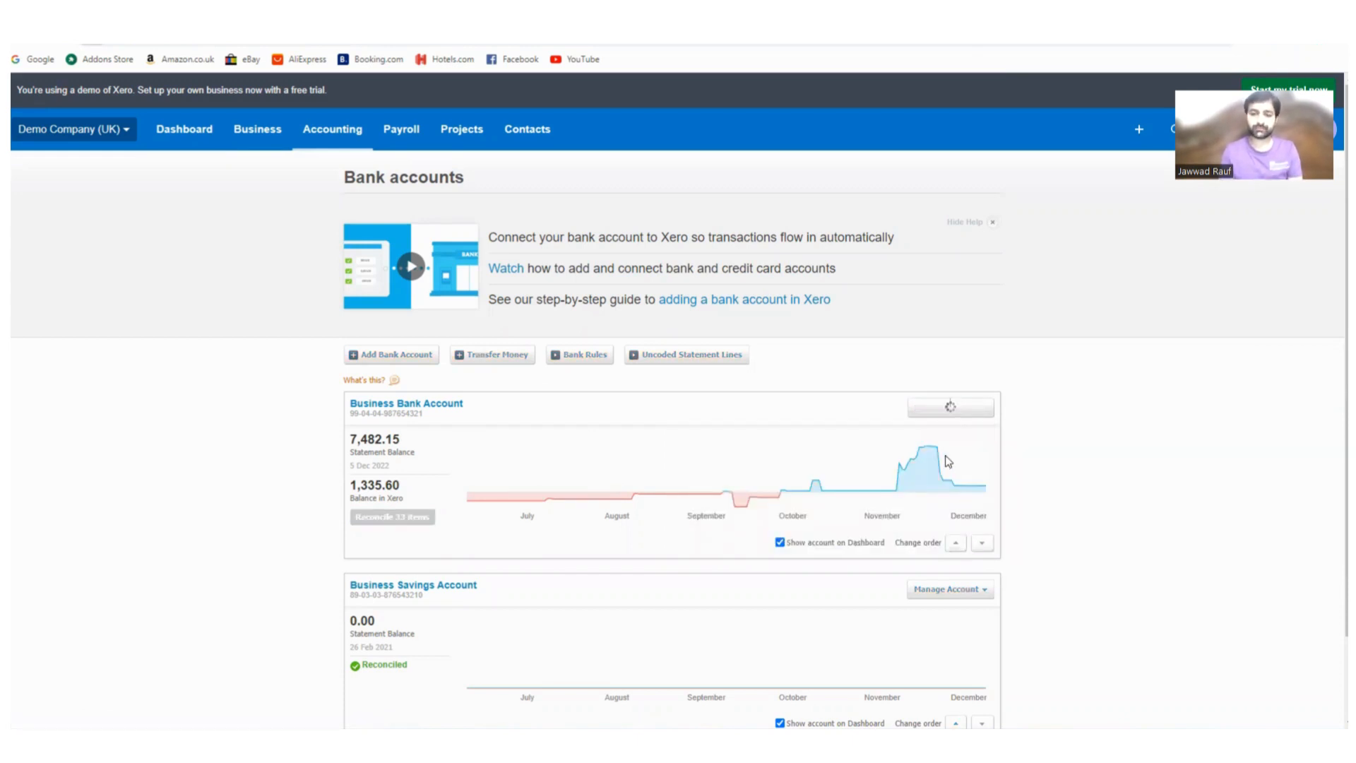
click(391, 517)
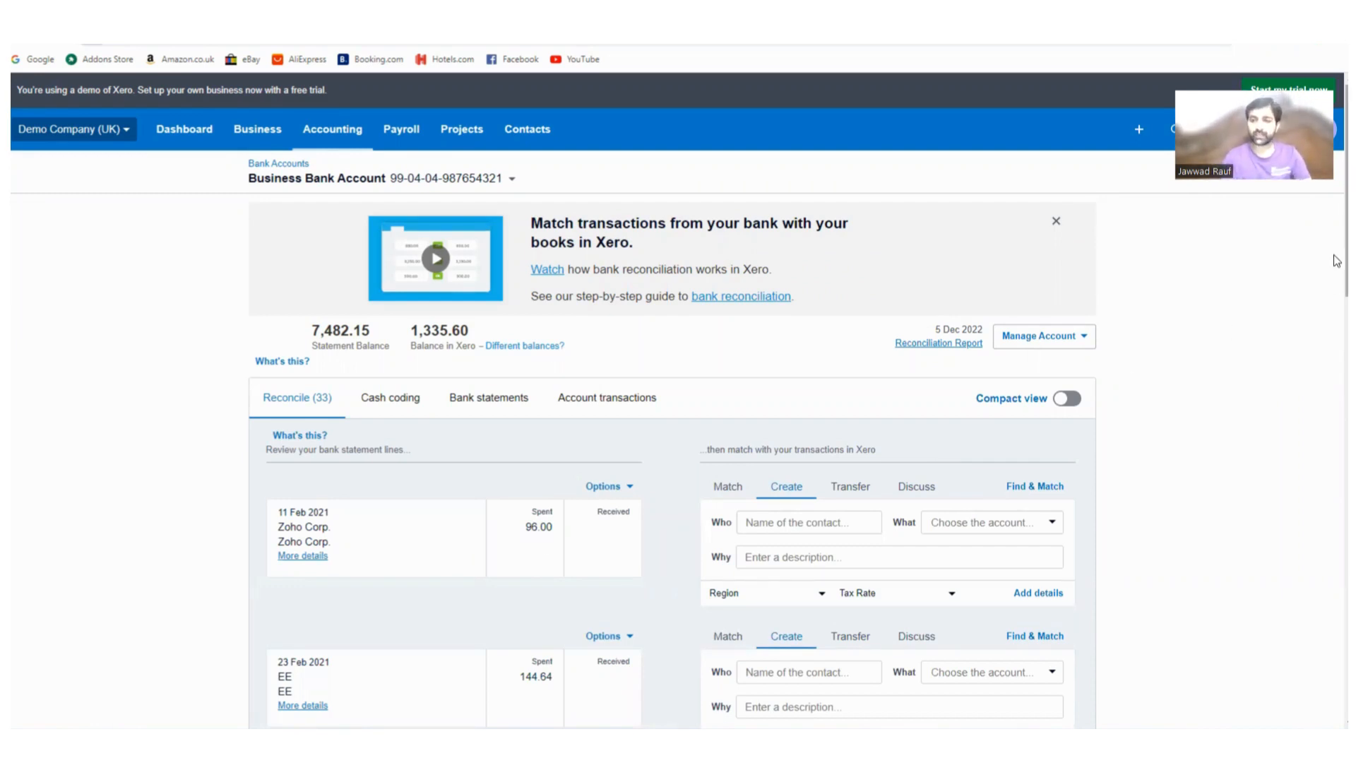
scroll(down, 3)
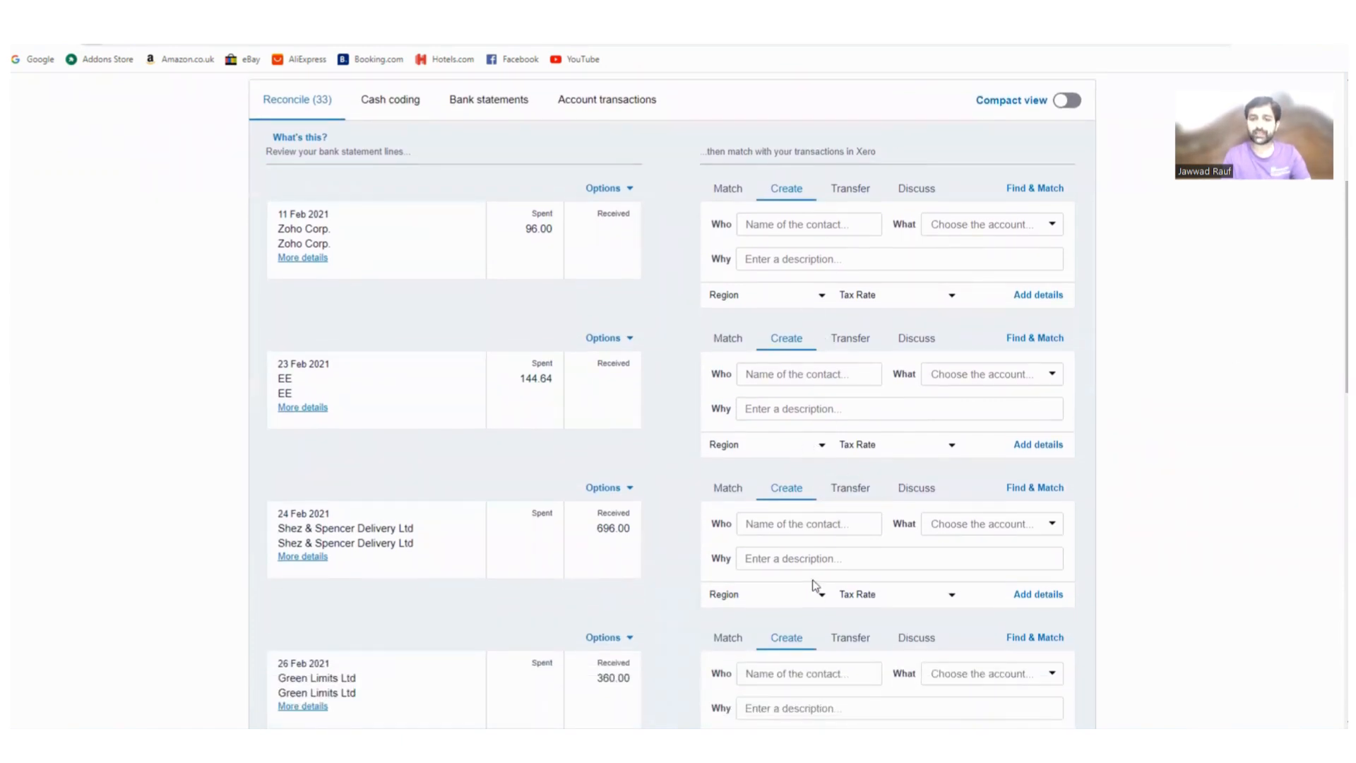
scroll(down, 3)
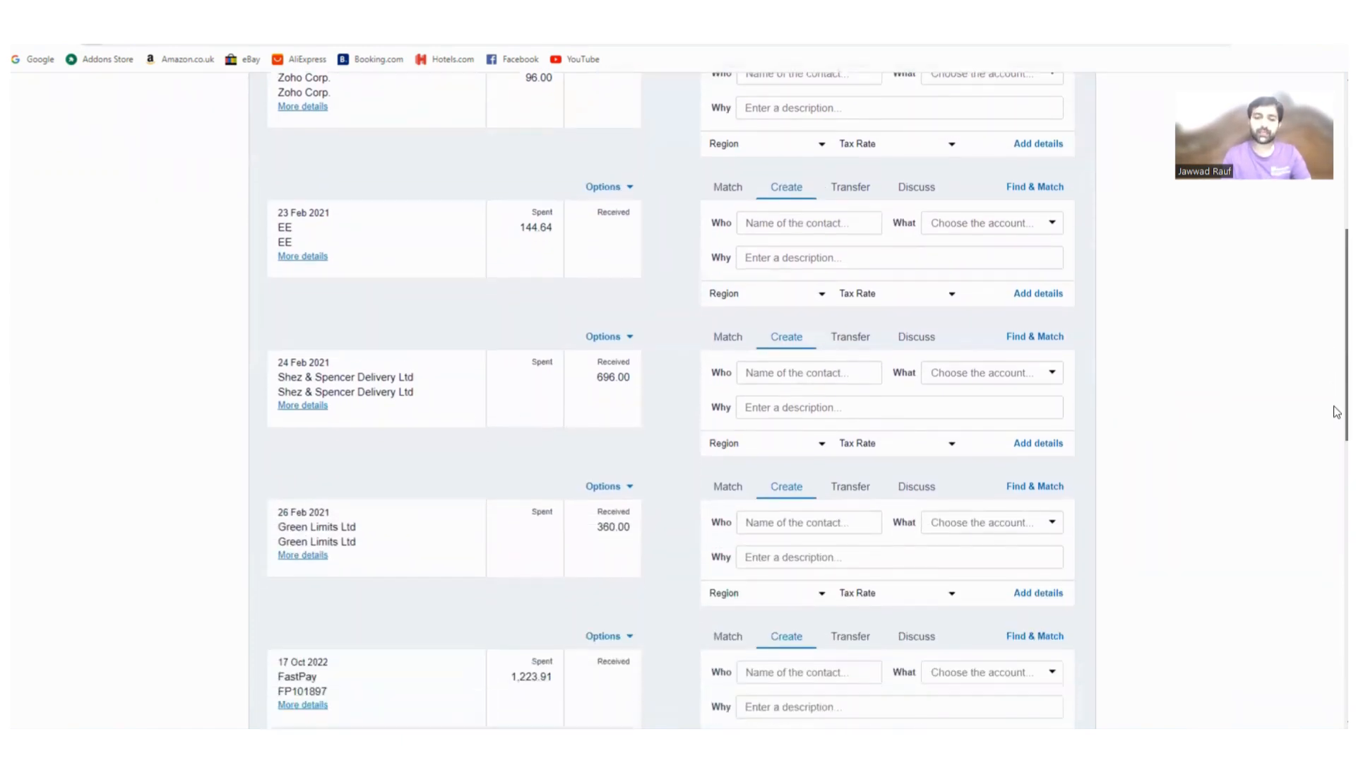
scroll(down, 3)
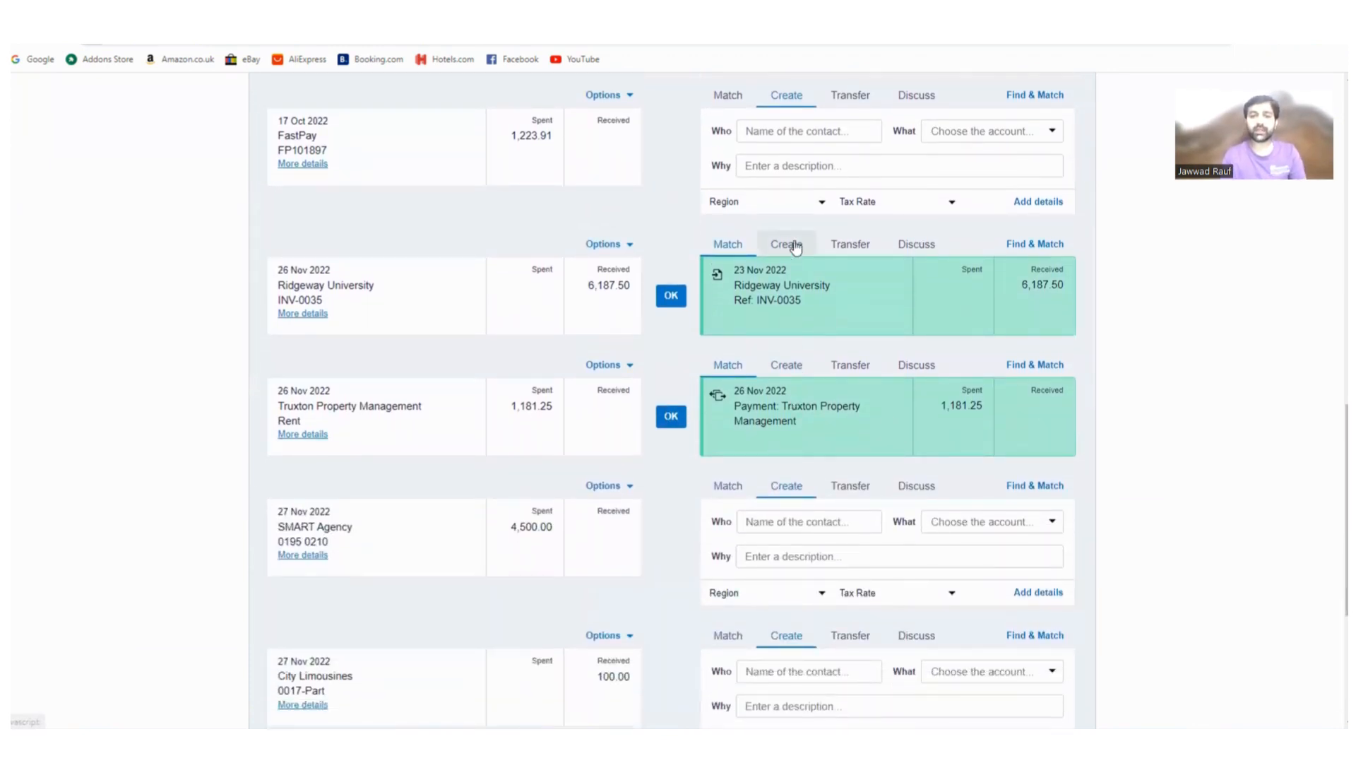
click(728, 243)
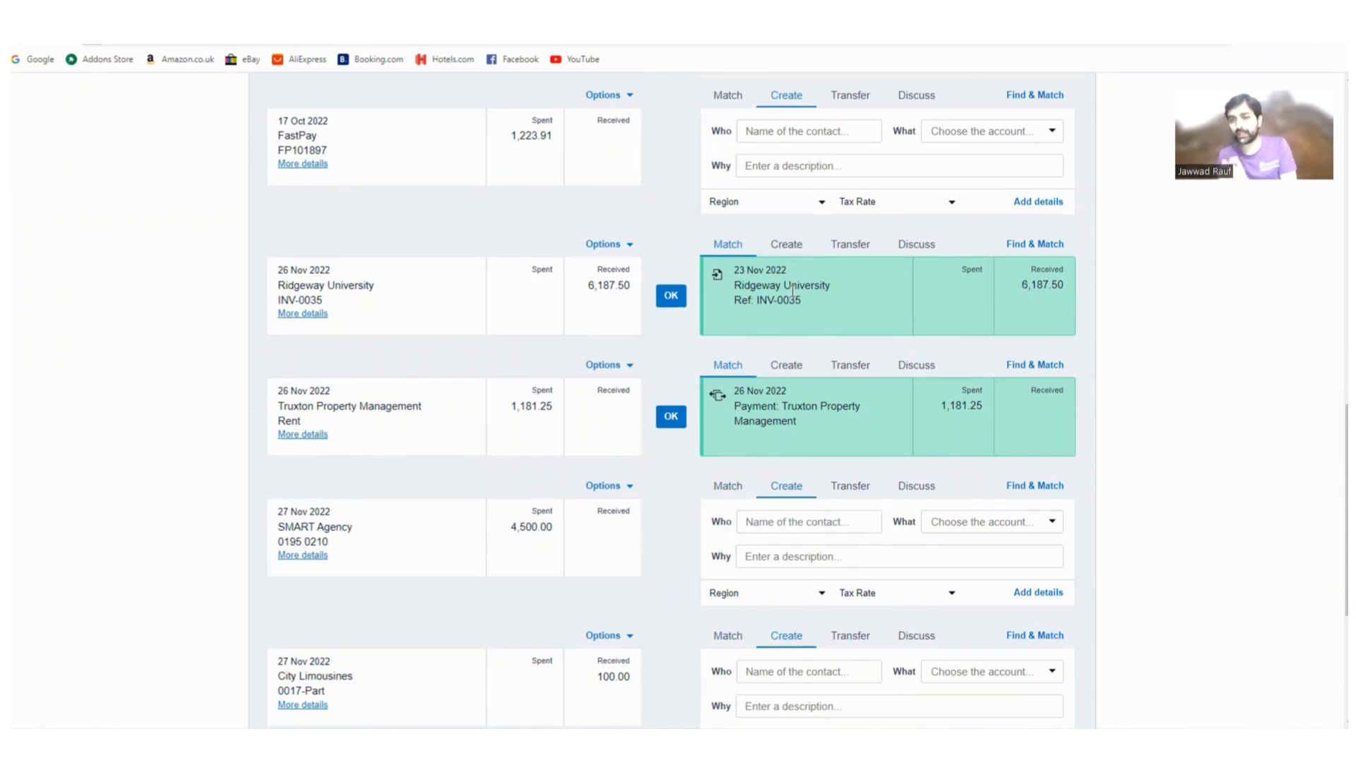
mouse_move(1043, 307)
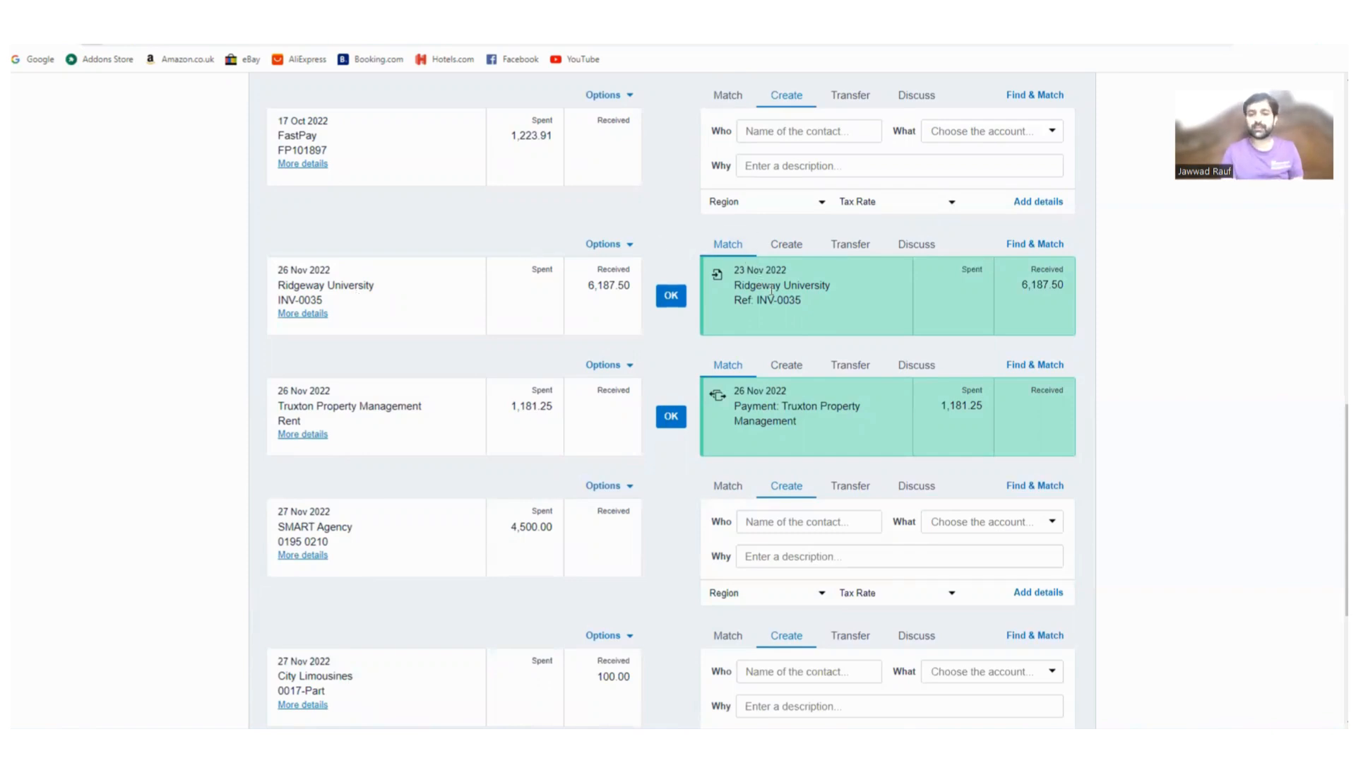
mouse_move(516, 302)
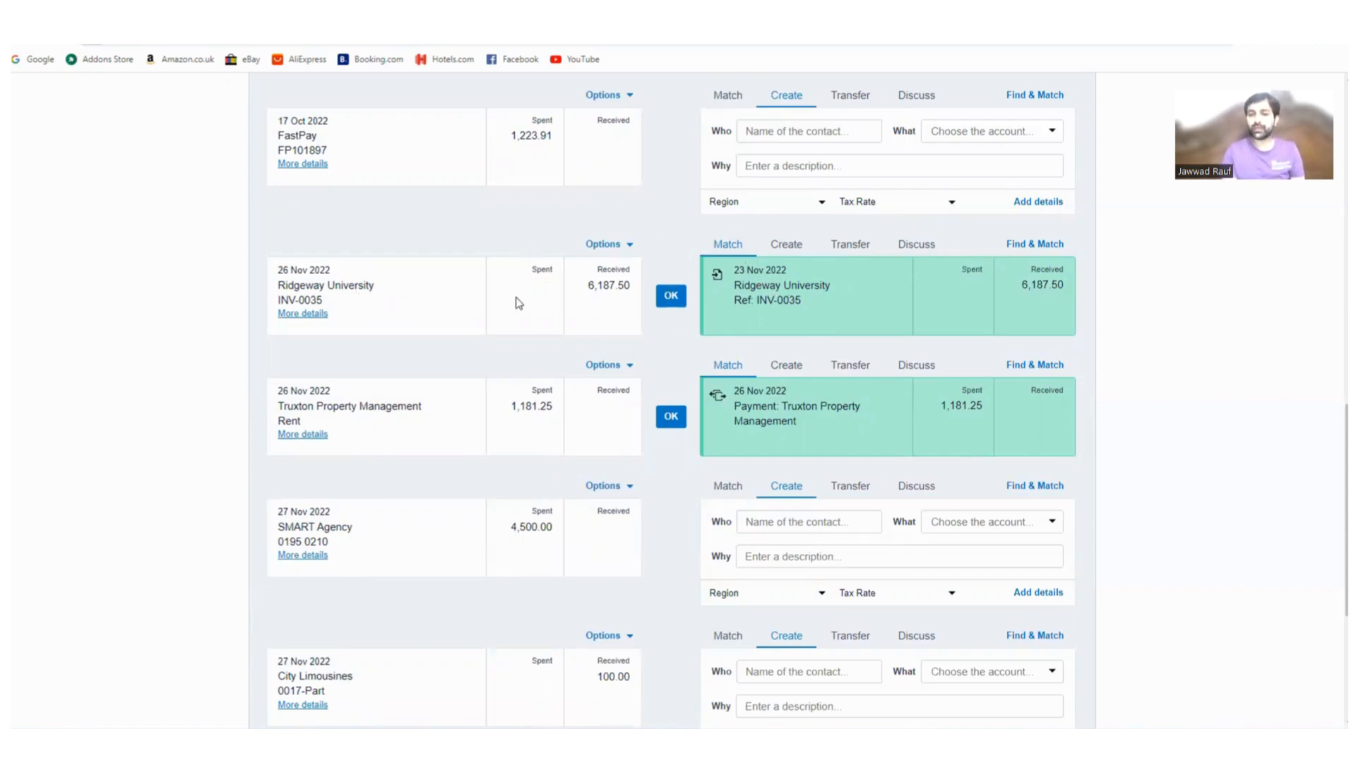
mouse_move(1046, 298)
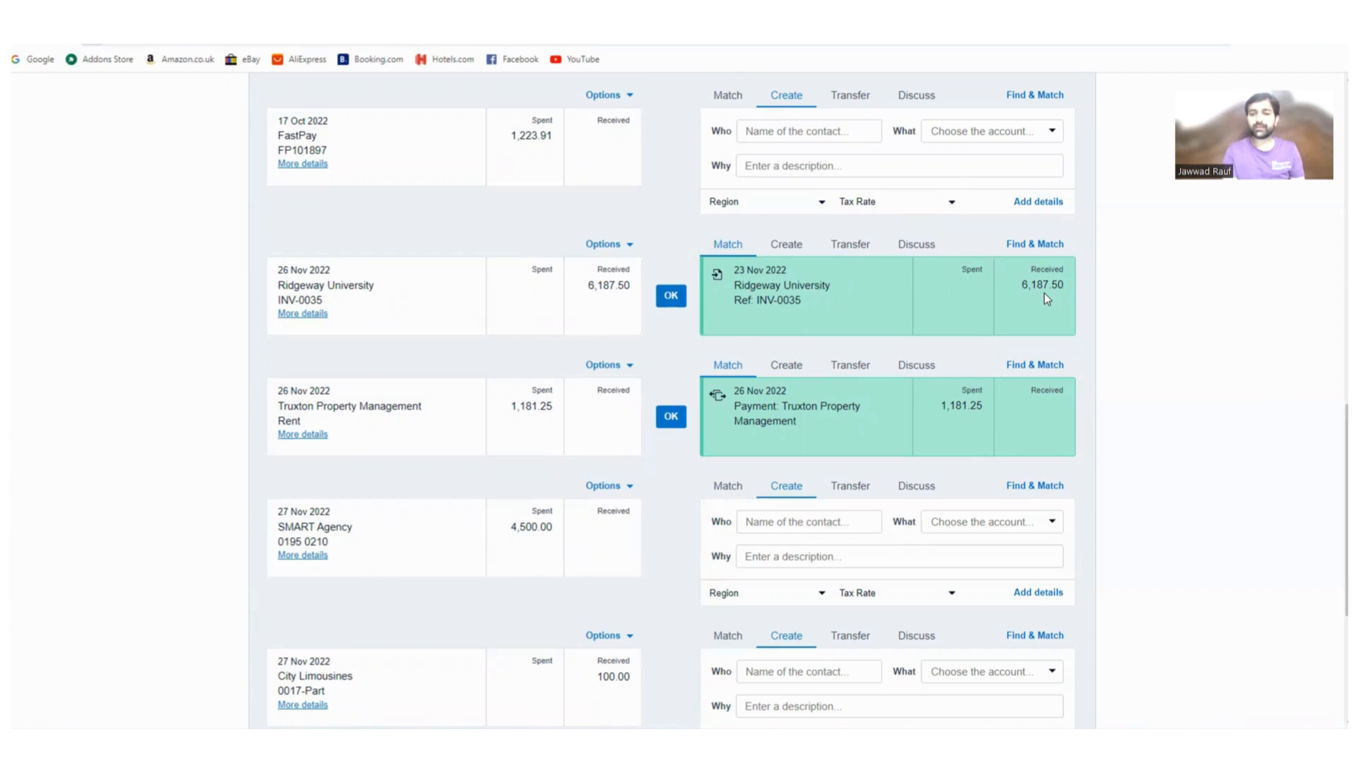
mouse_move(876, 318)
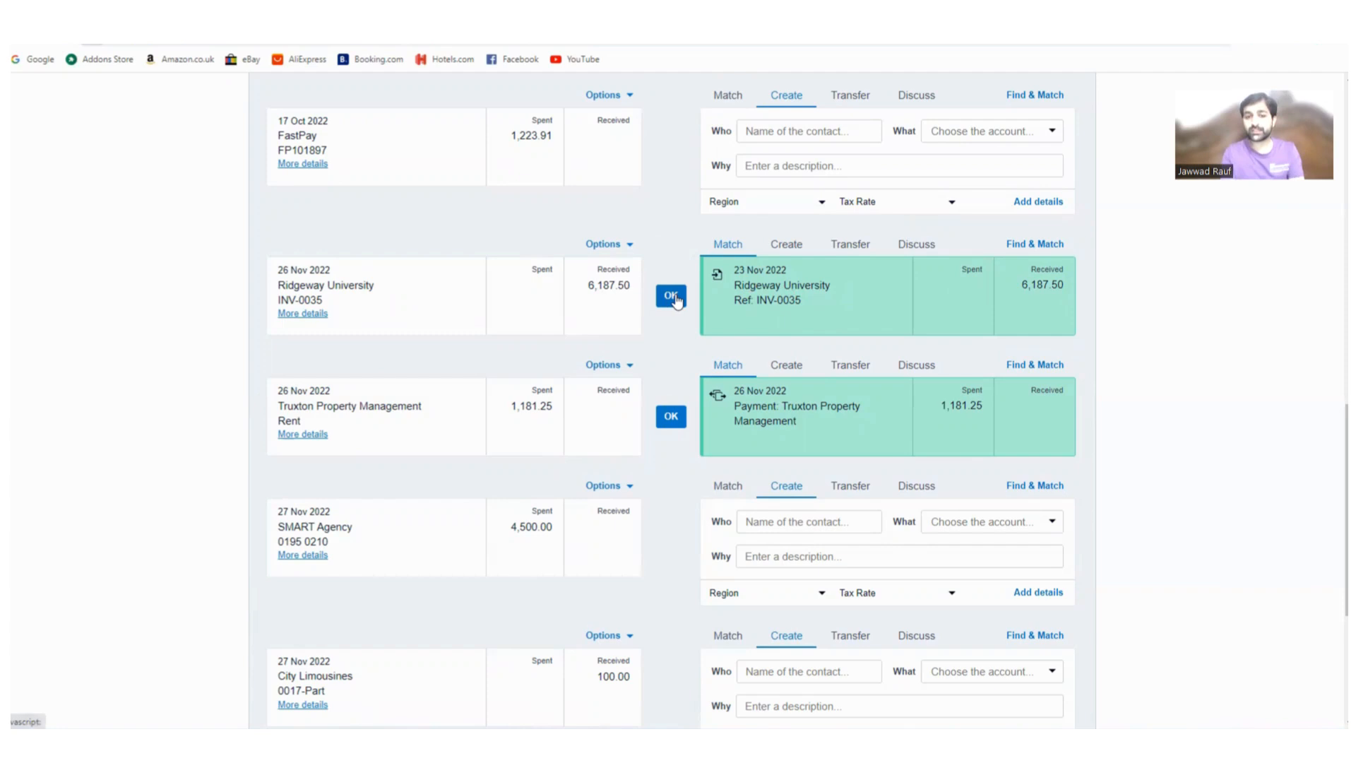
- Accept the suggested matches for the Ridgeway University receipt and Truxton Property Management payment
click(669, 296)
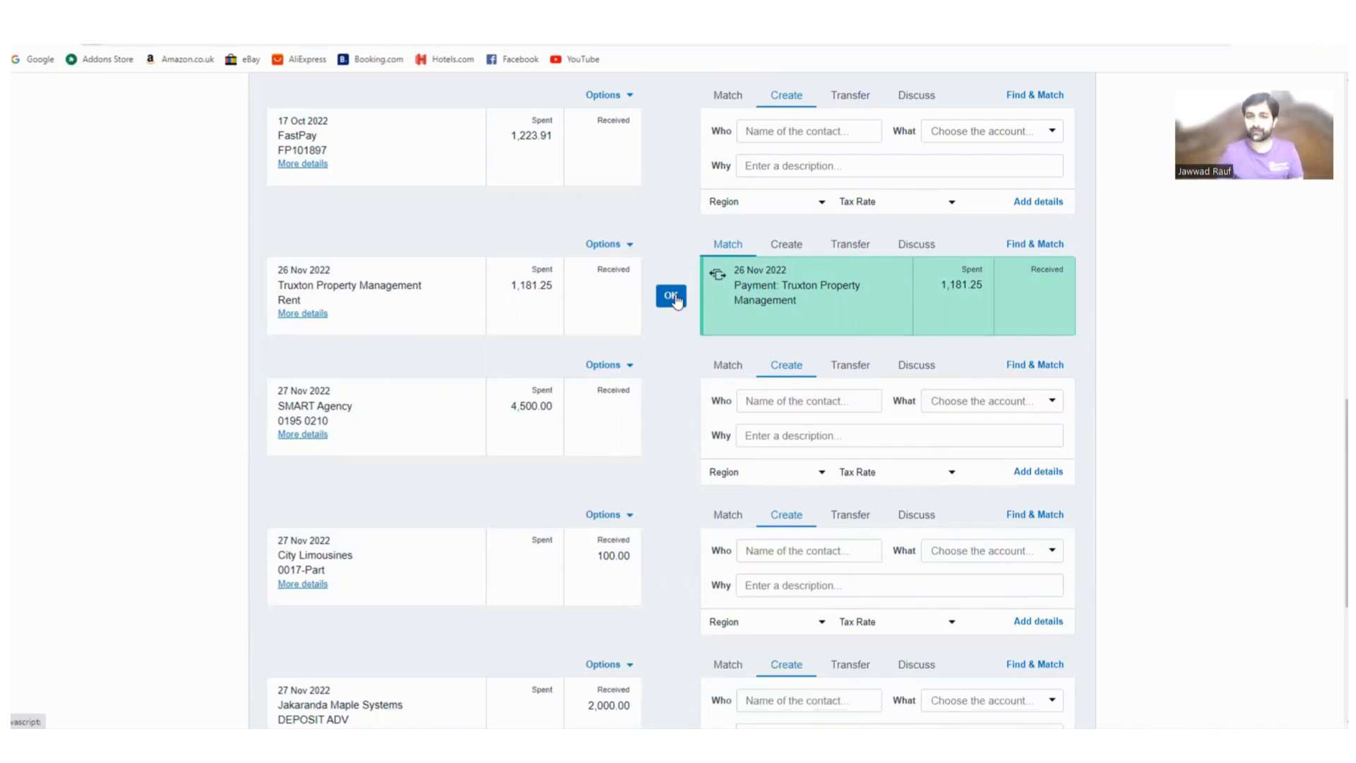
mouse_move(794, 276)
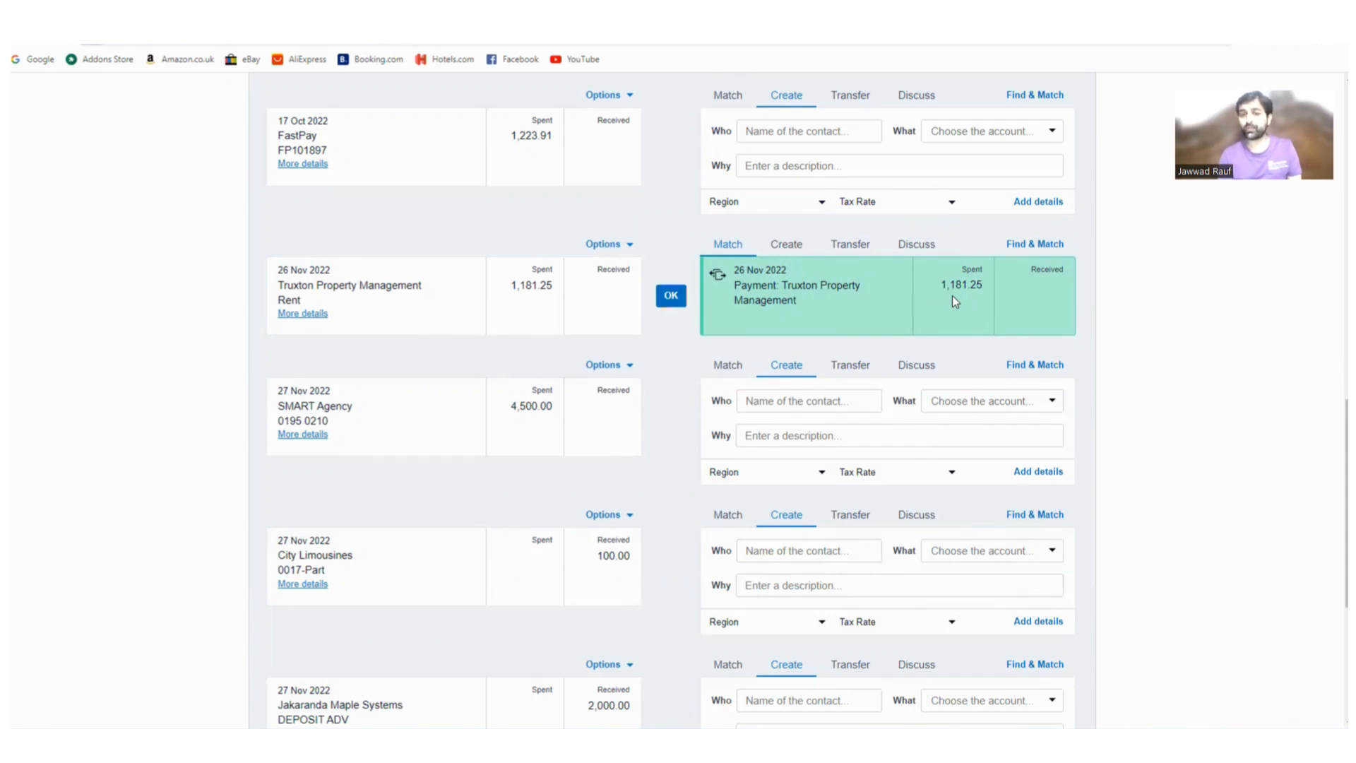
mouse_move(733, 318)
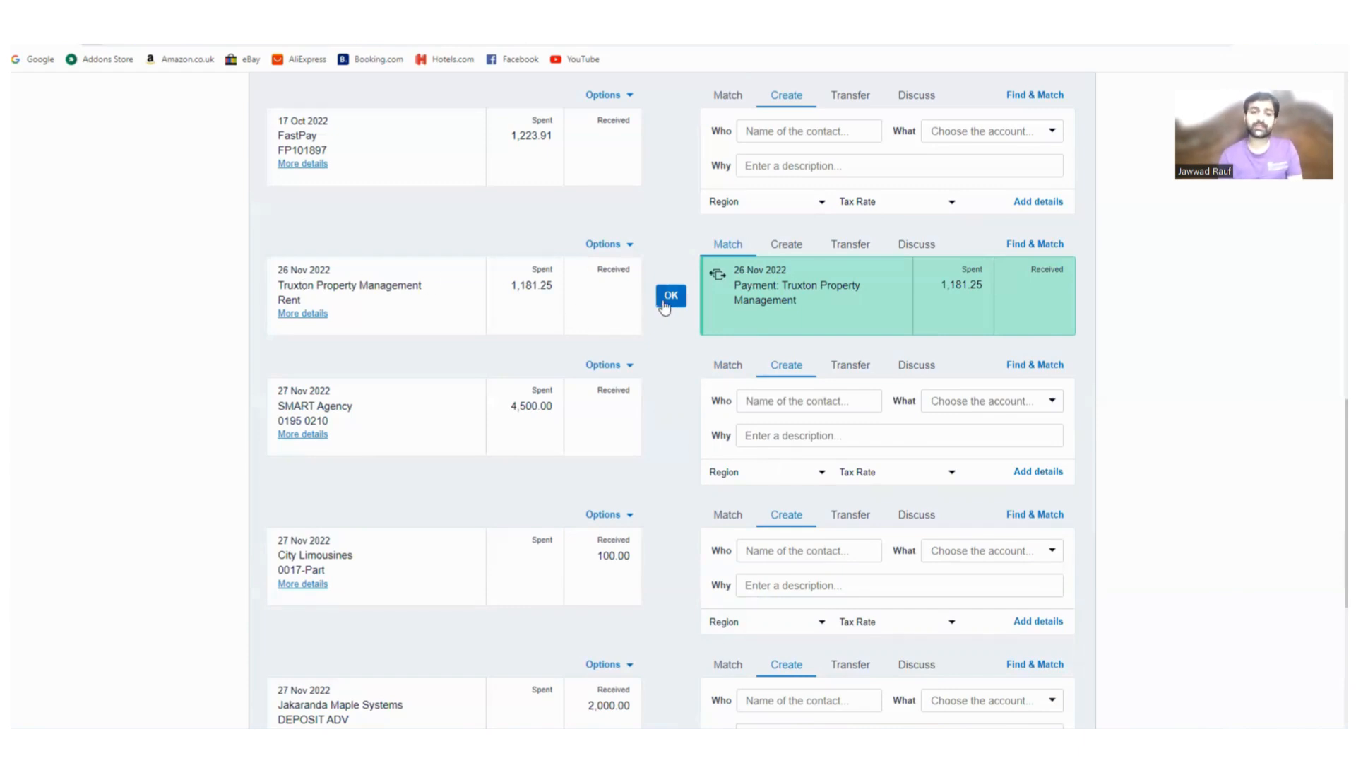
click(670, 295)
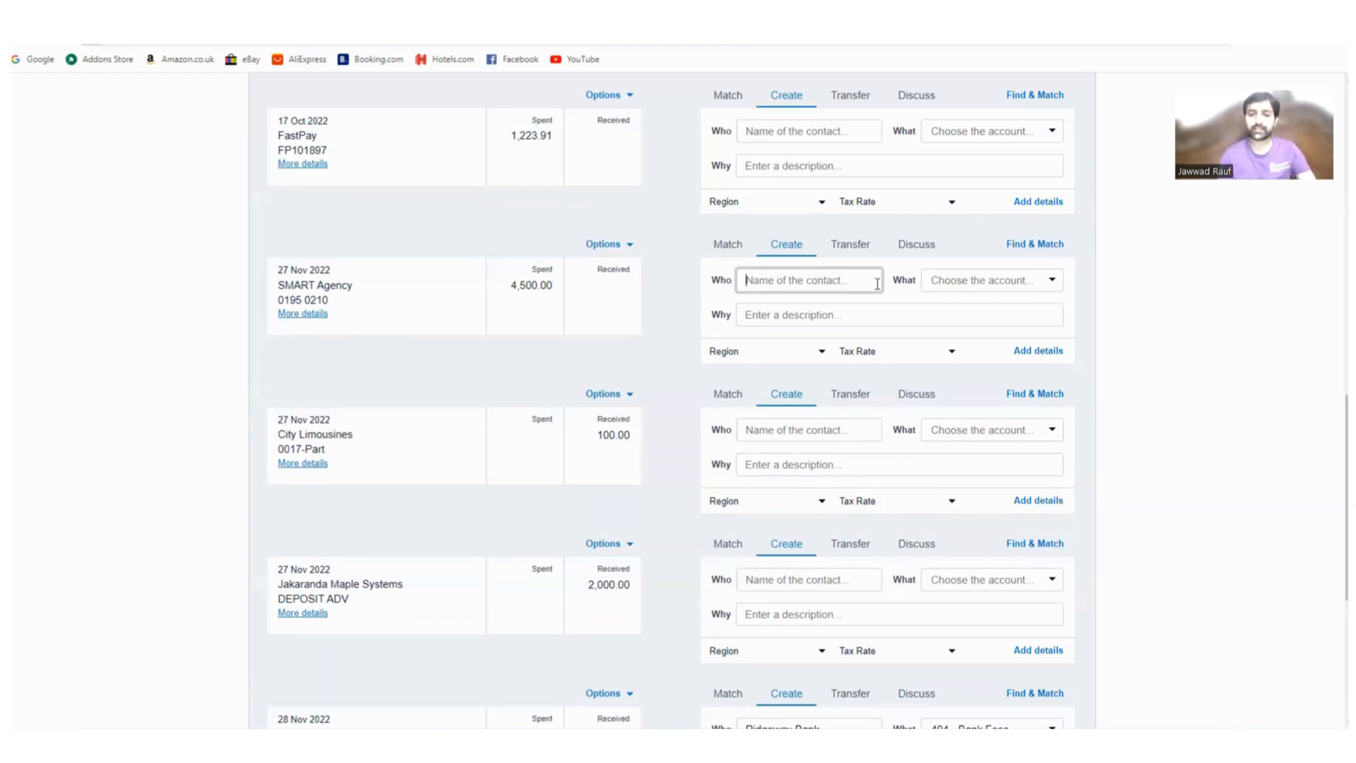
scroll(down, 3)
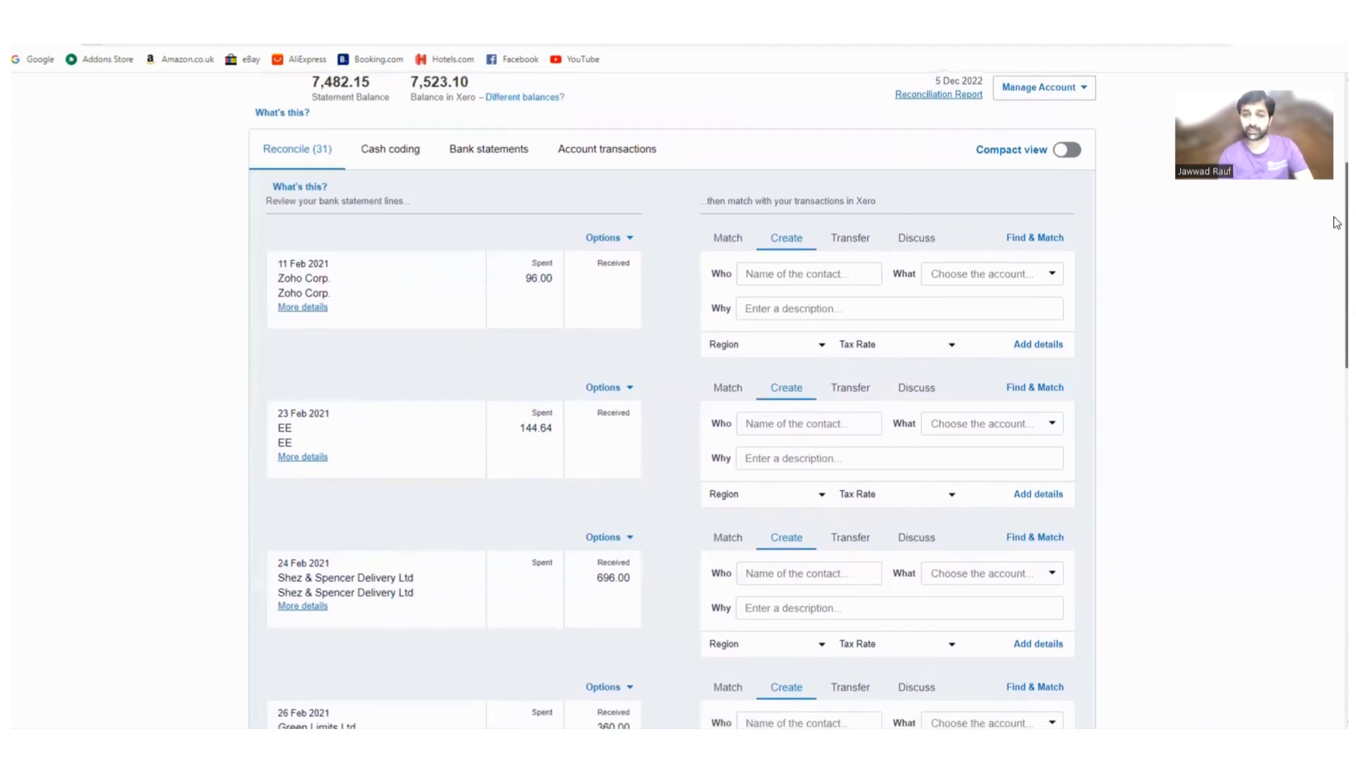
scroll(down, 3)
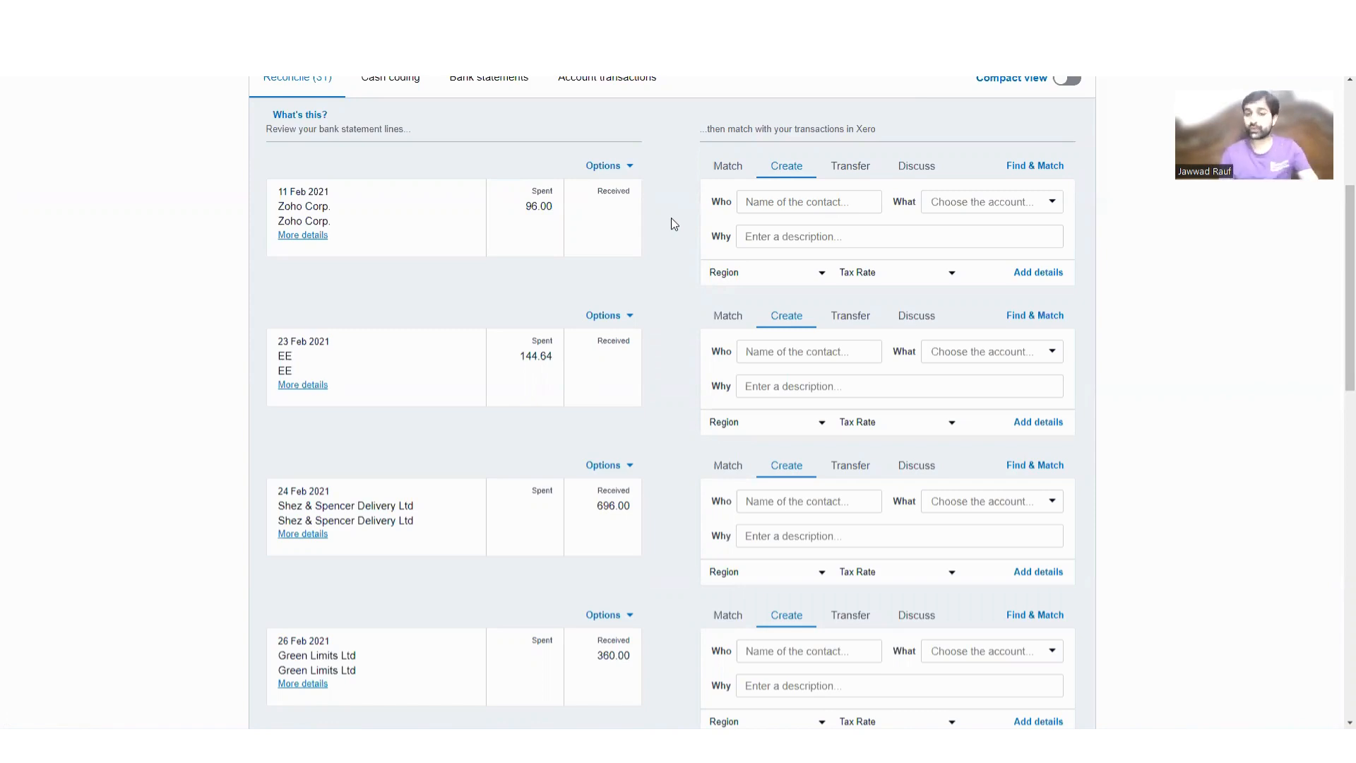
- Code the 96.00 line to new contact Zoho, account 412 - Consulting, description Software payment
click(806, 202)
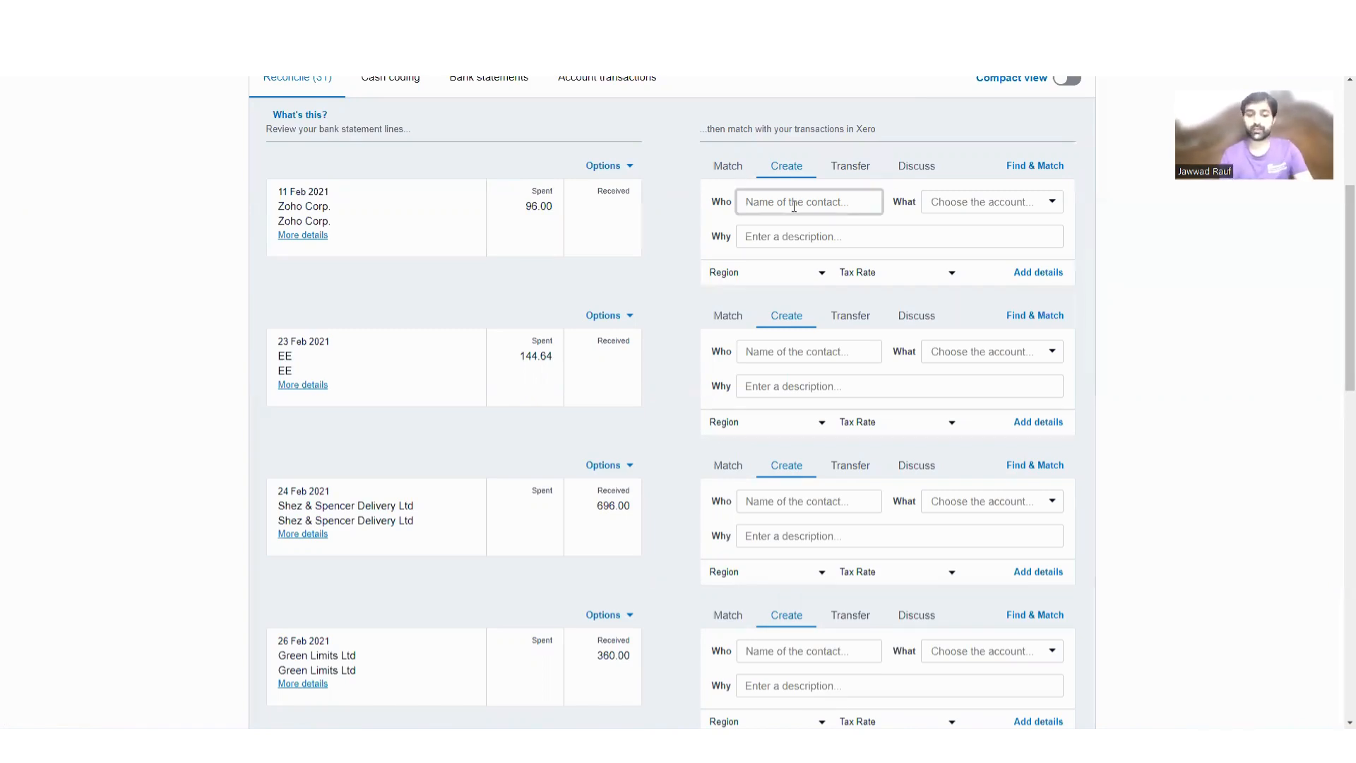
text(Zoho)
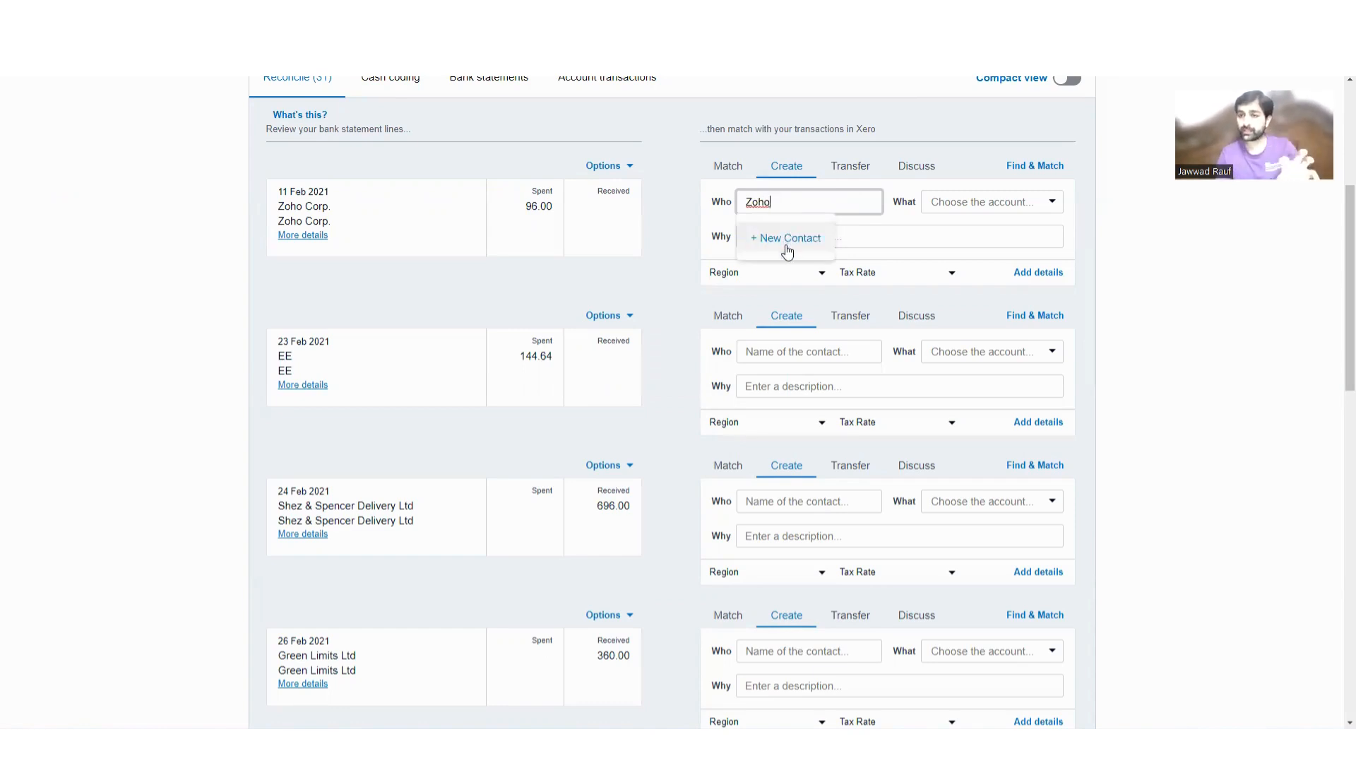
click(785, 237)
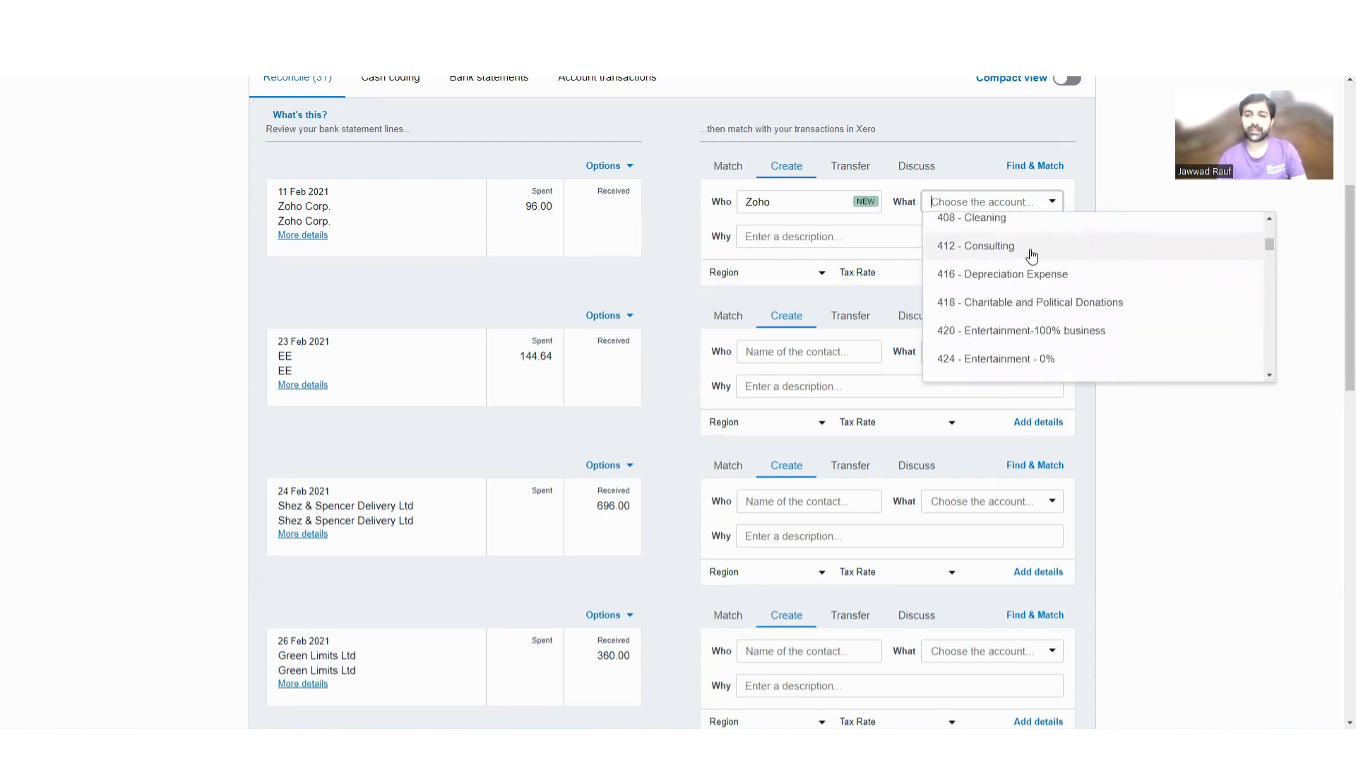
click(976, 246)
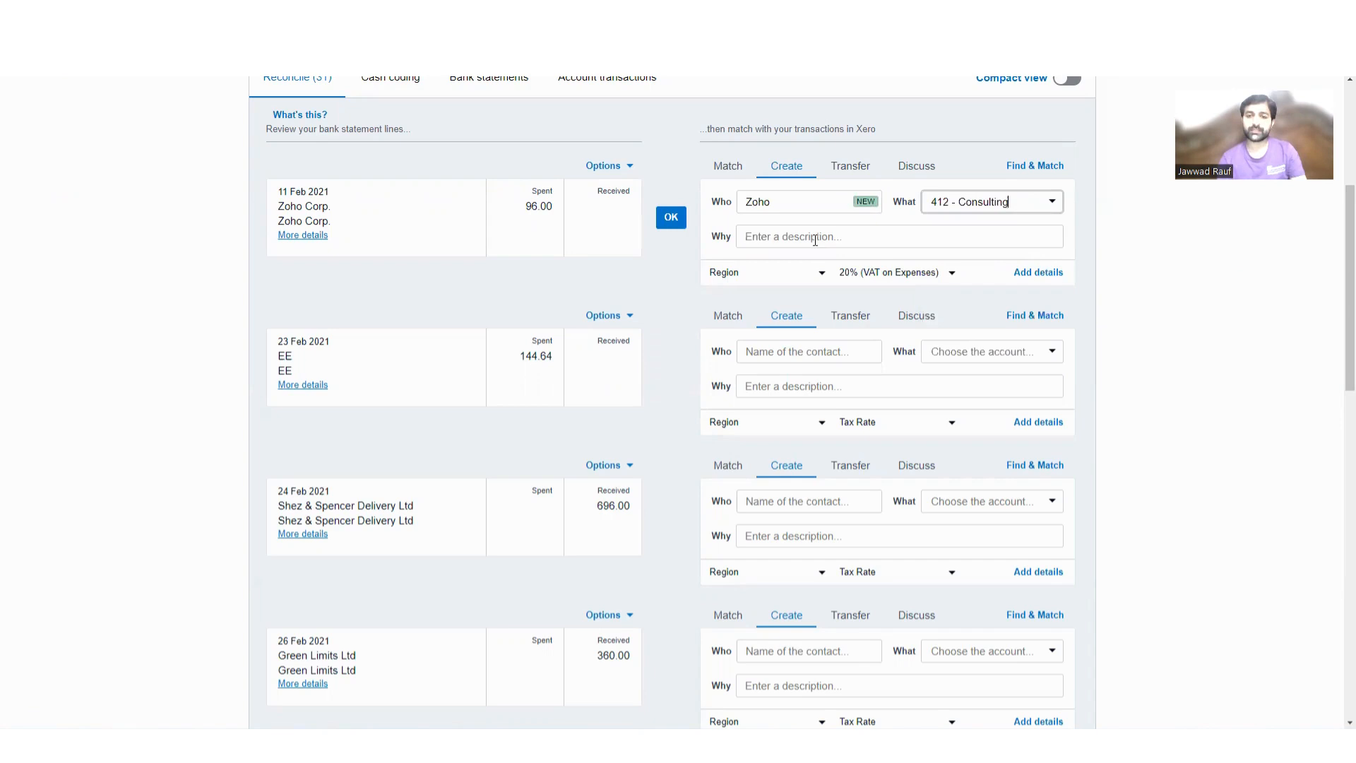
click(899, 236)
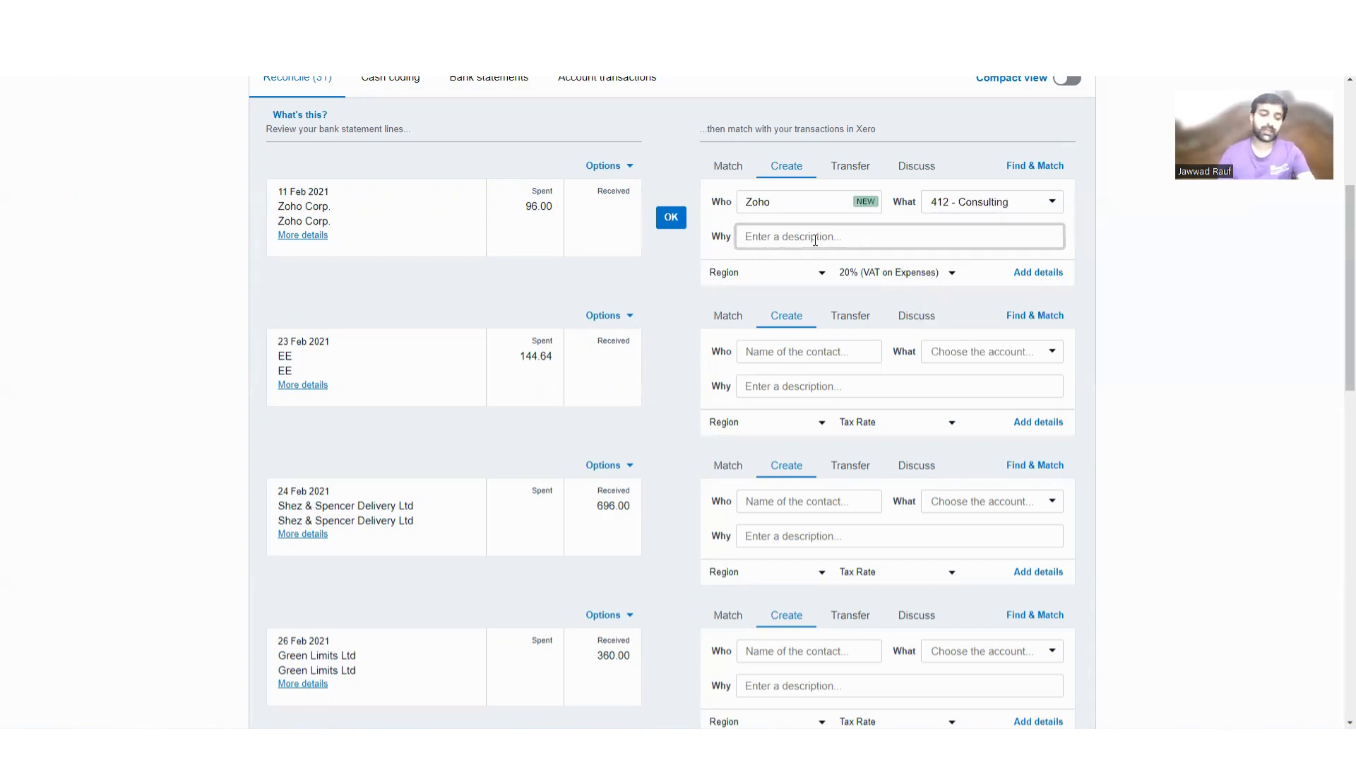
text(Software payment)
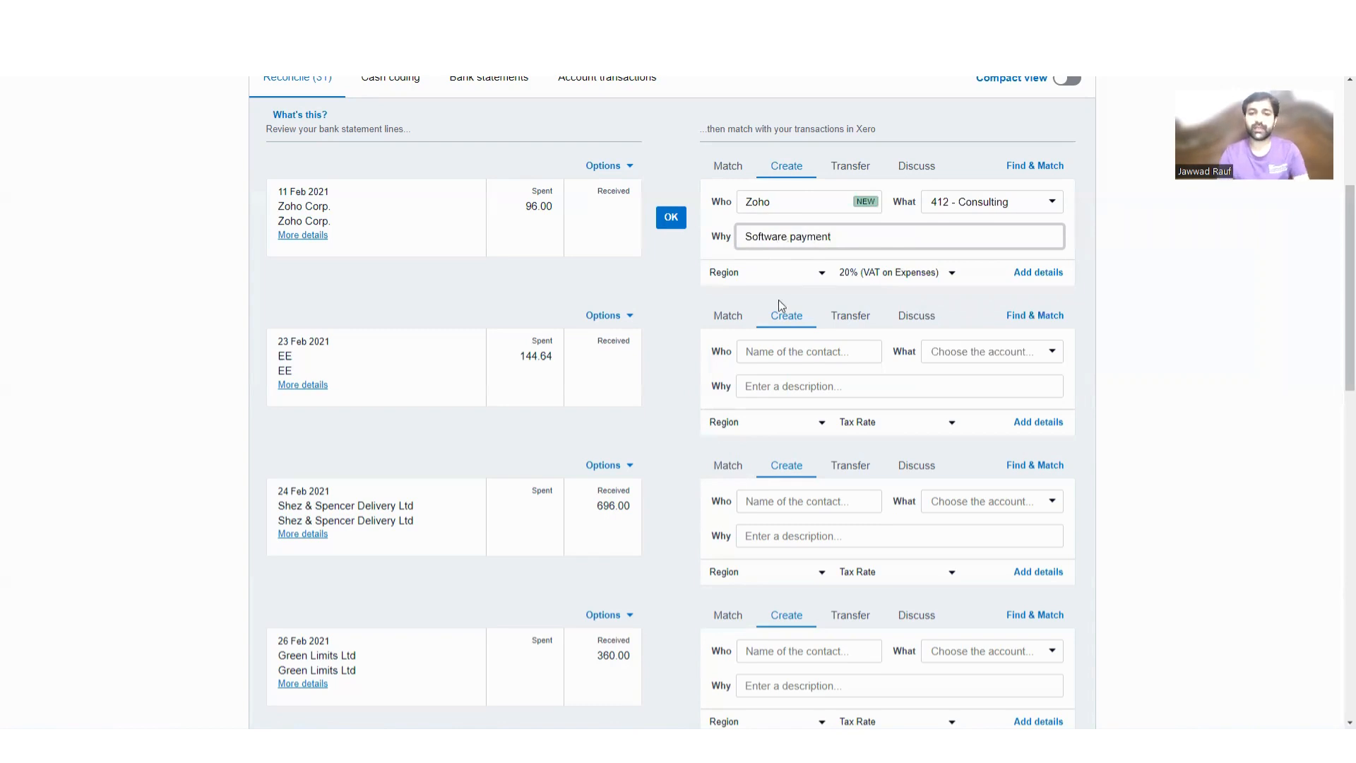
- Review Region and Tax Rate options, keep 20% VAT on Expenses, and expand to the full payment form
click(764, 271)
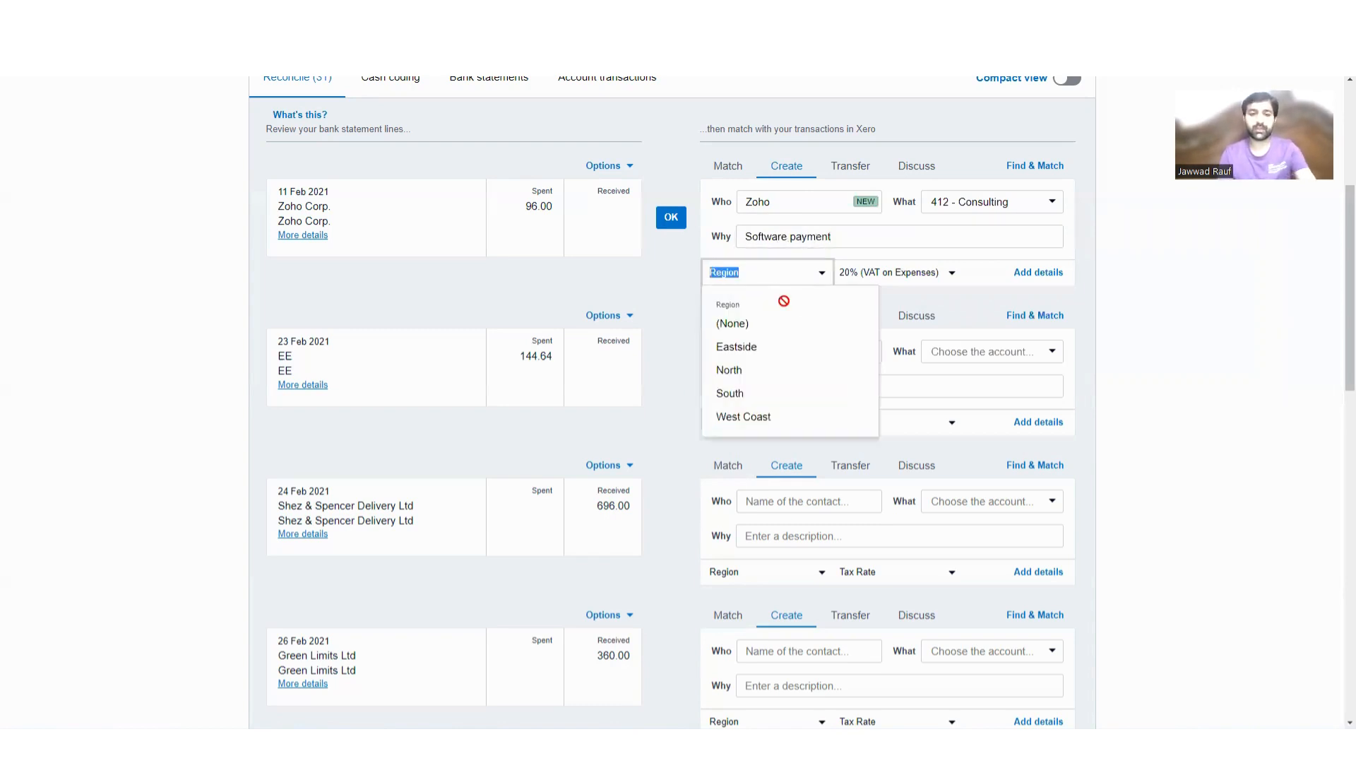
click(896, 272)
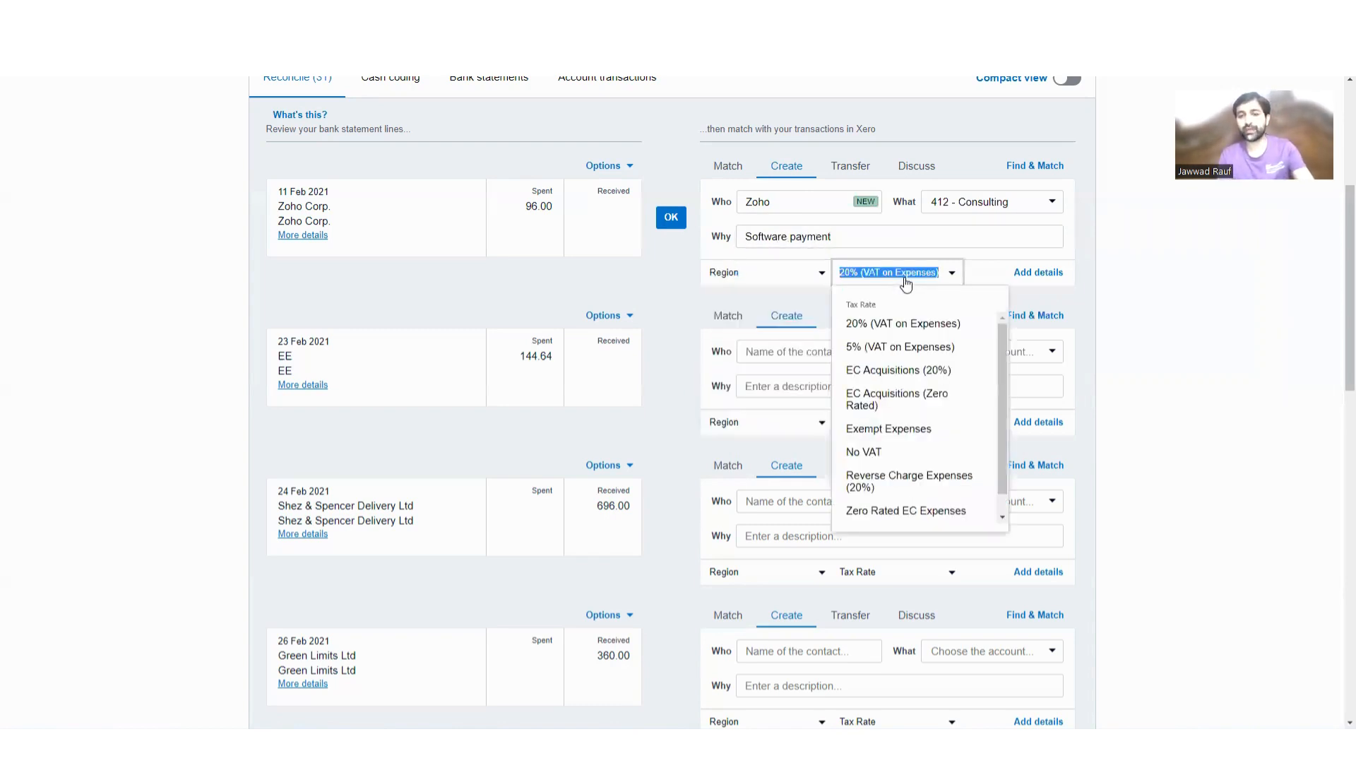
click(903, 322)
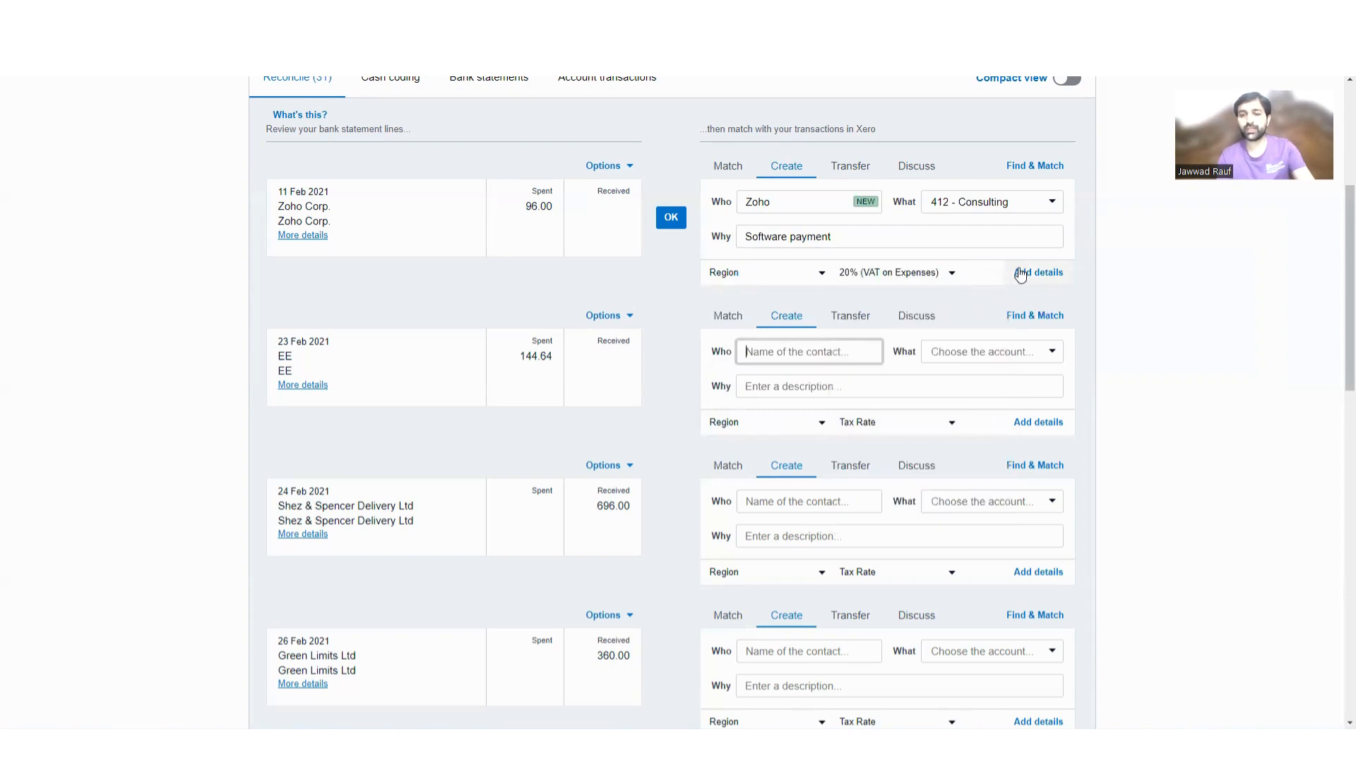
click(728, 165)
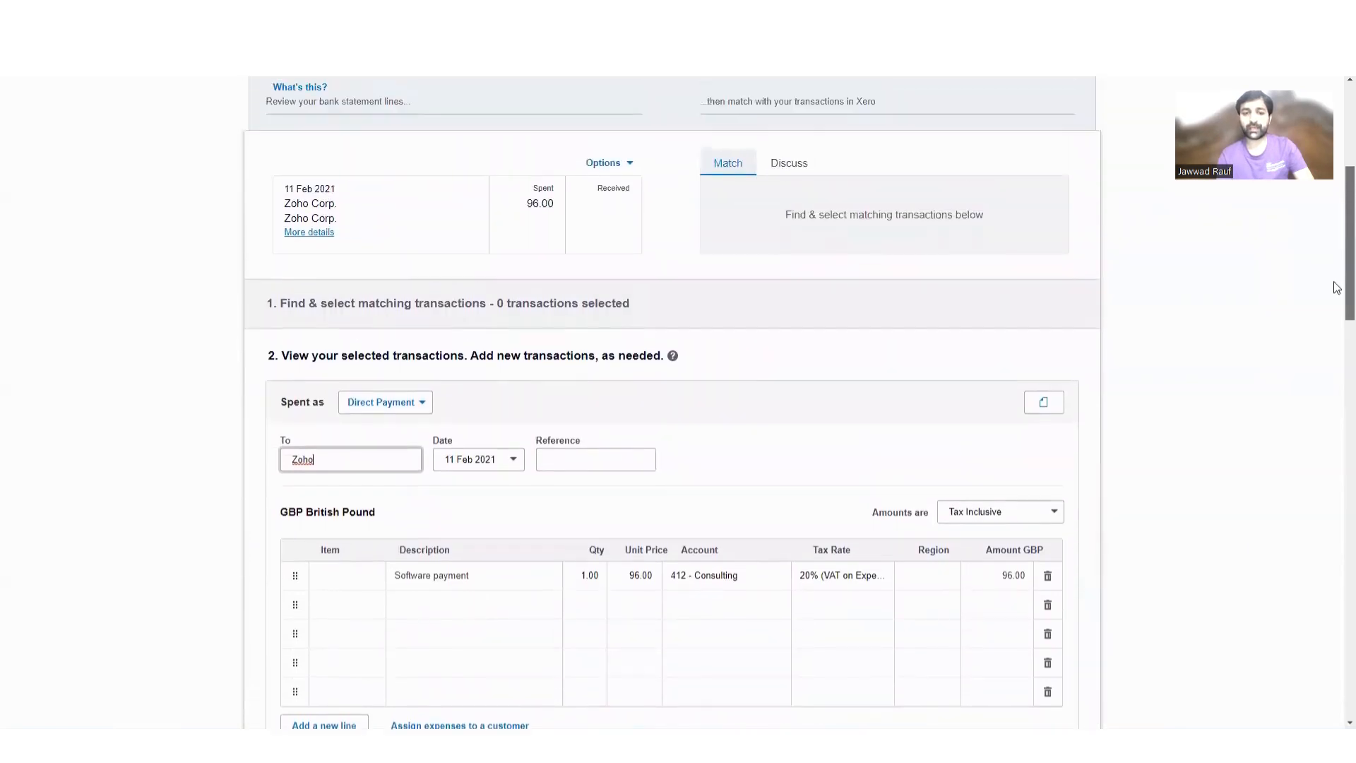
- Save the Zoho direct payment transaction and reconcile it against the statement line
scroll(down, 3)
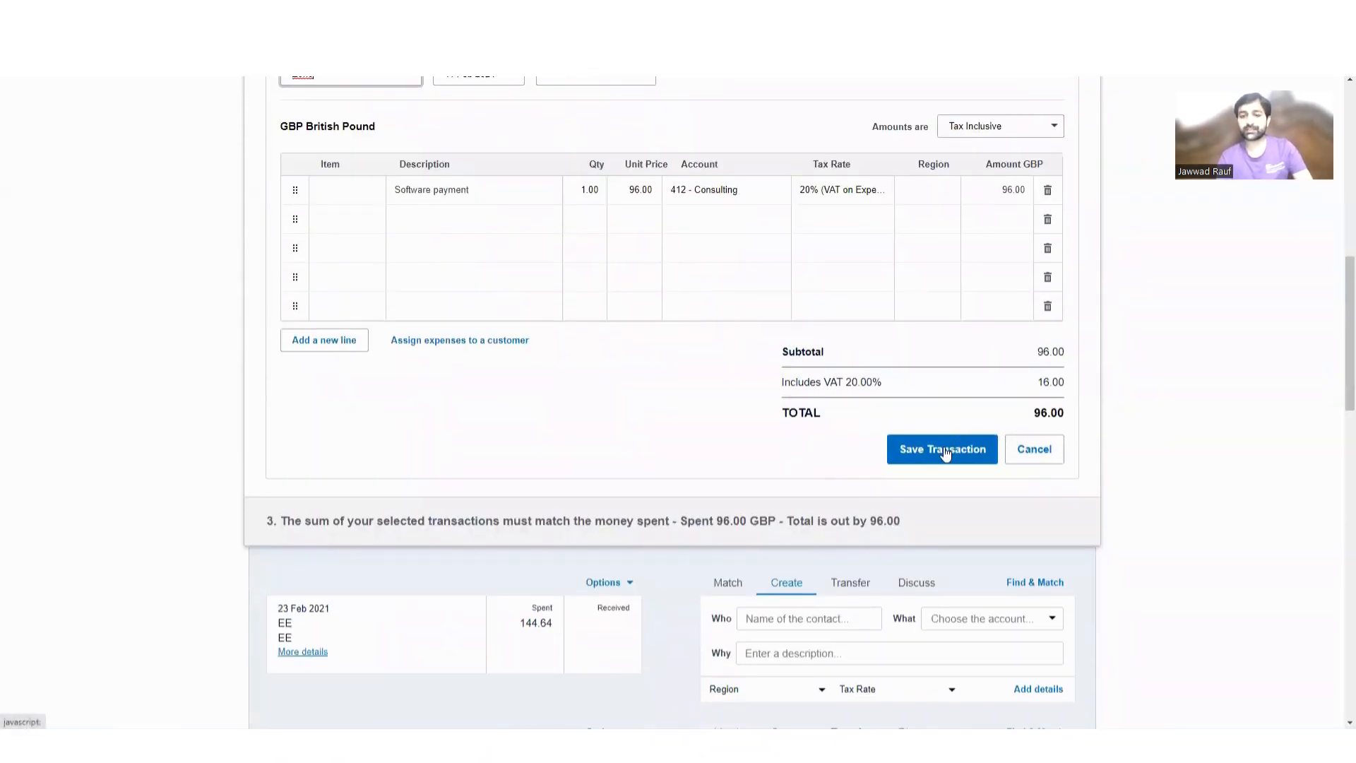
click(941, 450)
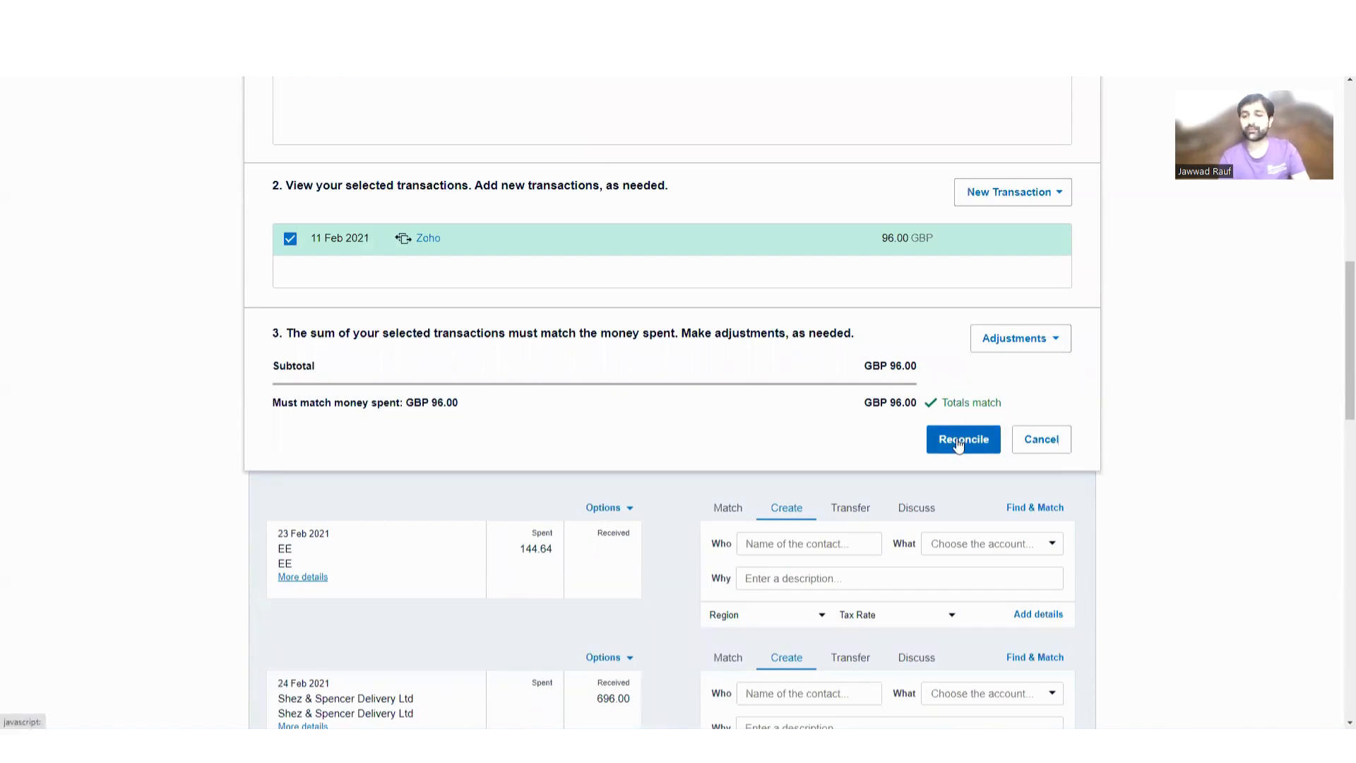
click(962, 439)
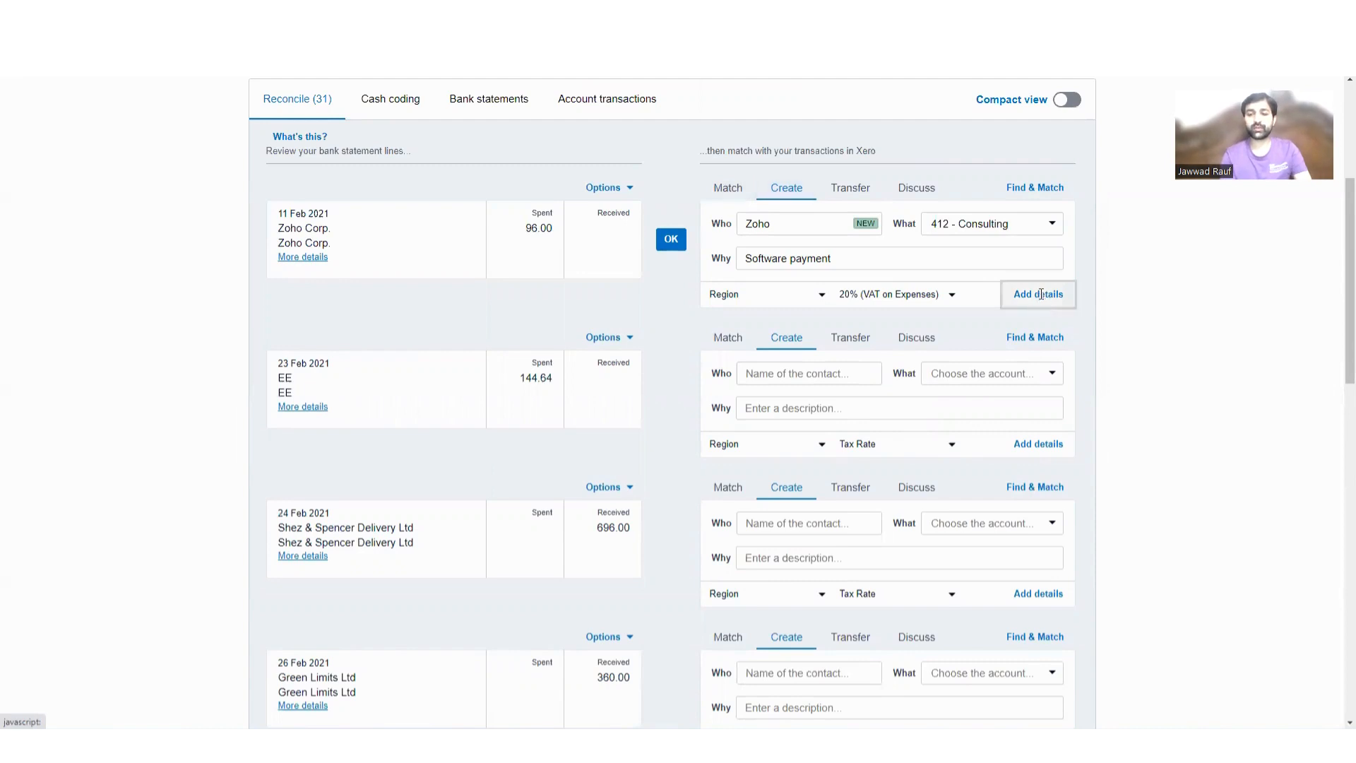
- Reopen the Zoho payment details, save again and reconcile, leaving 30 lines to go
click(1038, 294)
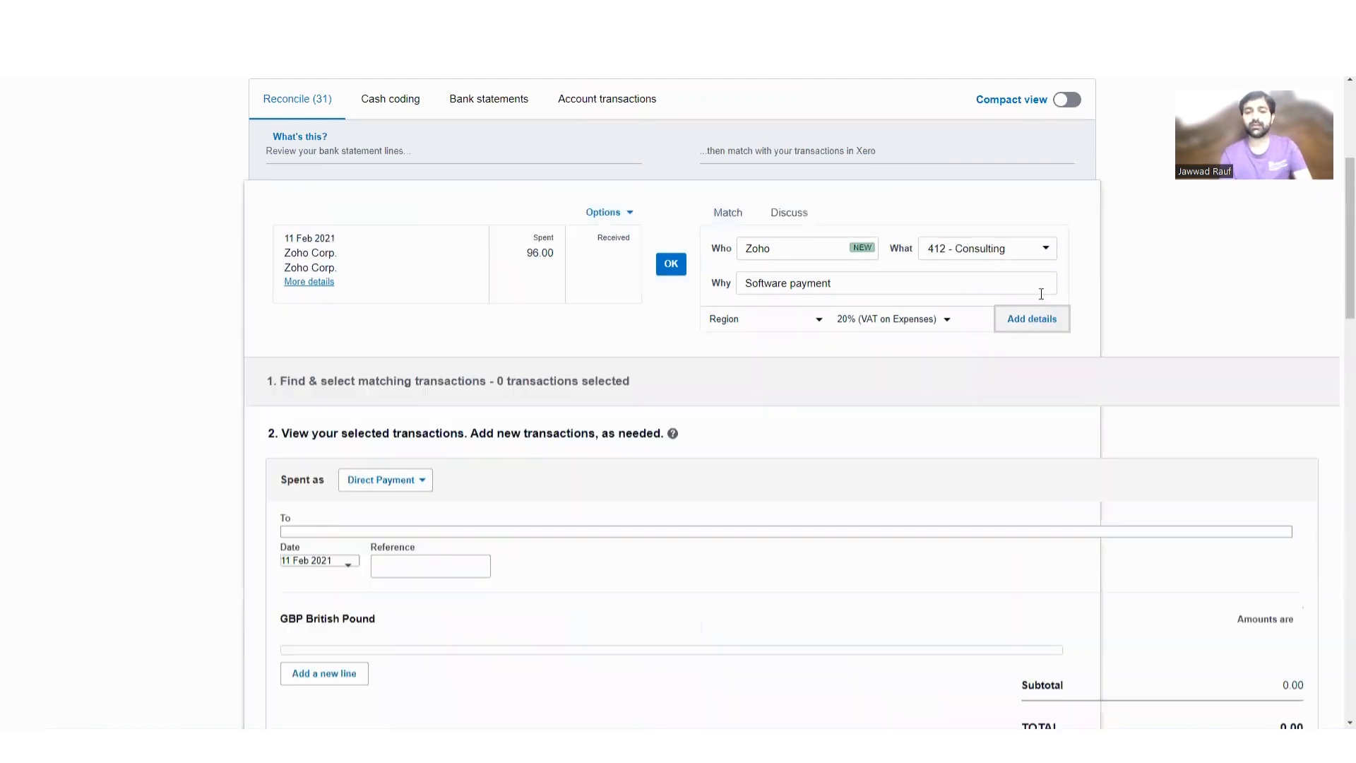
scroll(down, 3)
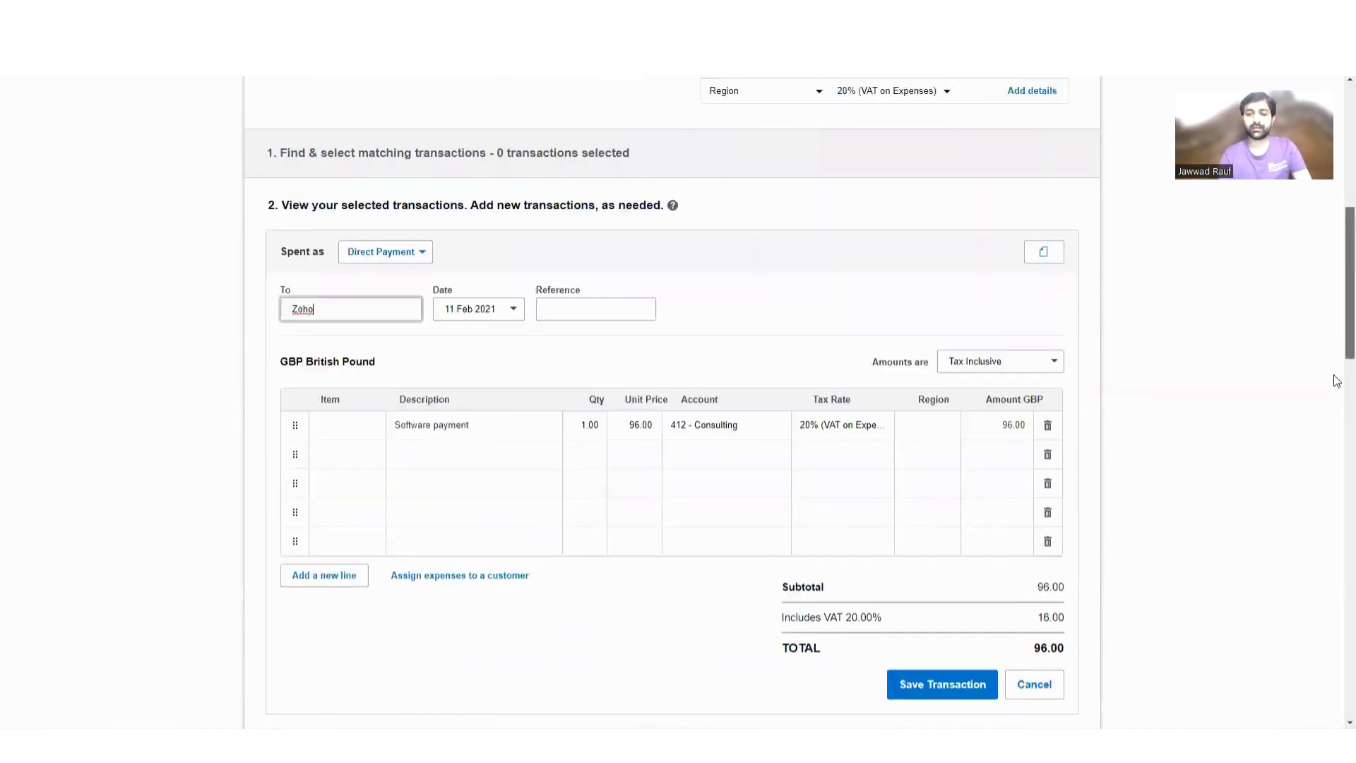
click(942, 684)
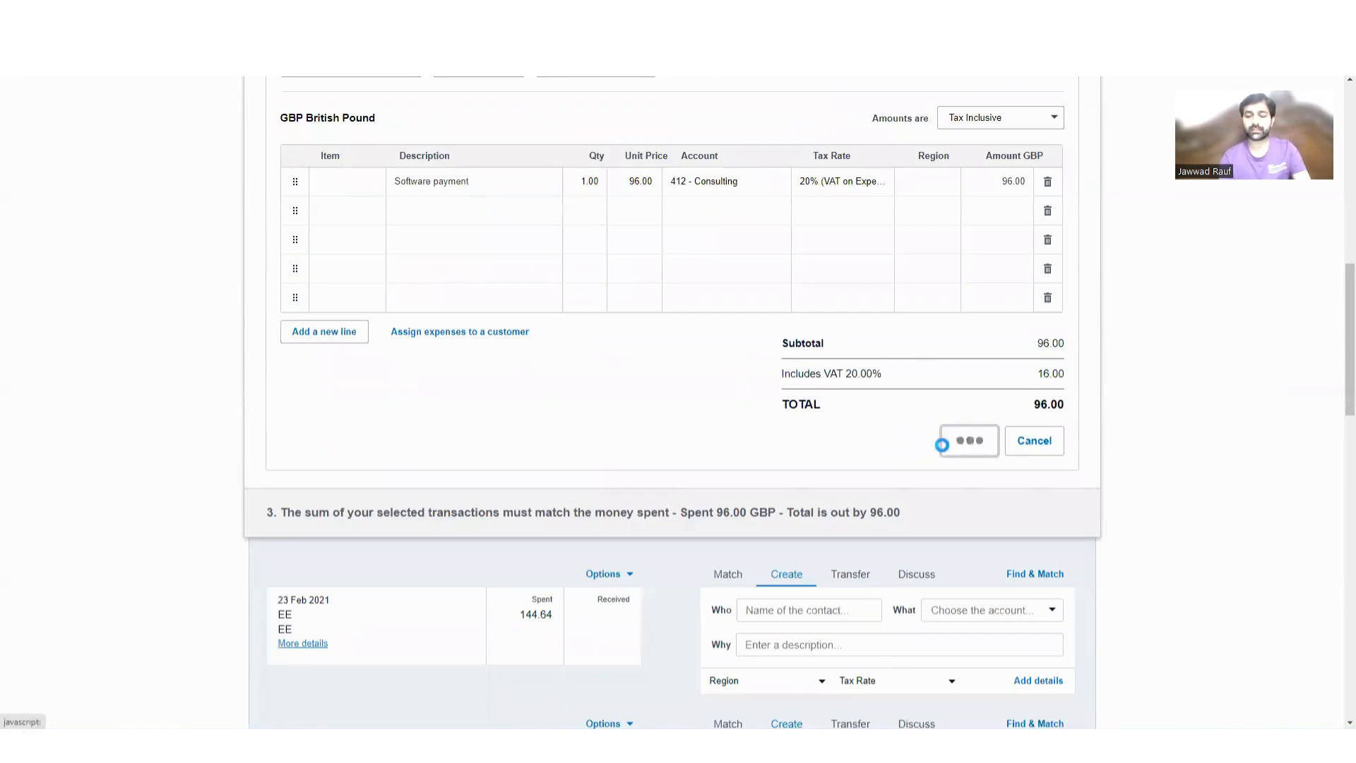
click(969, 441)
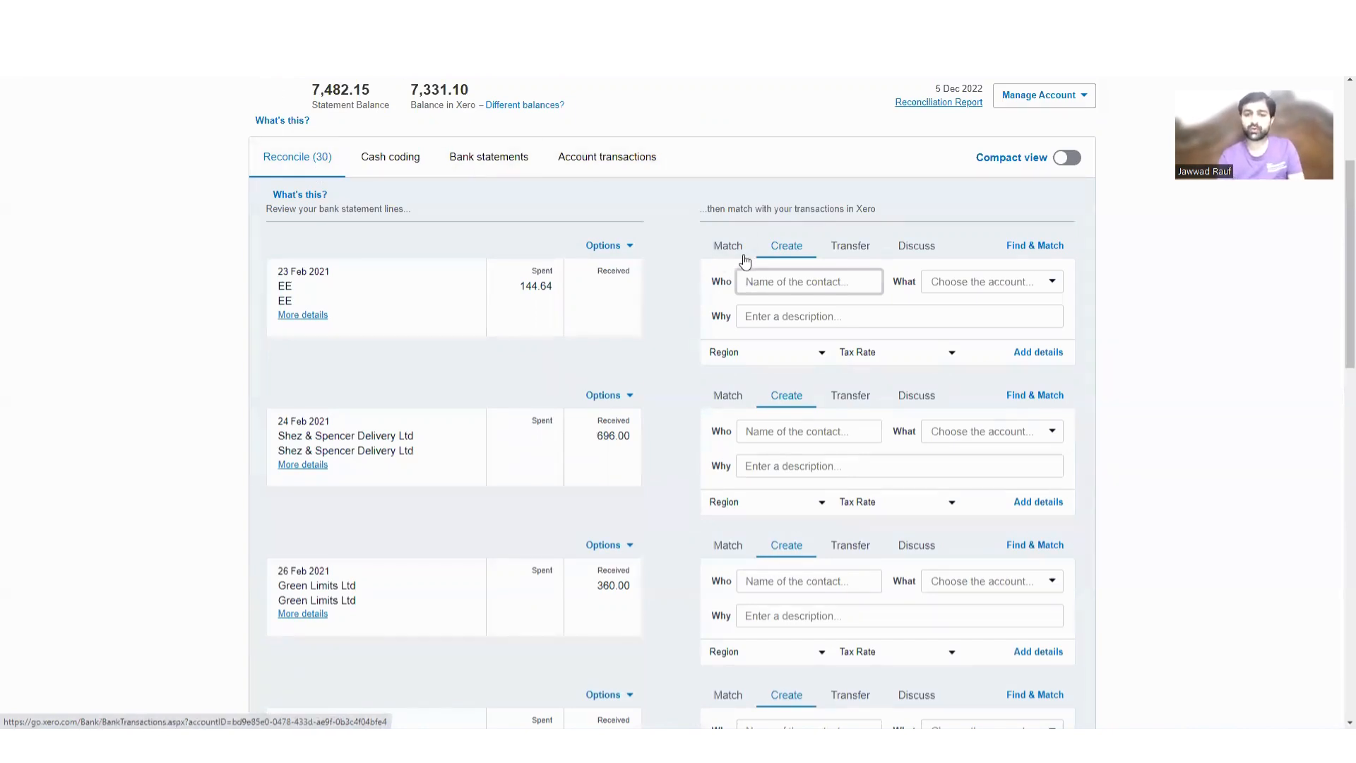
- Search matching transactions for the 144.64 EE line and select the 15 Dec 2022 115.95 transaction
click(728, 244)
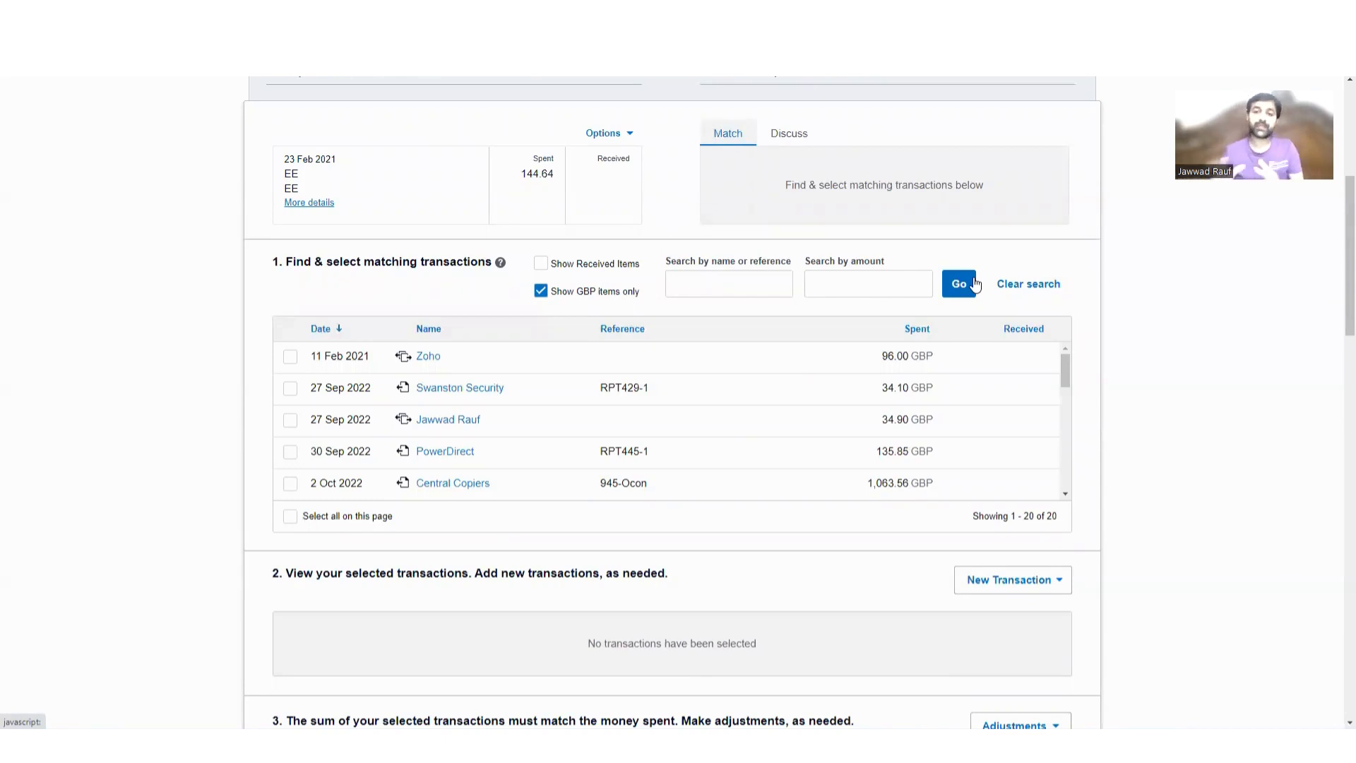
mouse_move(1084, 316)
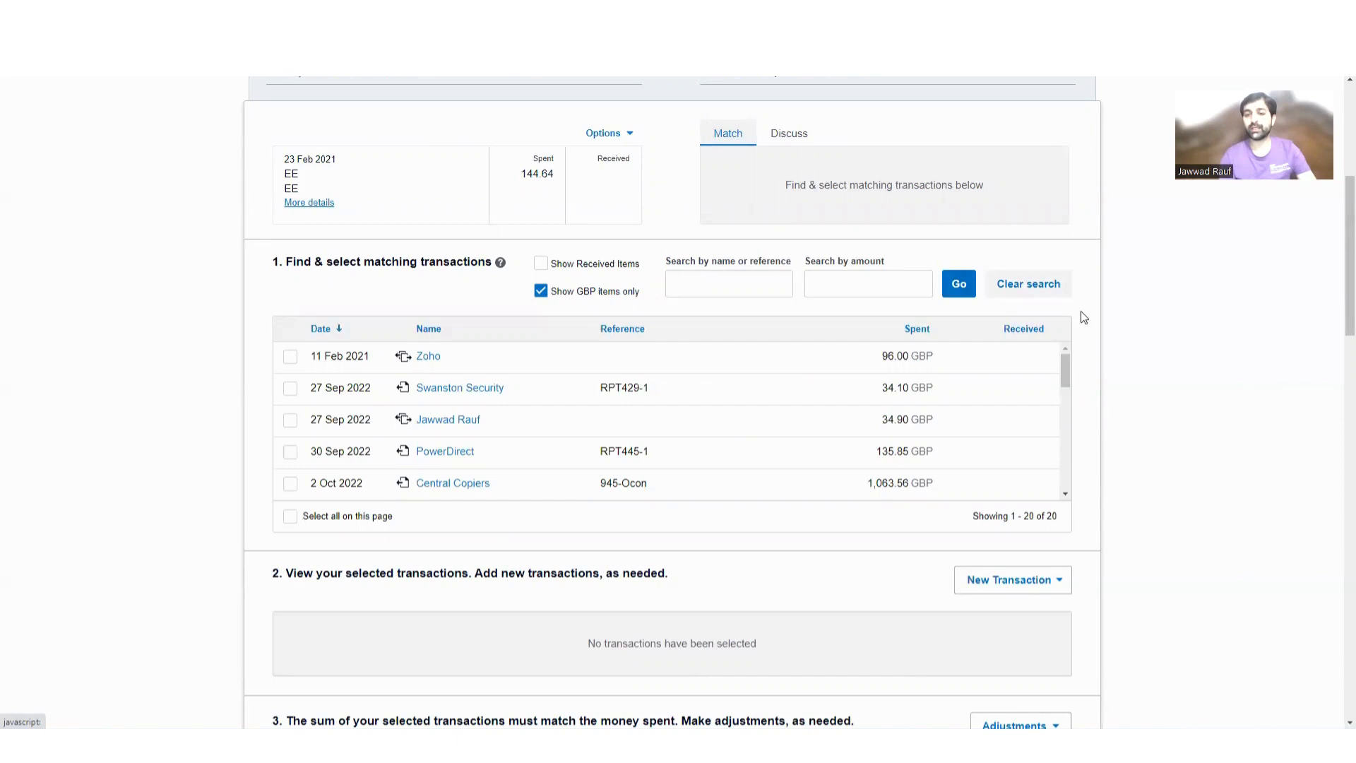
scroll(down, 3)
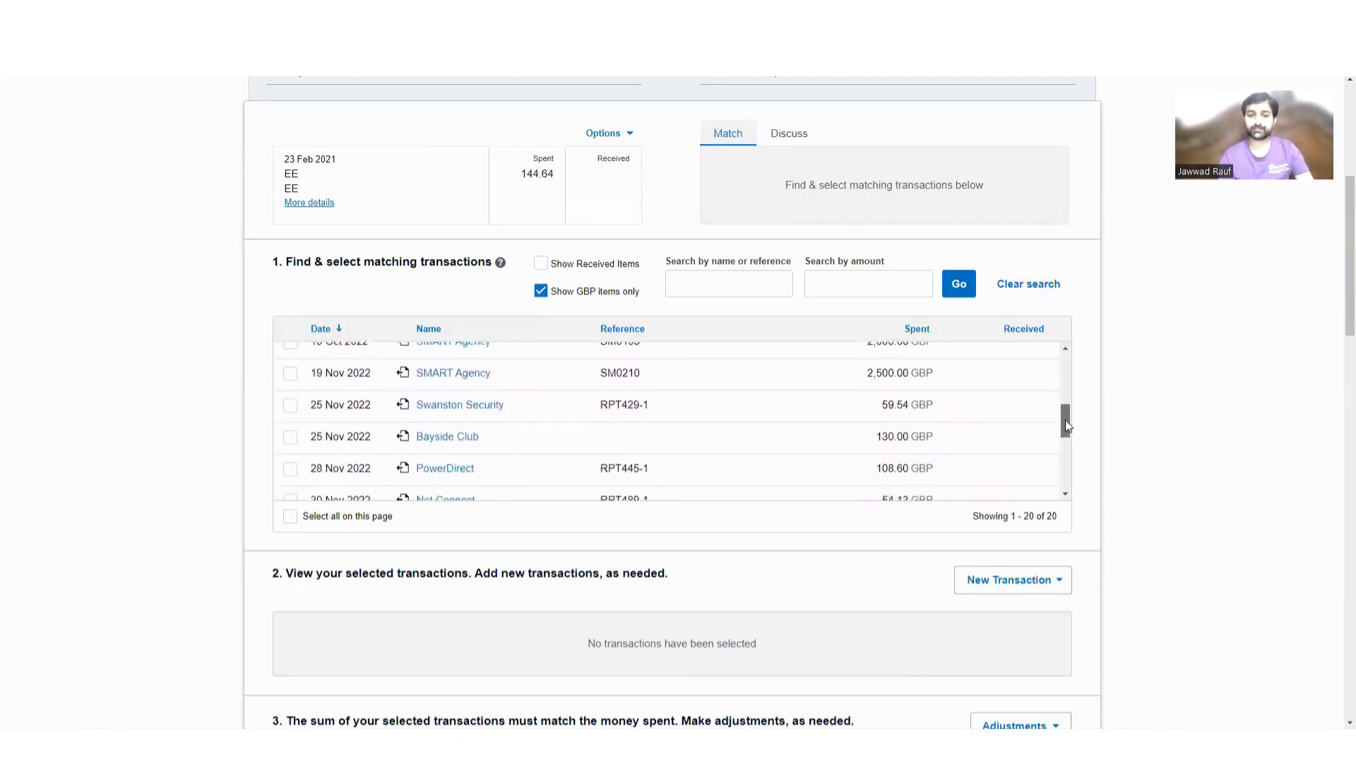
scroll(down, 3)
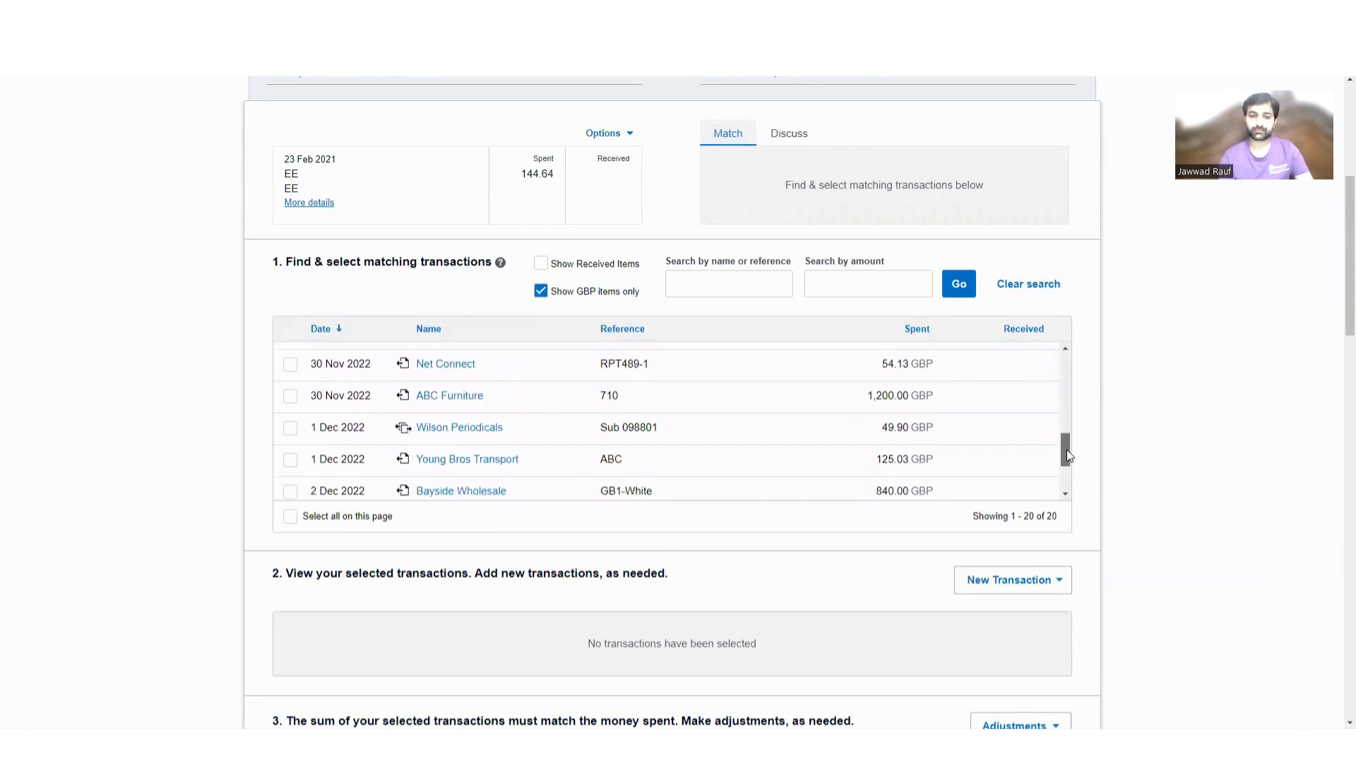
scroll(down, 3)
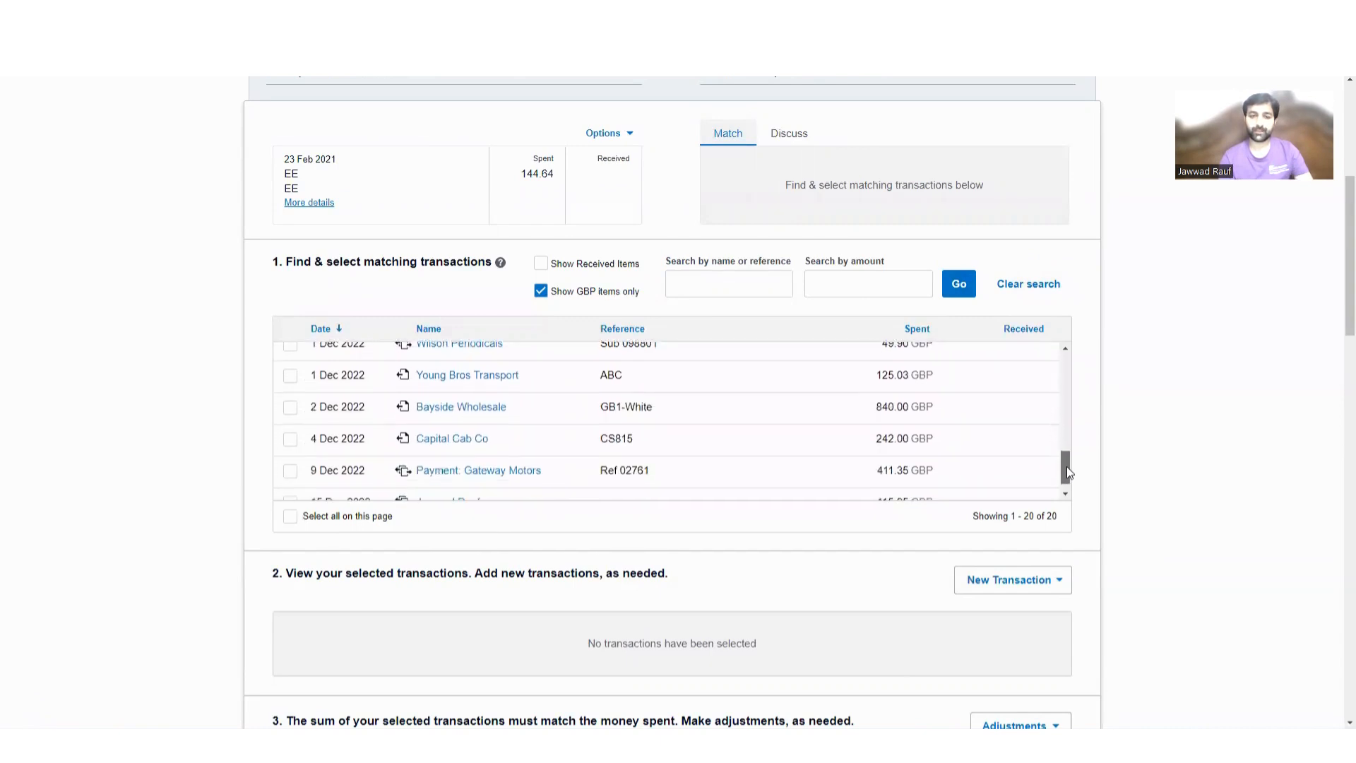
scroll(down, 3)
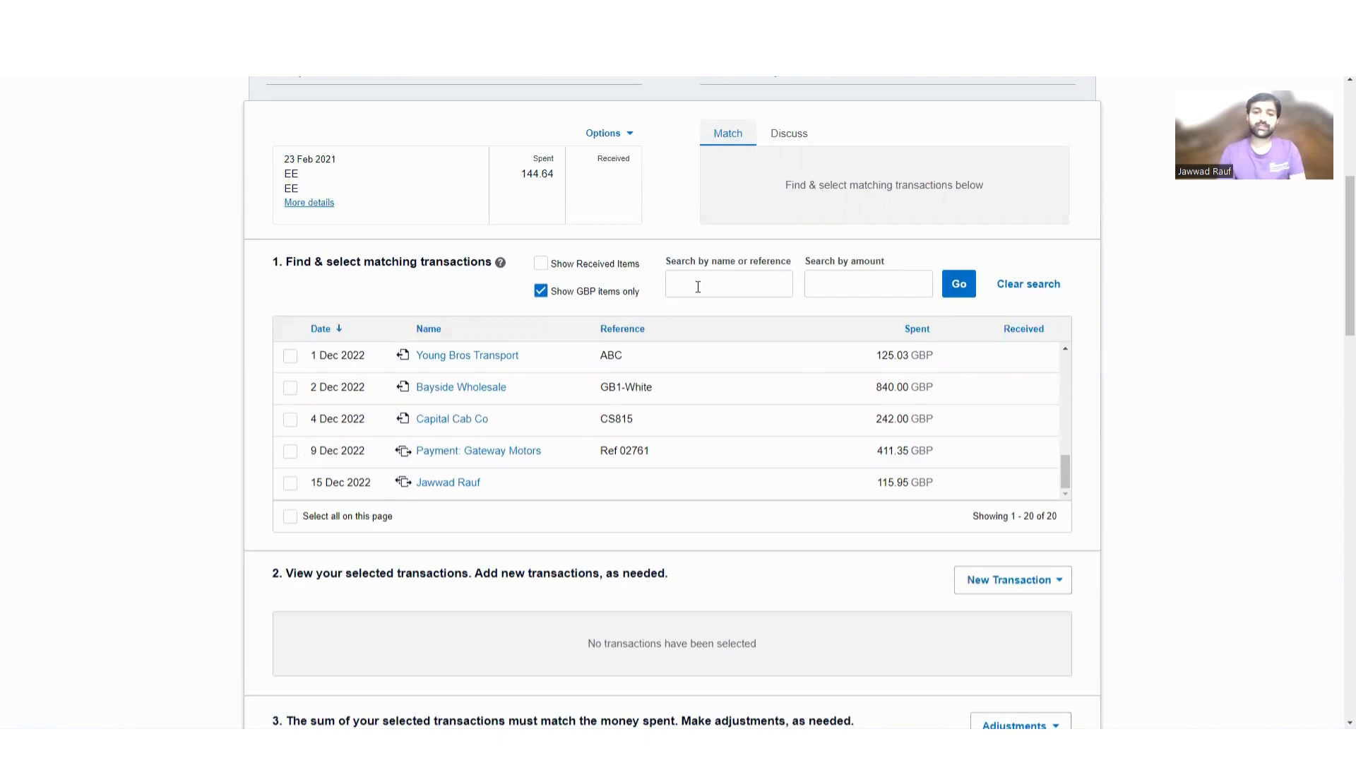
mouse_move(989, 494)
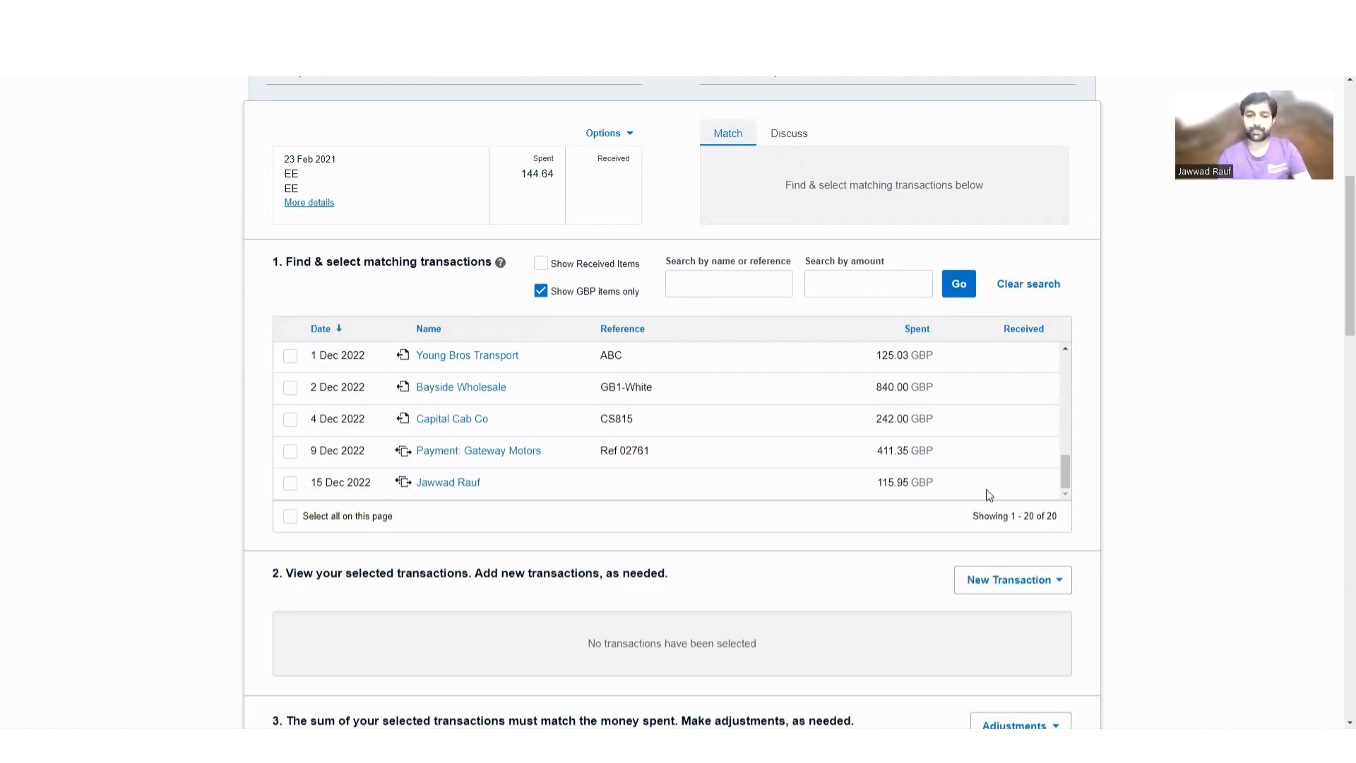
scroll(down, 3)
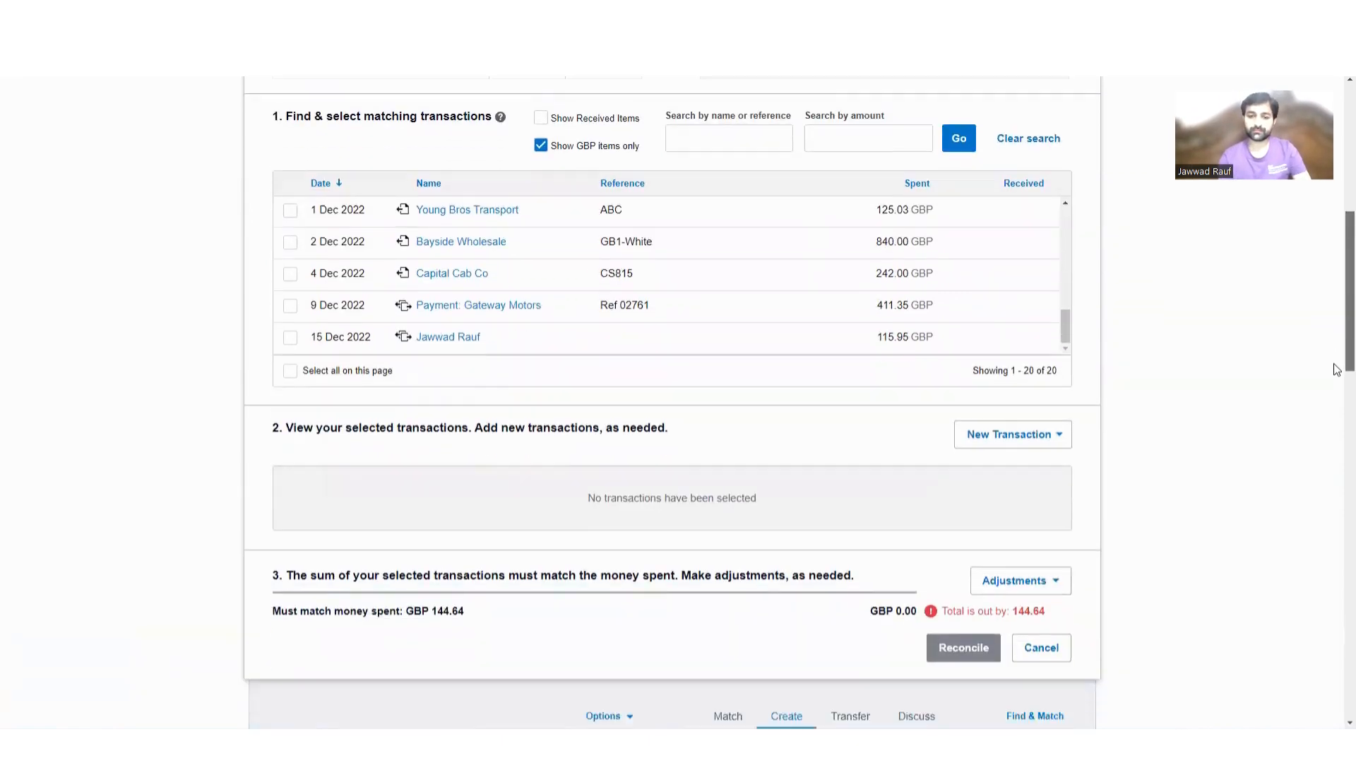
scroll(down, 3)
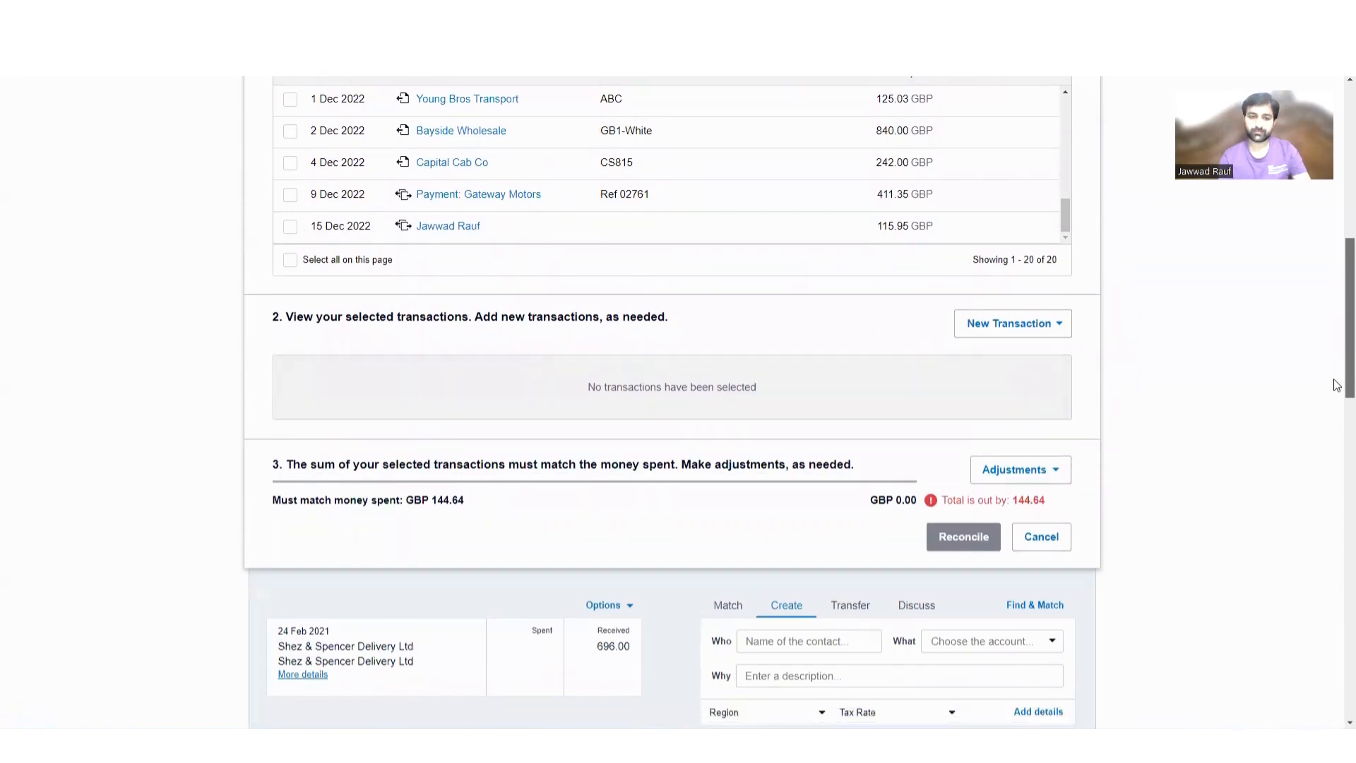
scroll(down, 3)
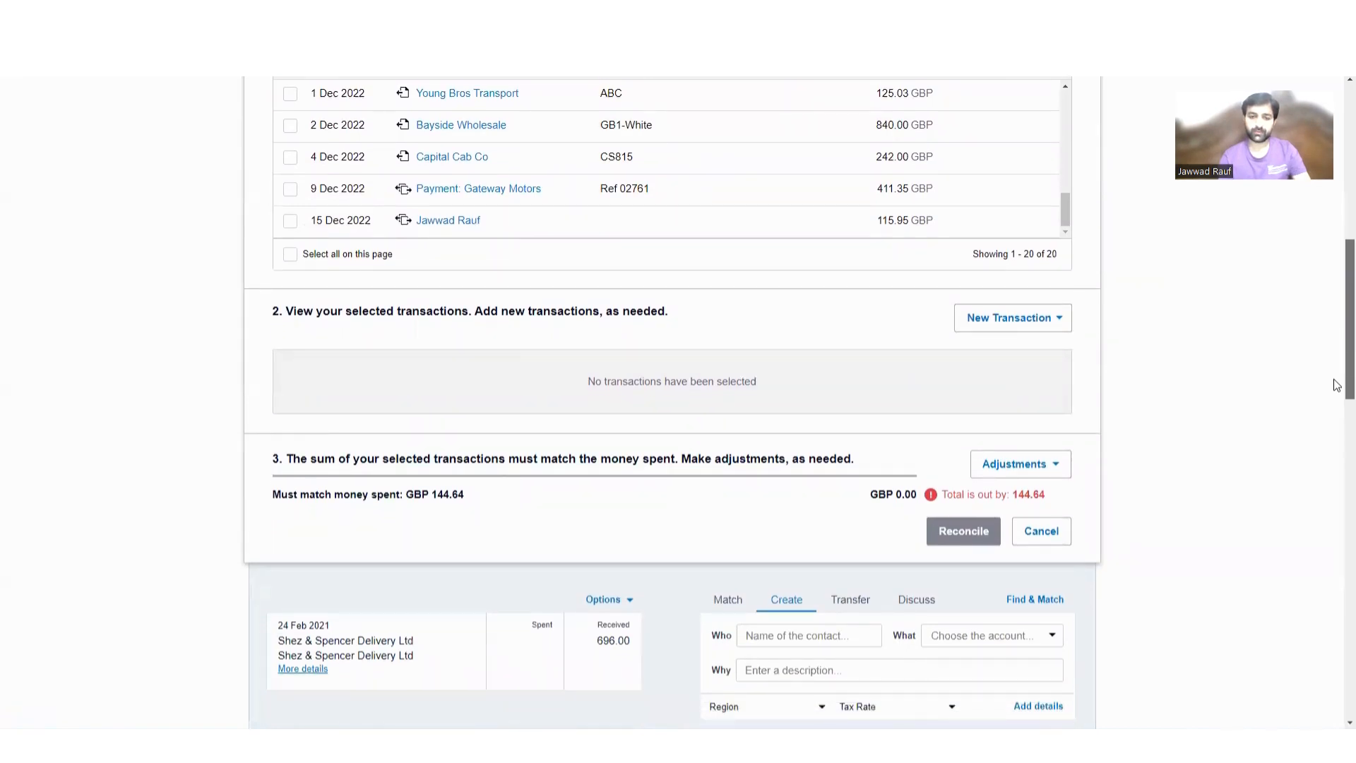
scroll(down, 3)
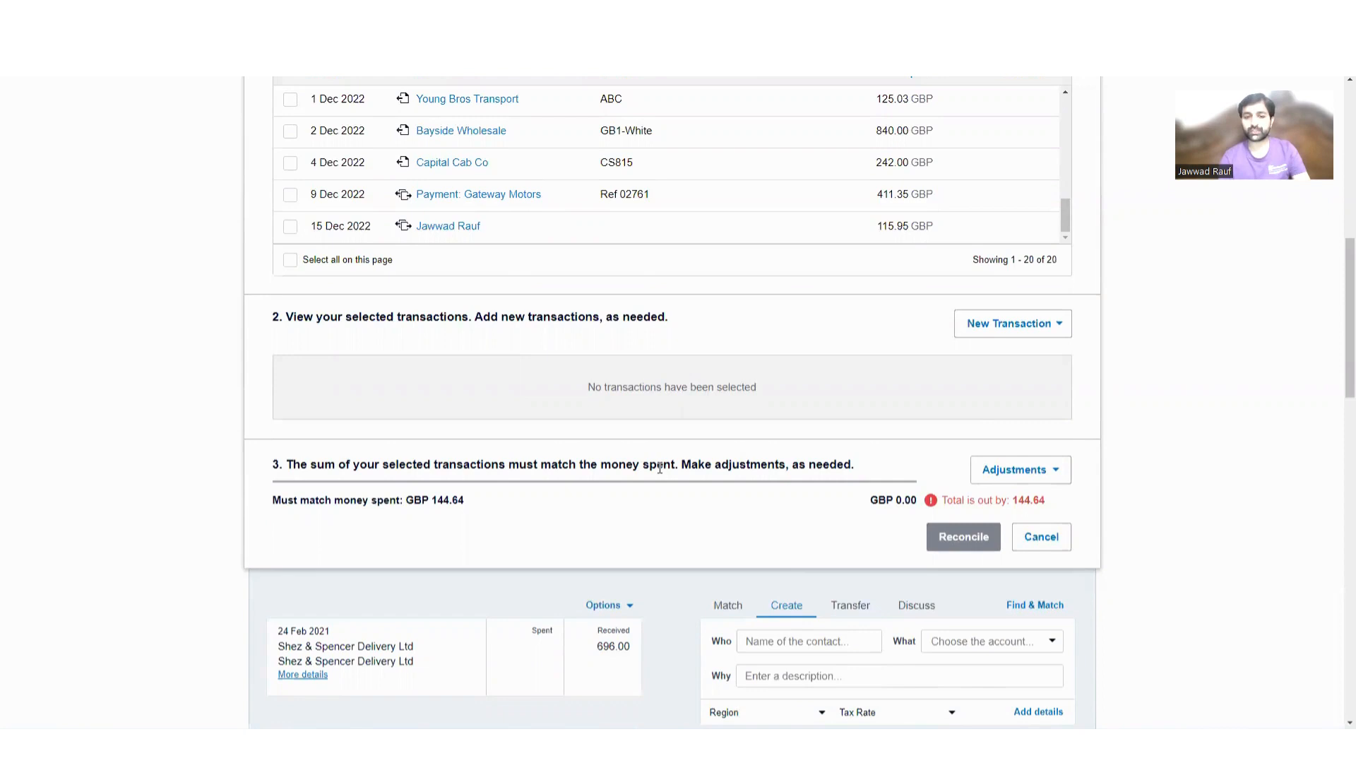
mouse_move(1021, 447)
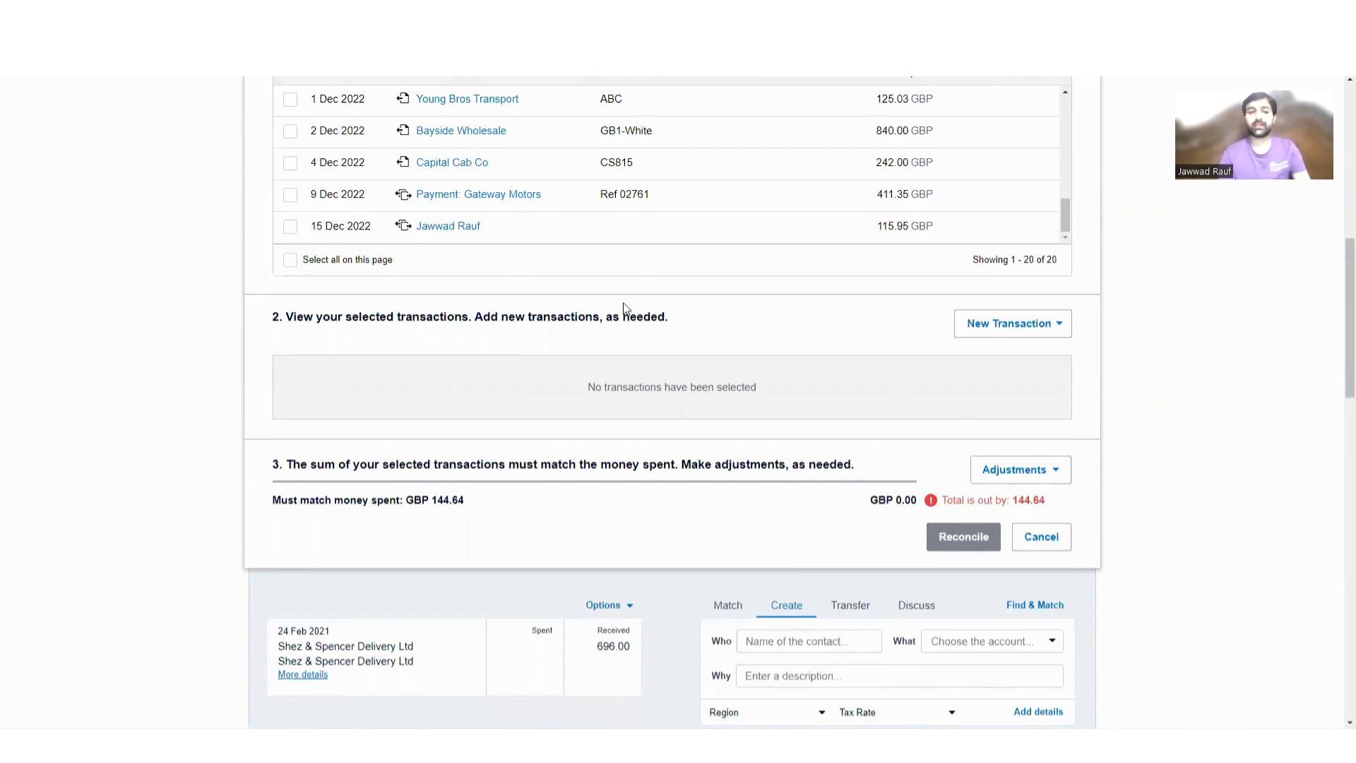
click(290, 226)
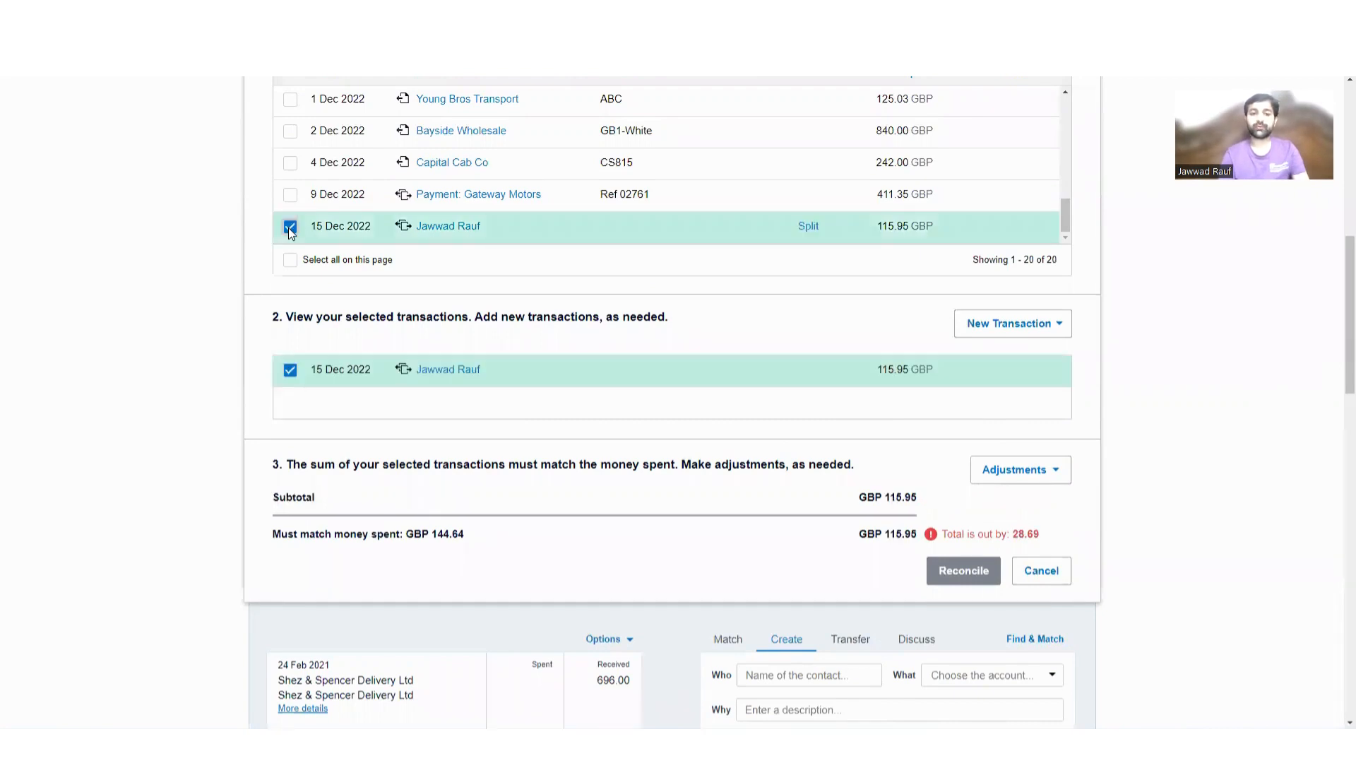
mouse_move(1163, 147)
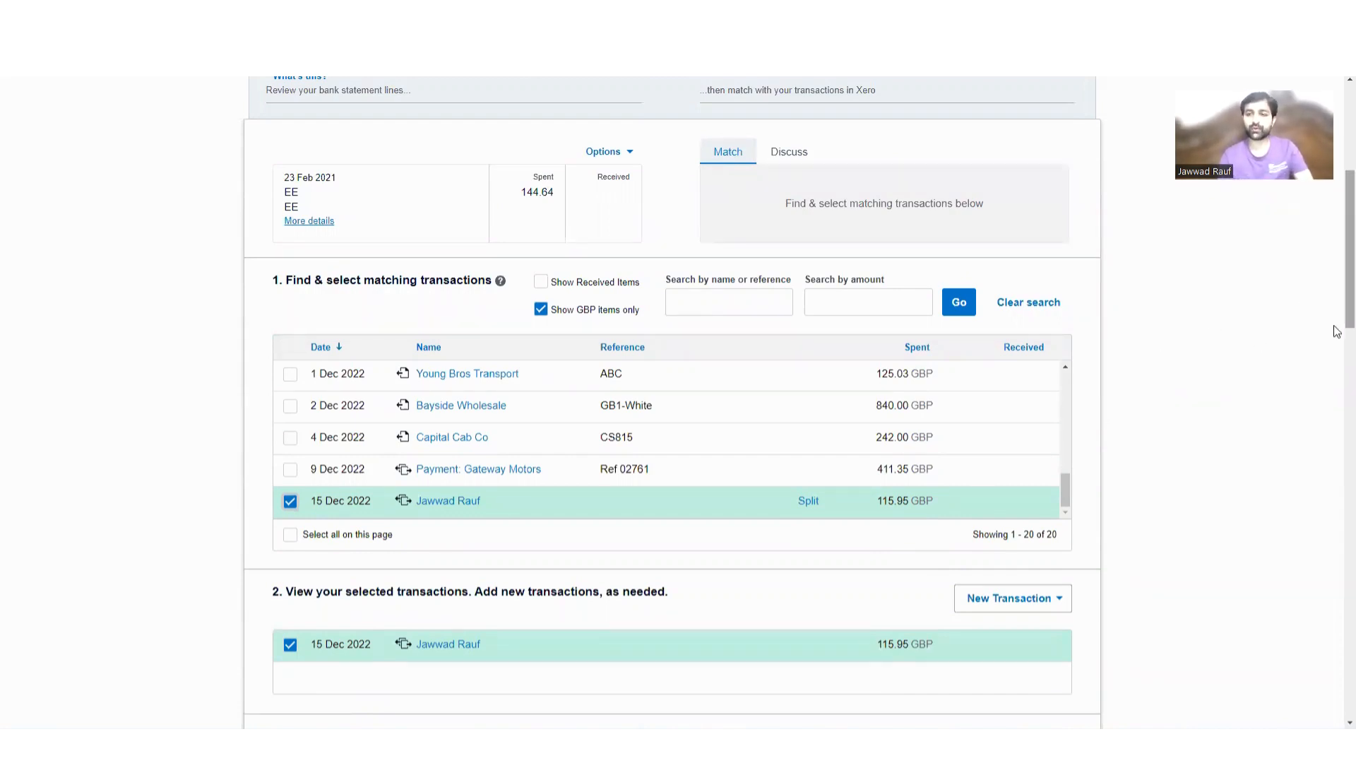
scroll(down, 3)
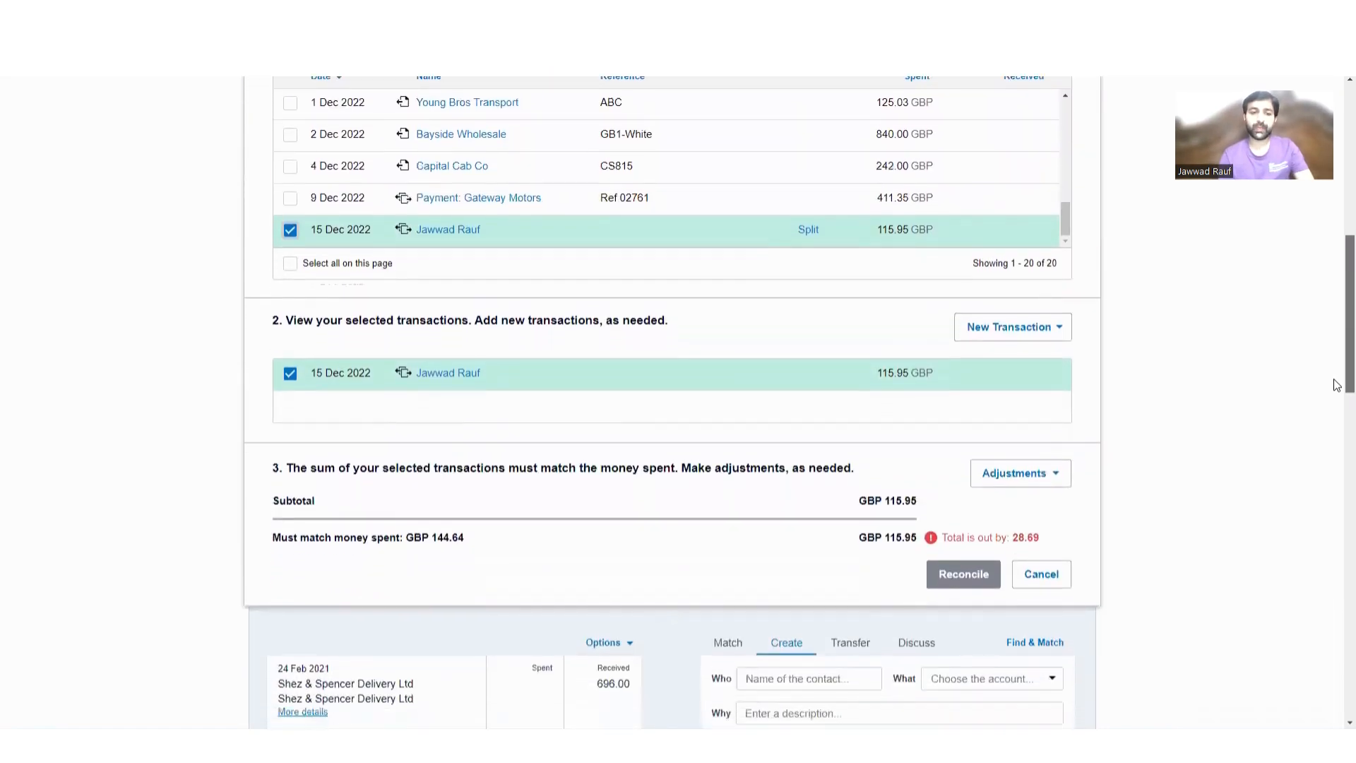
scroll(down, 3)
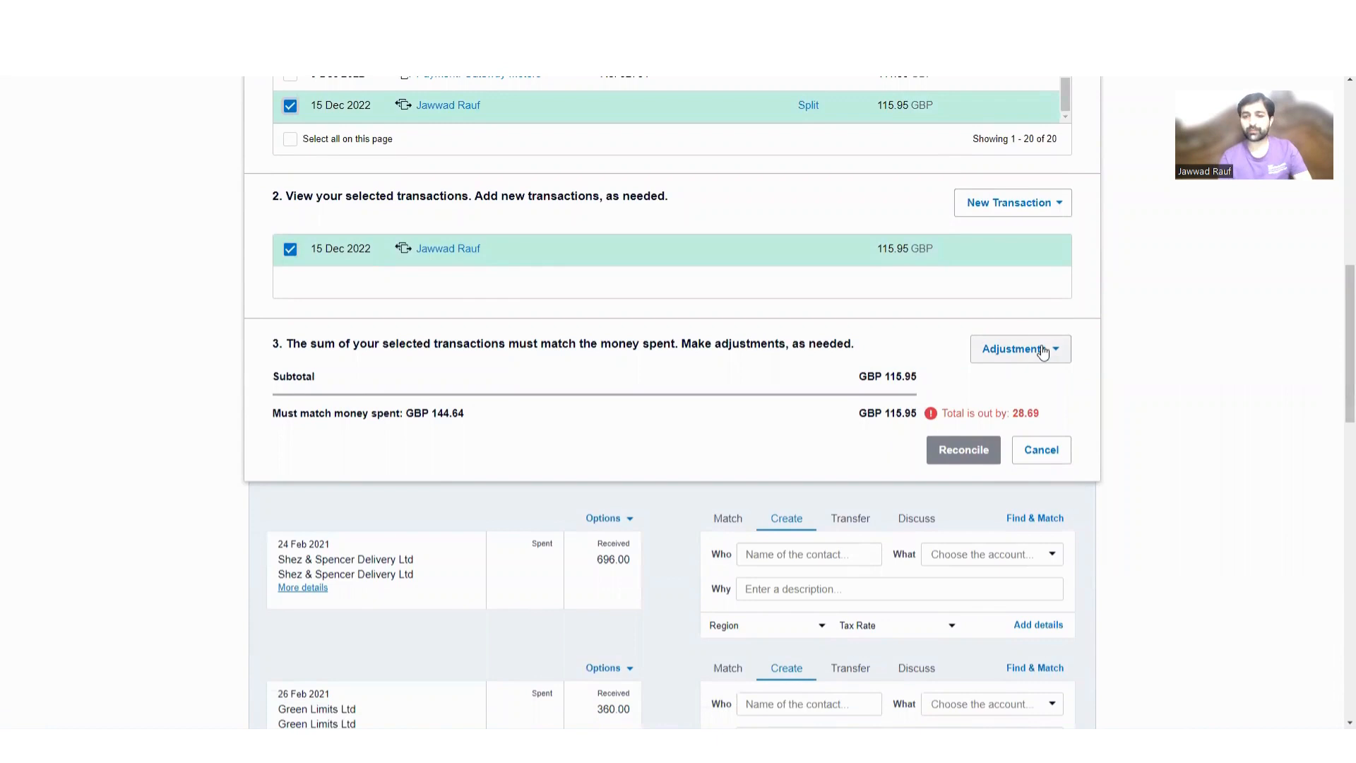
click(1020, 349)
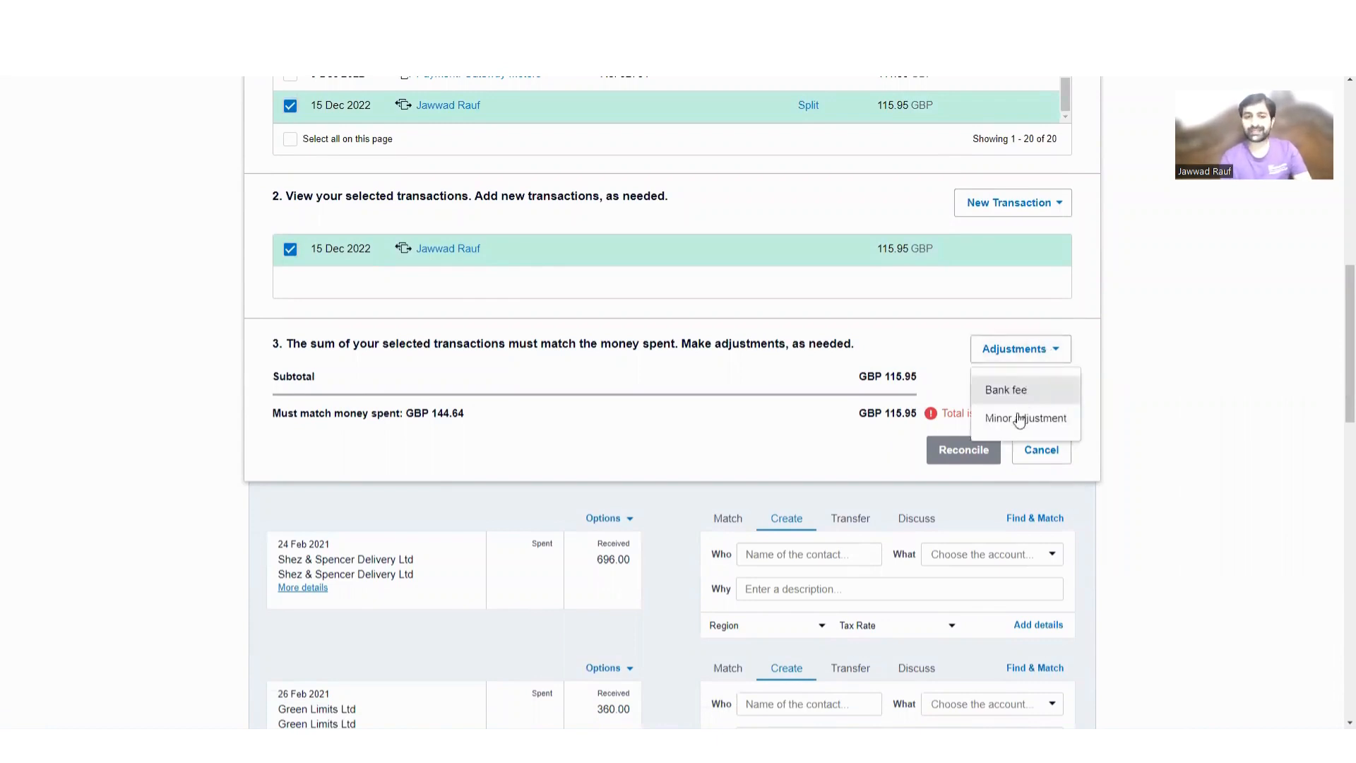
- Add a 28.69 minor adjustment so the EE match totals 144.64
click(1025, 418)
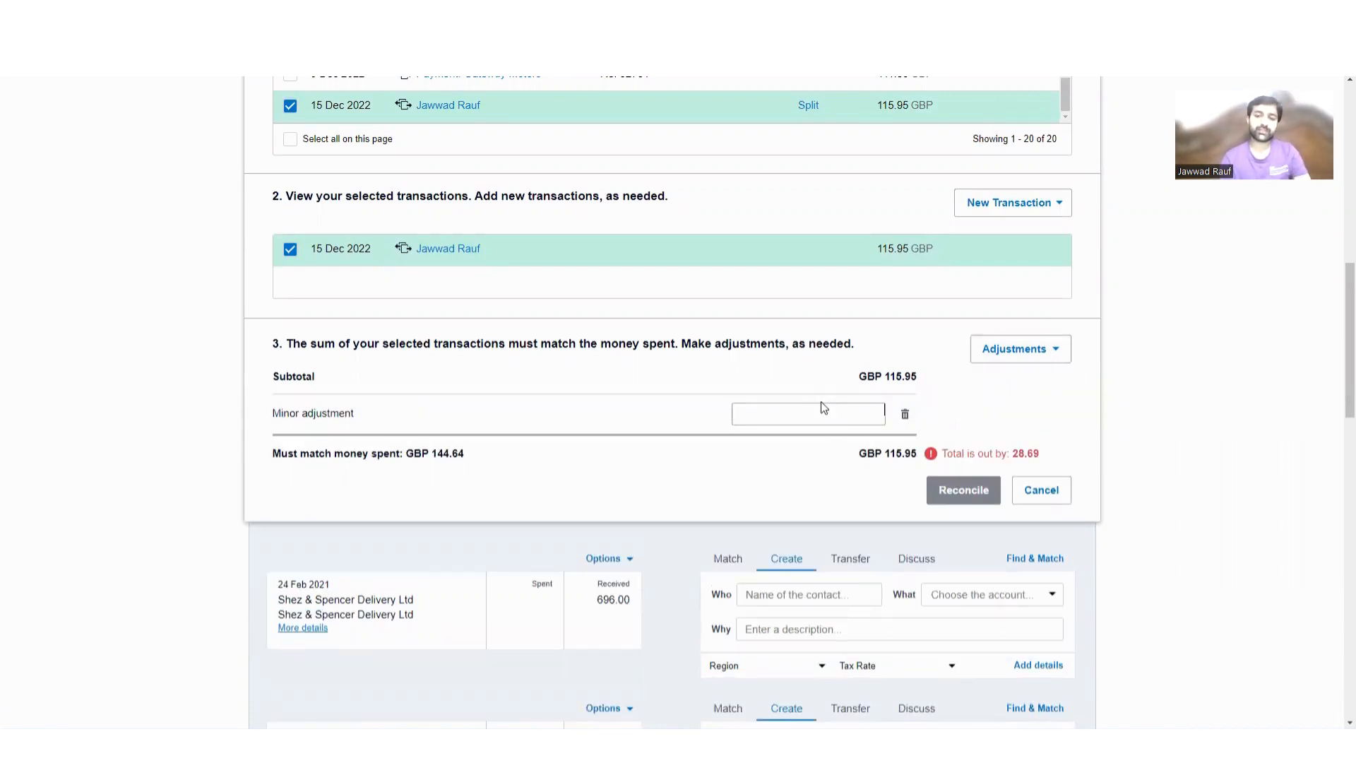
text(2)
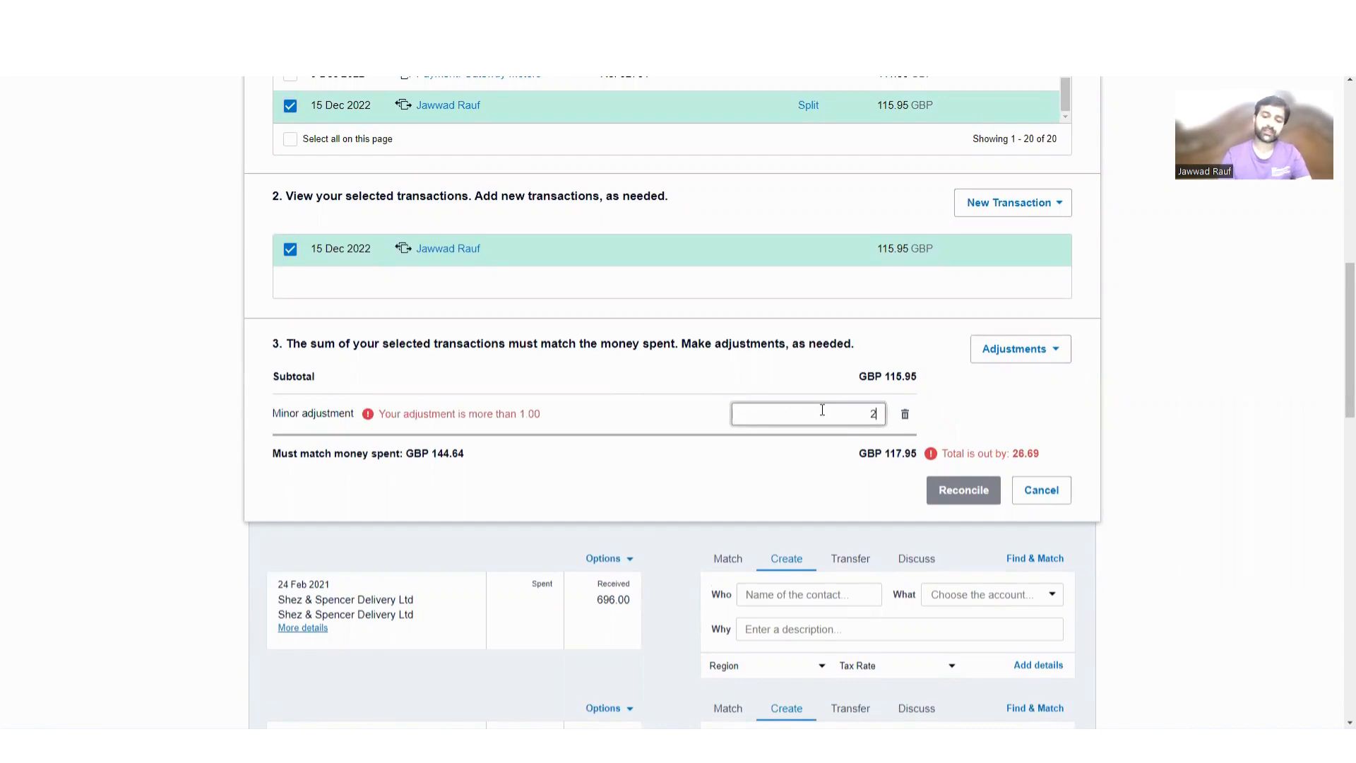
text(8.69)
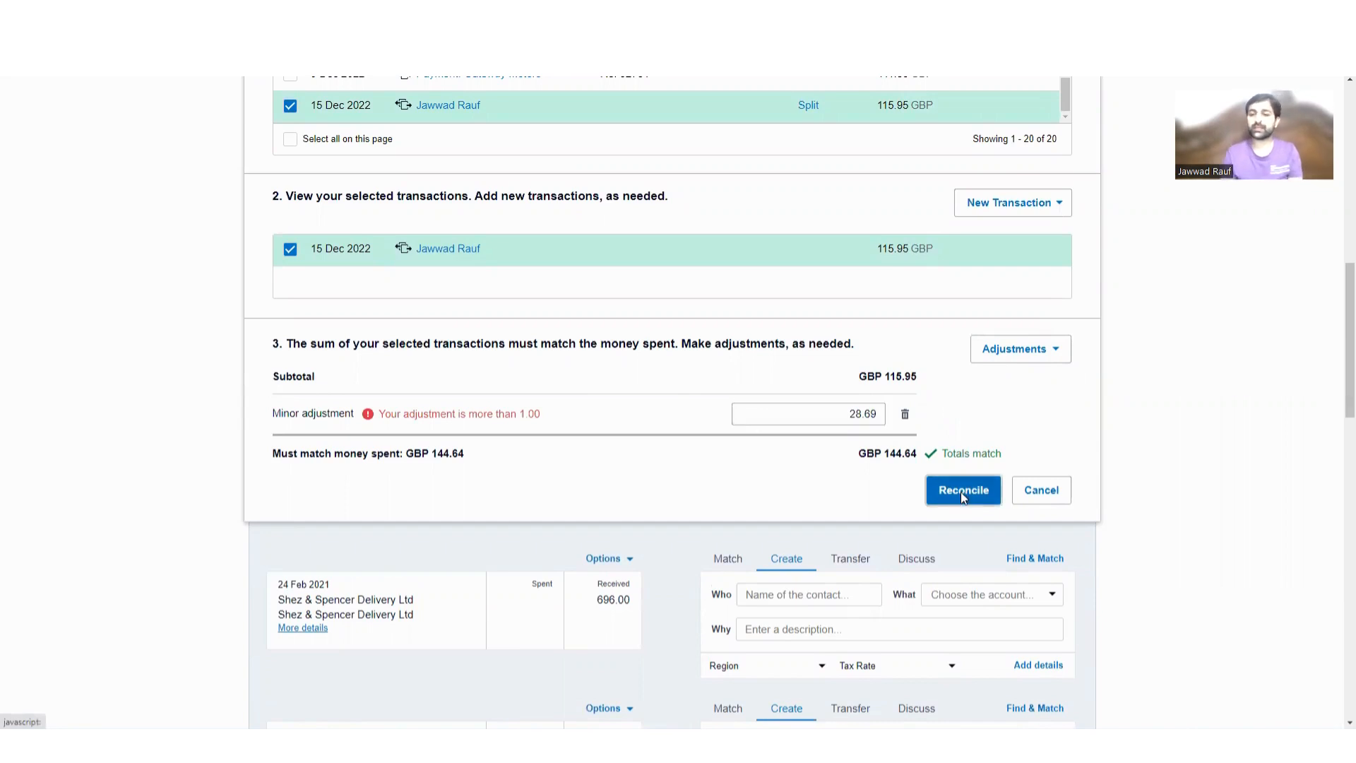
- Reconcile the 144.64 EE line, confirming the later-dated entry warning
click(962, 490)
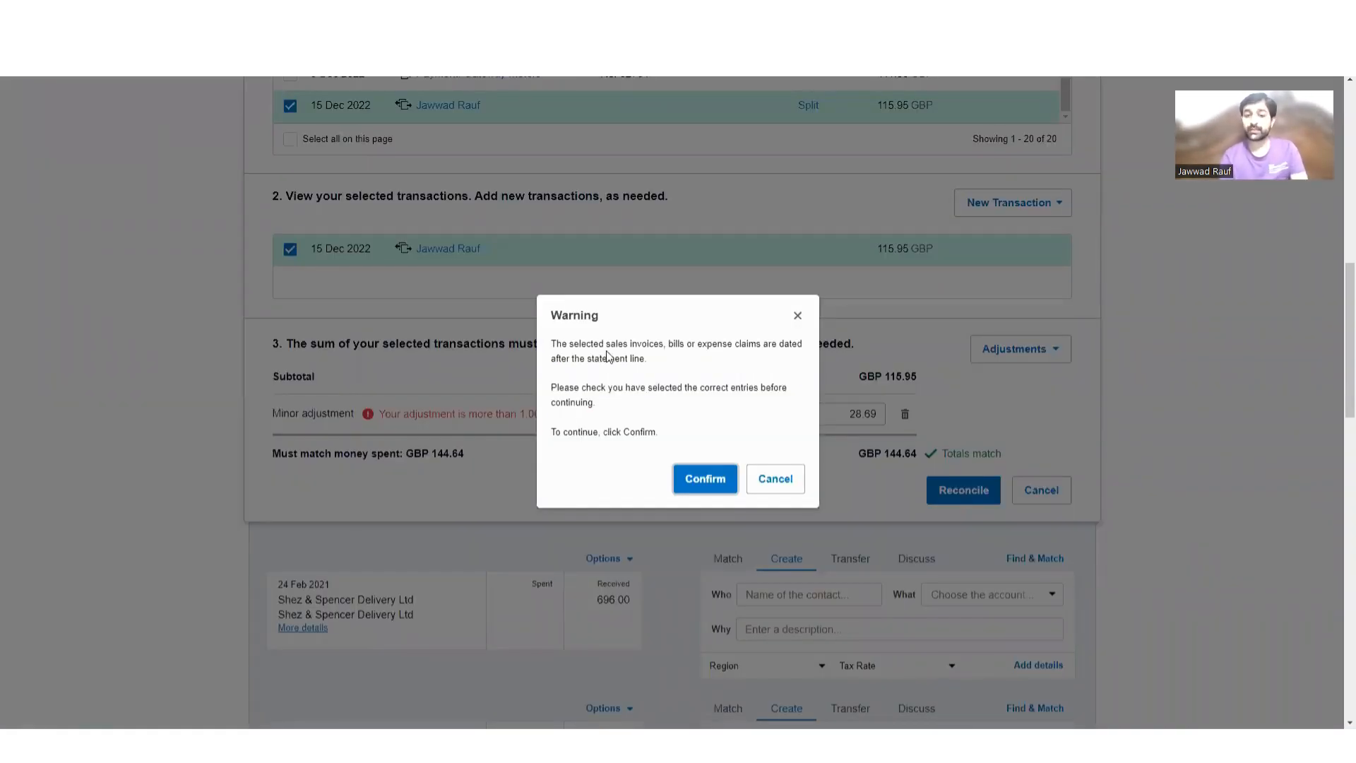
mouse_move(743, 356)
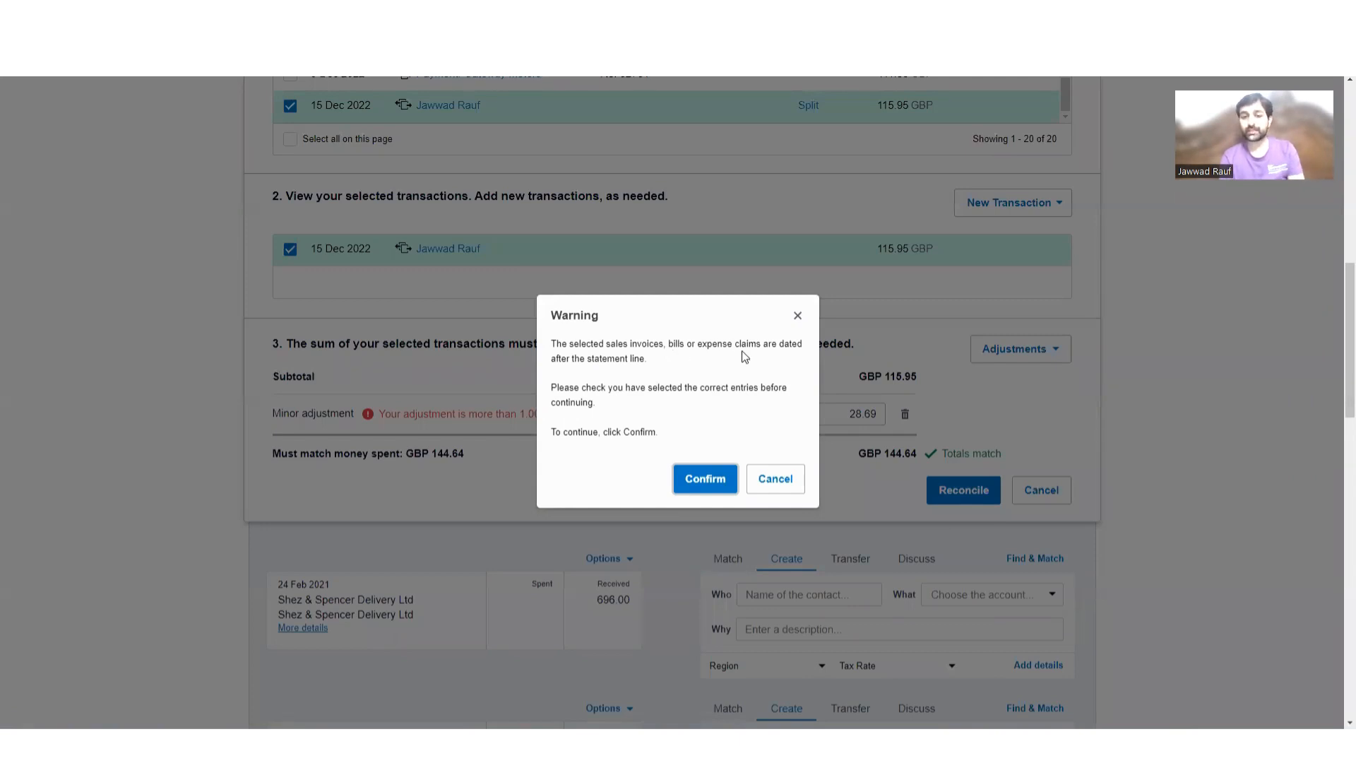
mouse_move(625, 391)
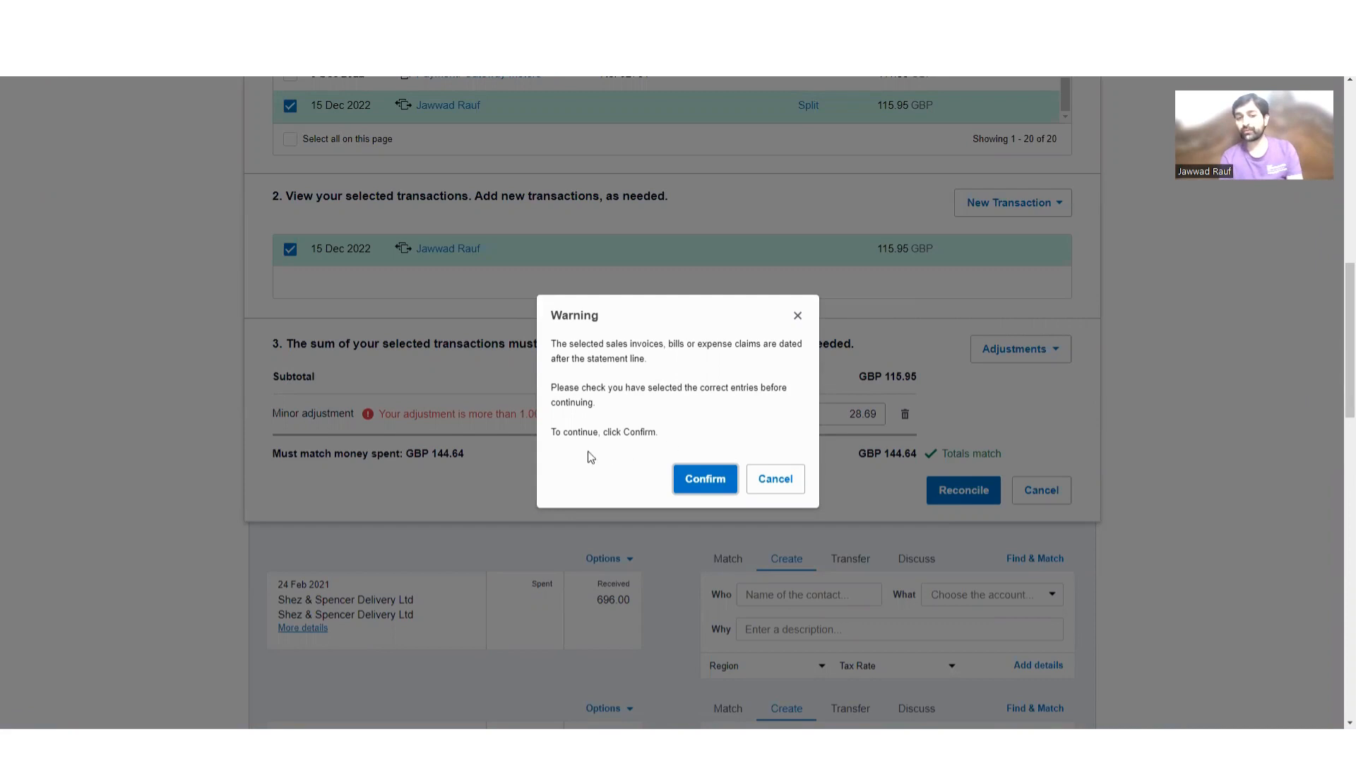
mouse_move(705, 479)
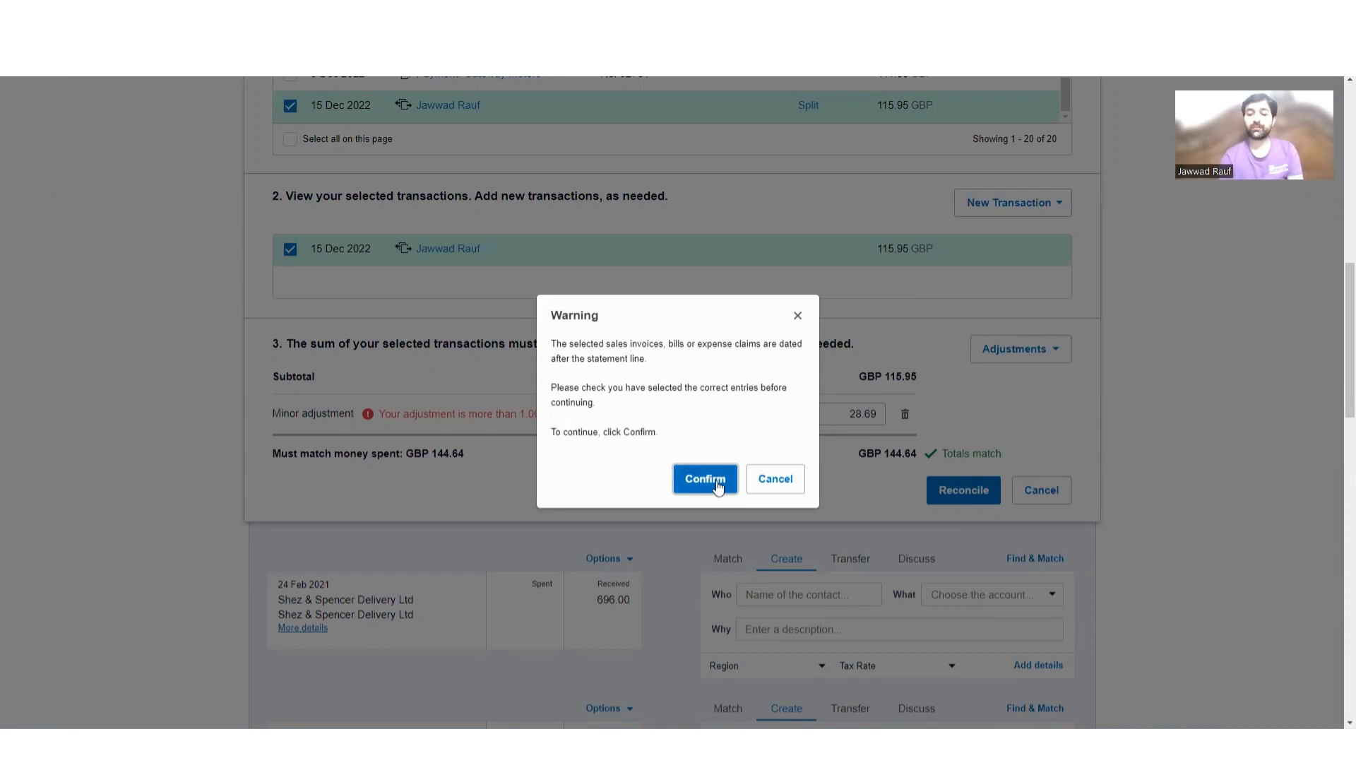
click(704, 479)
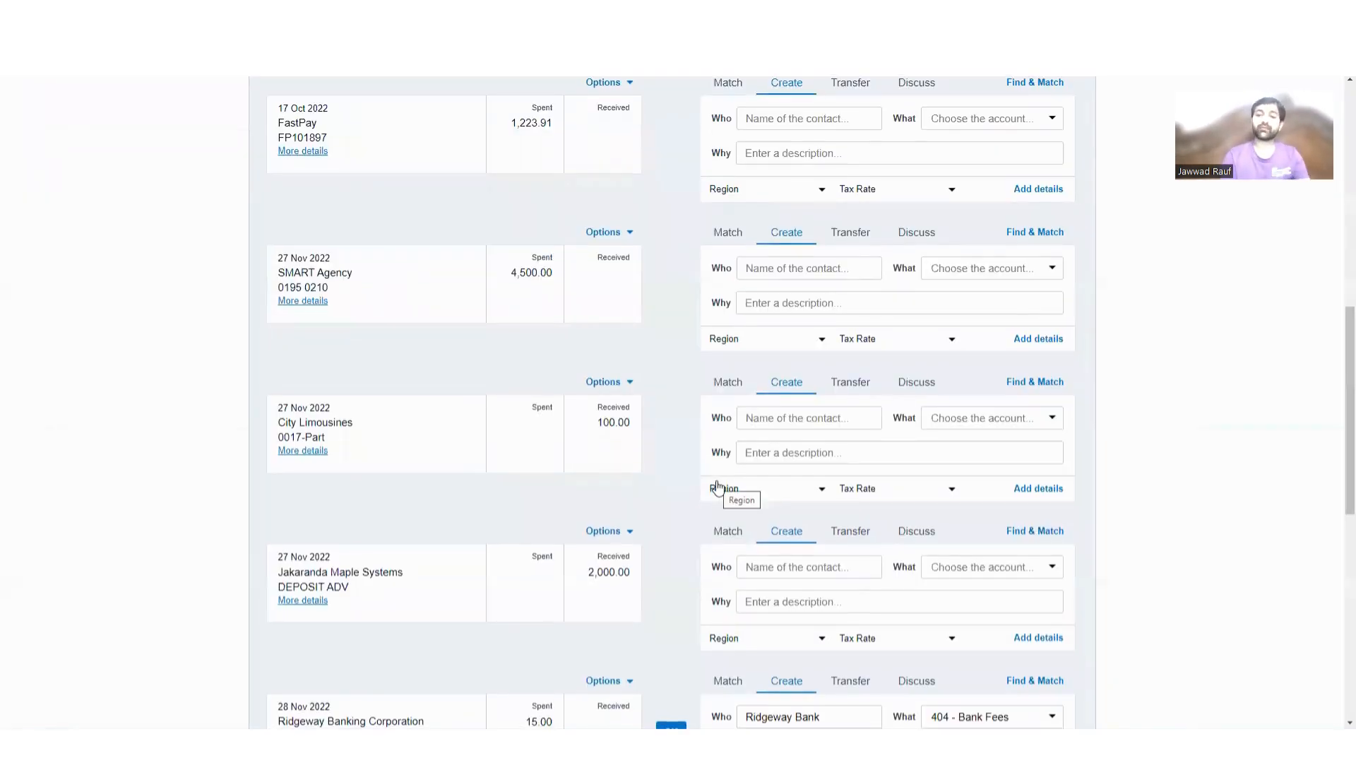
scroll(up, 3)
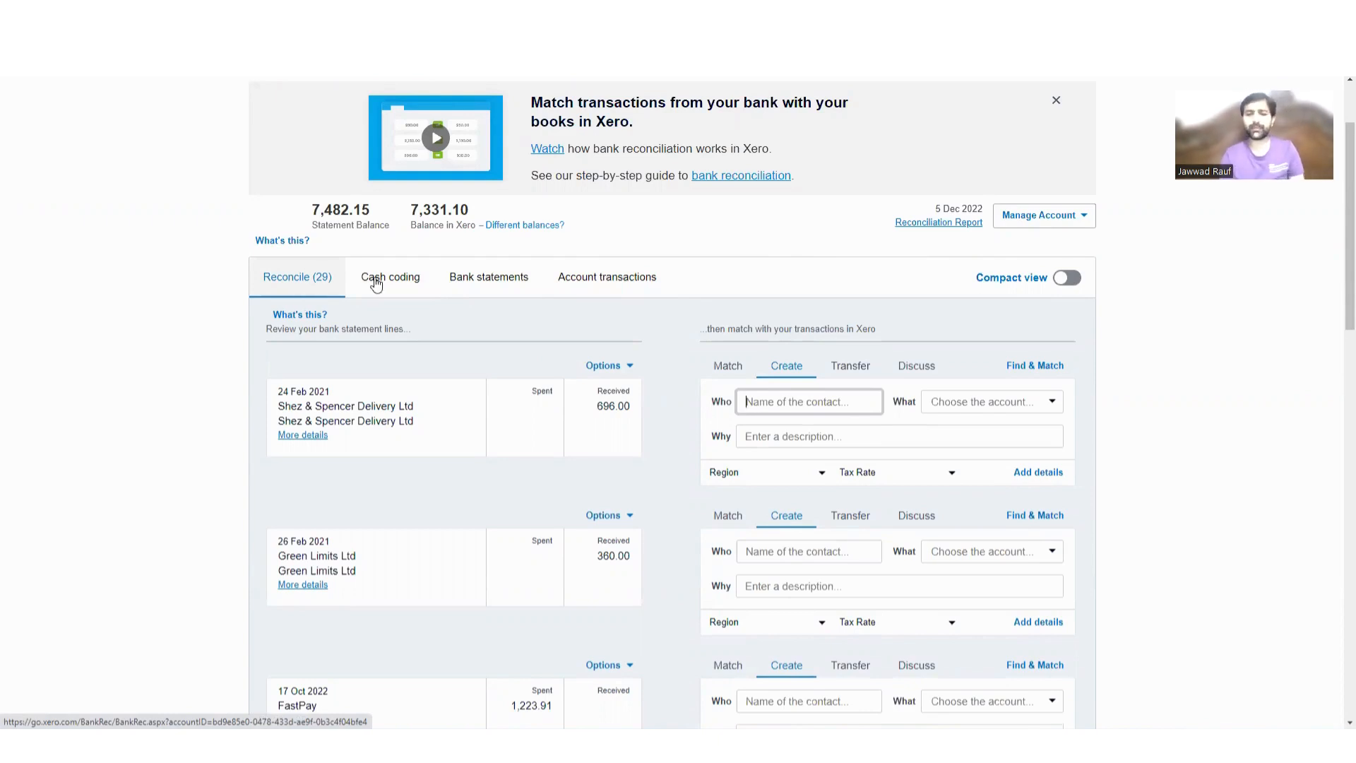
- Try the Shez & Spencer 696.00 line as a transfer to Business Savings Account, then view its Discuss notes
click(849, 365)
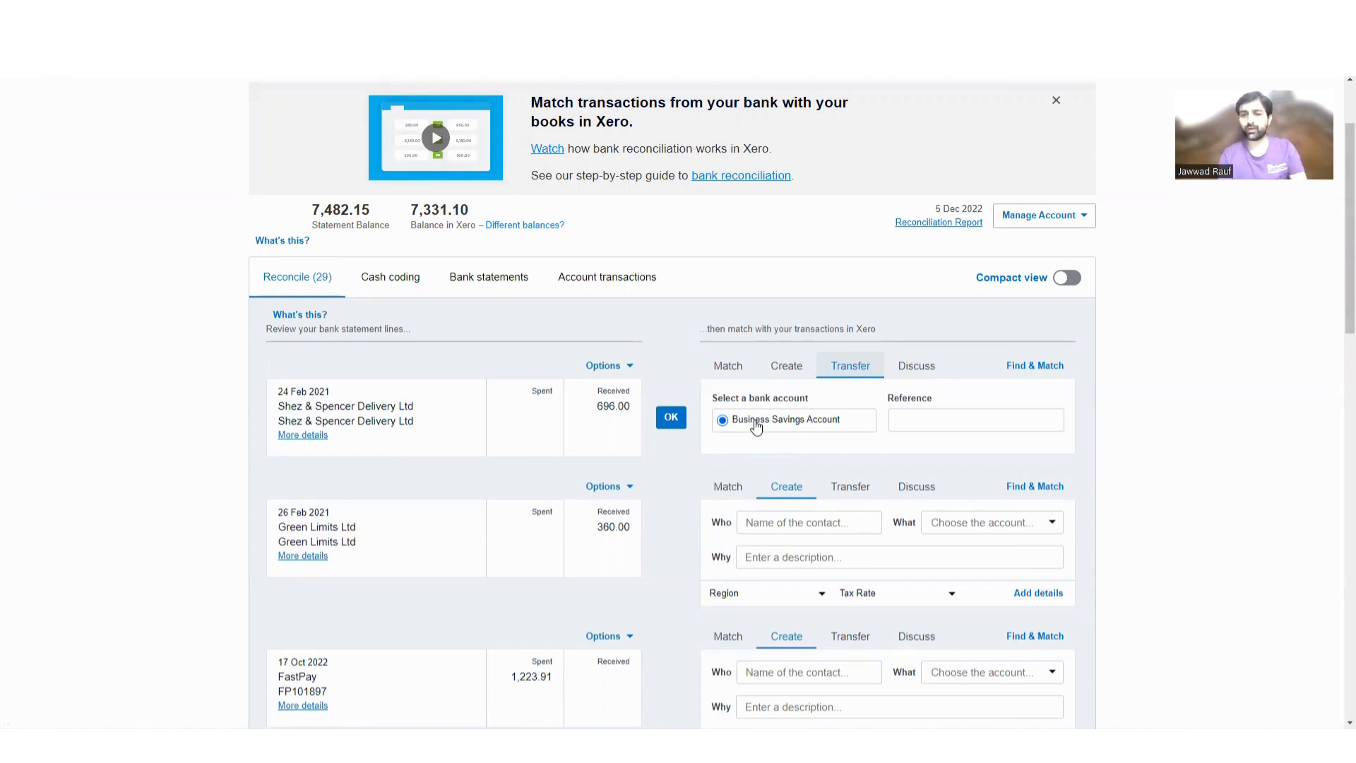
click(976, 419)
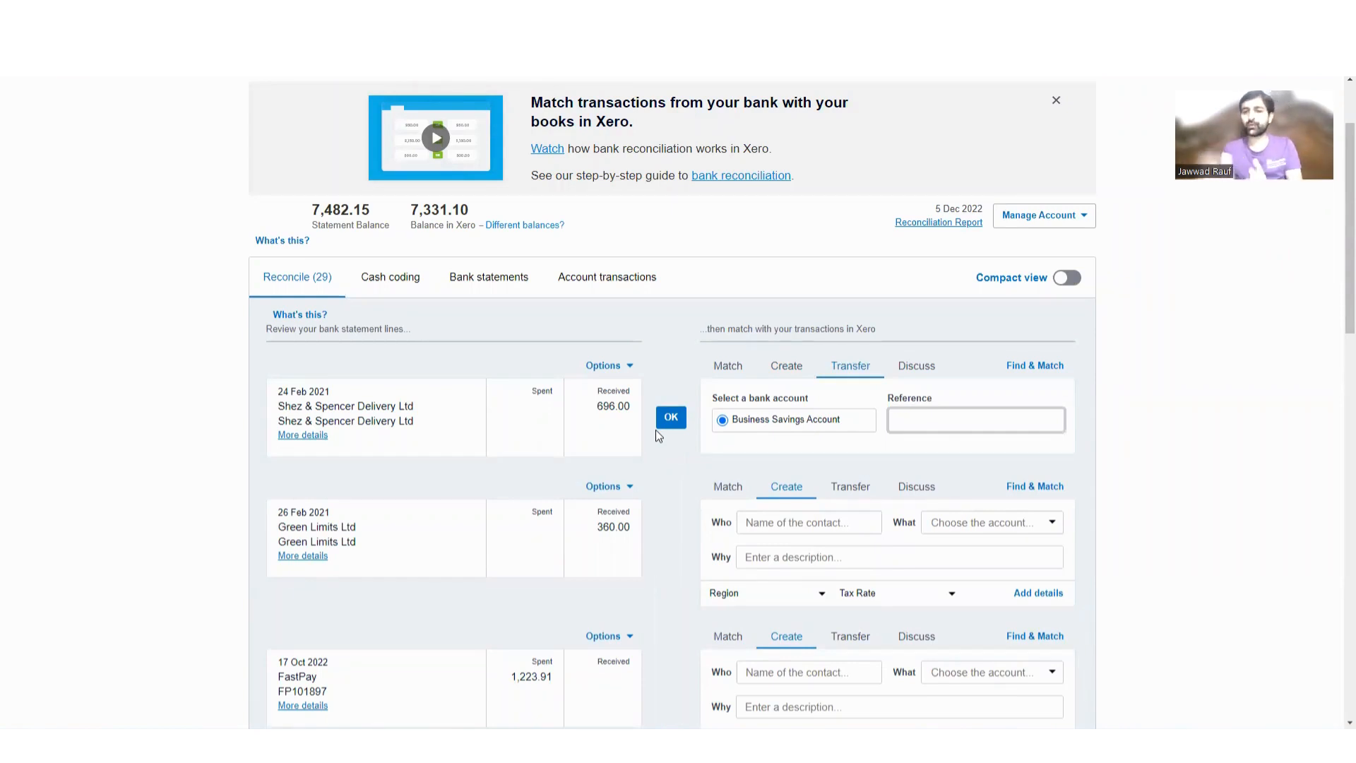
click(975, 420)
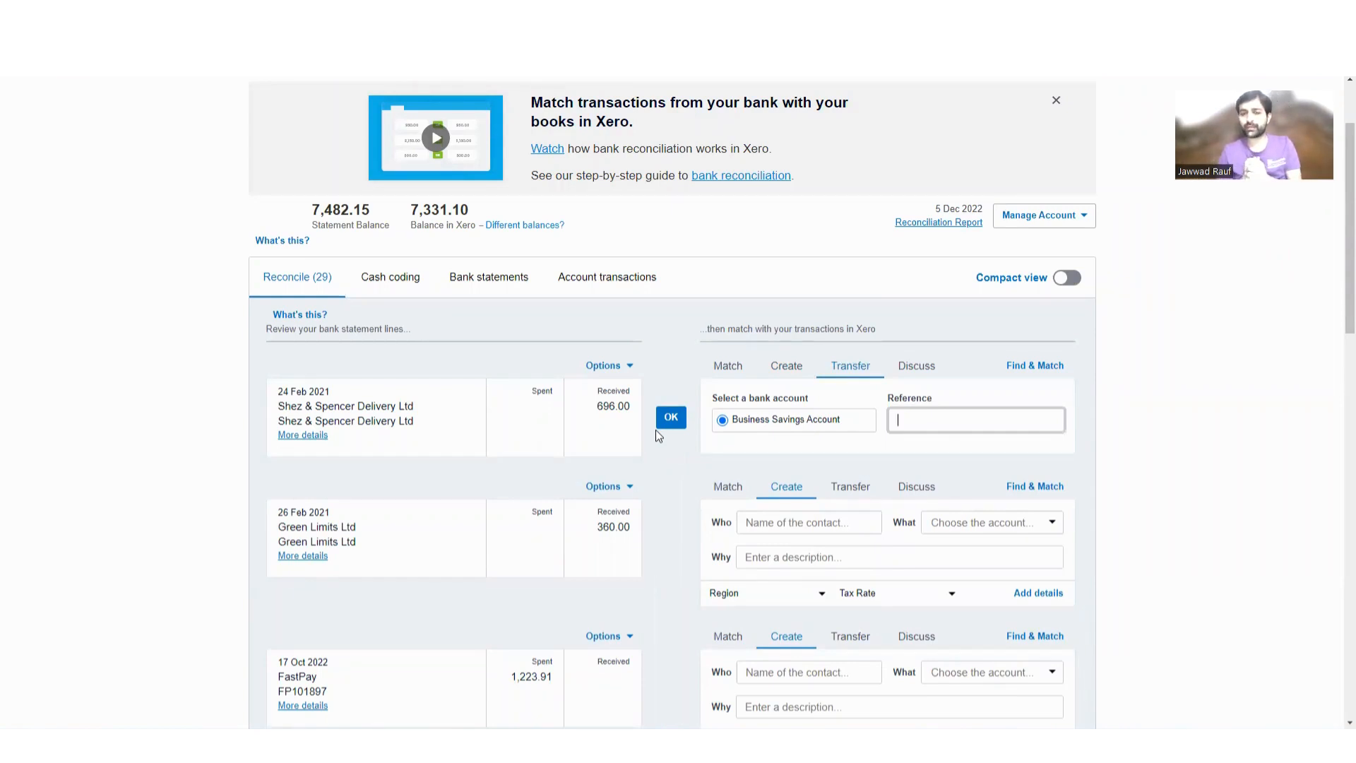
click(916, 364)
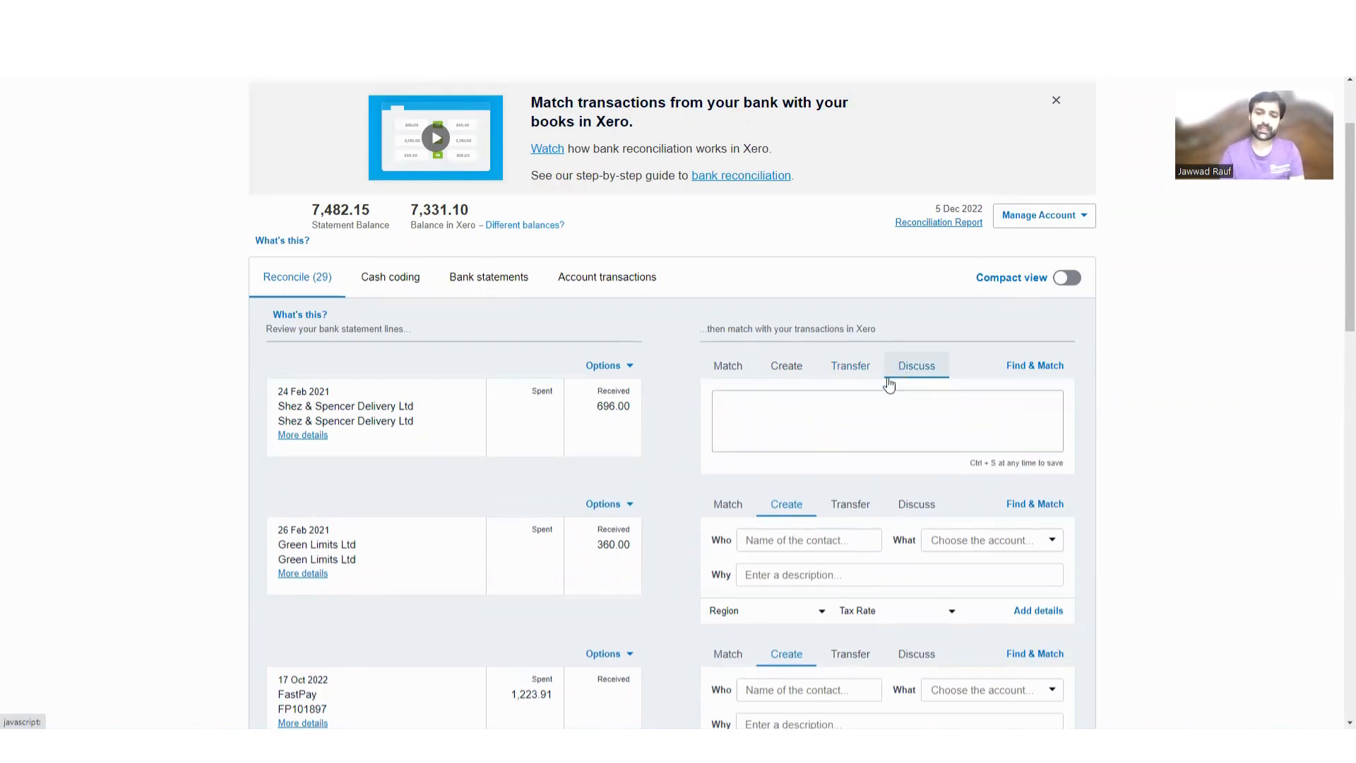
- Leave the discussion note empty and launch Find & Match for the 696.00 Shez & Spencer receipt
click(886, 421)
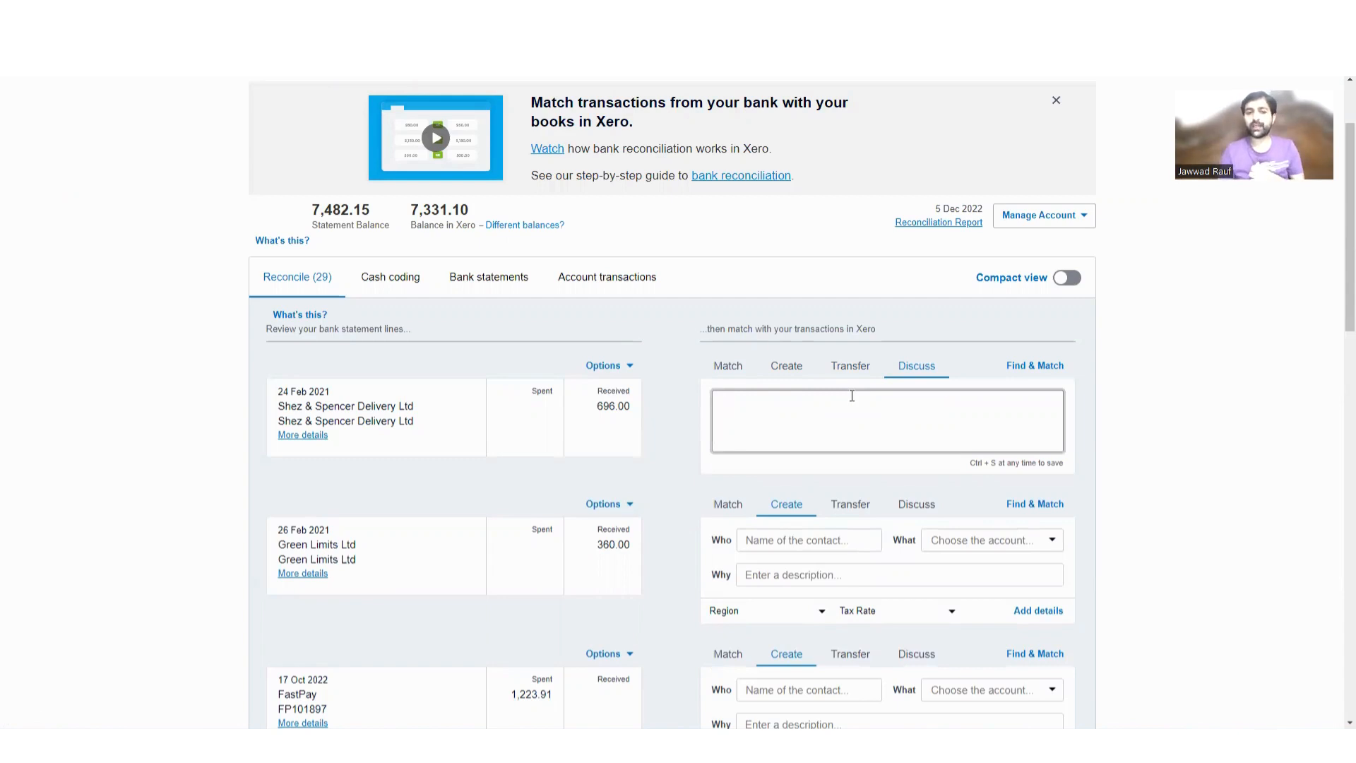
click(886, 421)
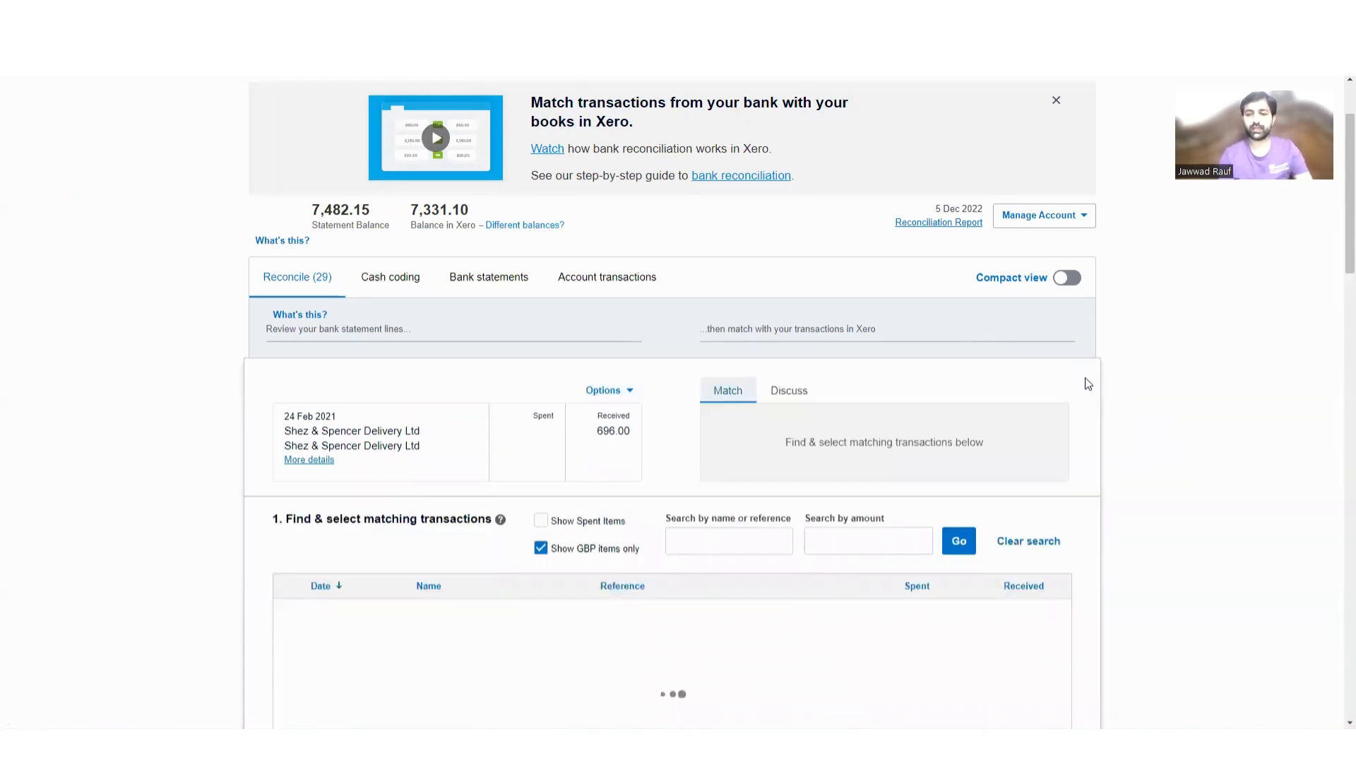
- Bring up Find & Match for the 696.00 Shez & Spencer receipt, listing 14 candidate invoices
scroll(down, 3)
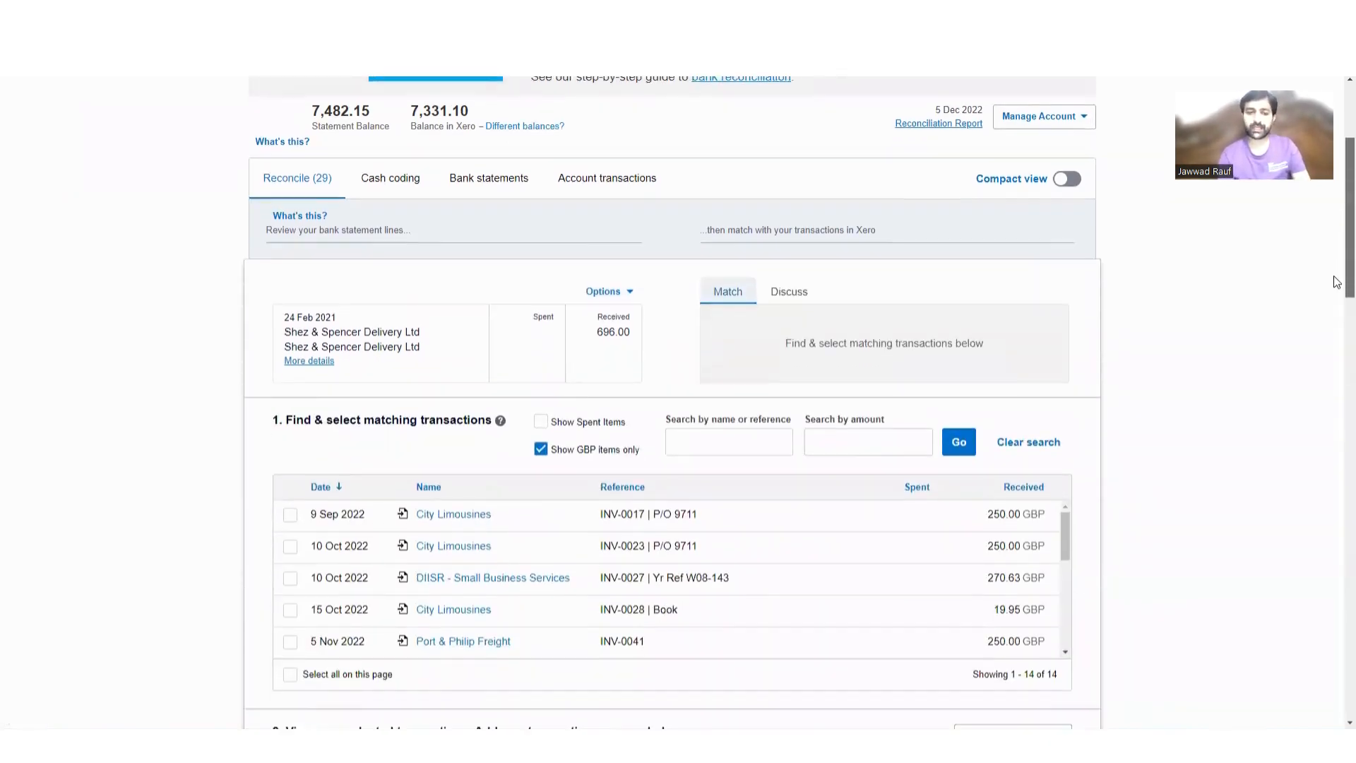
scroll(down, 3)
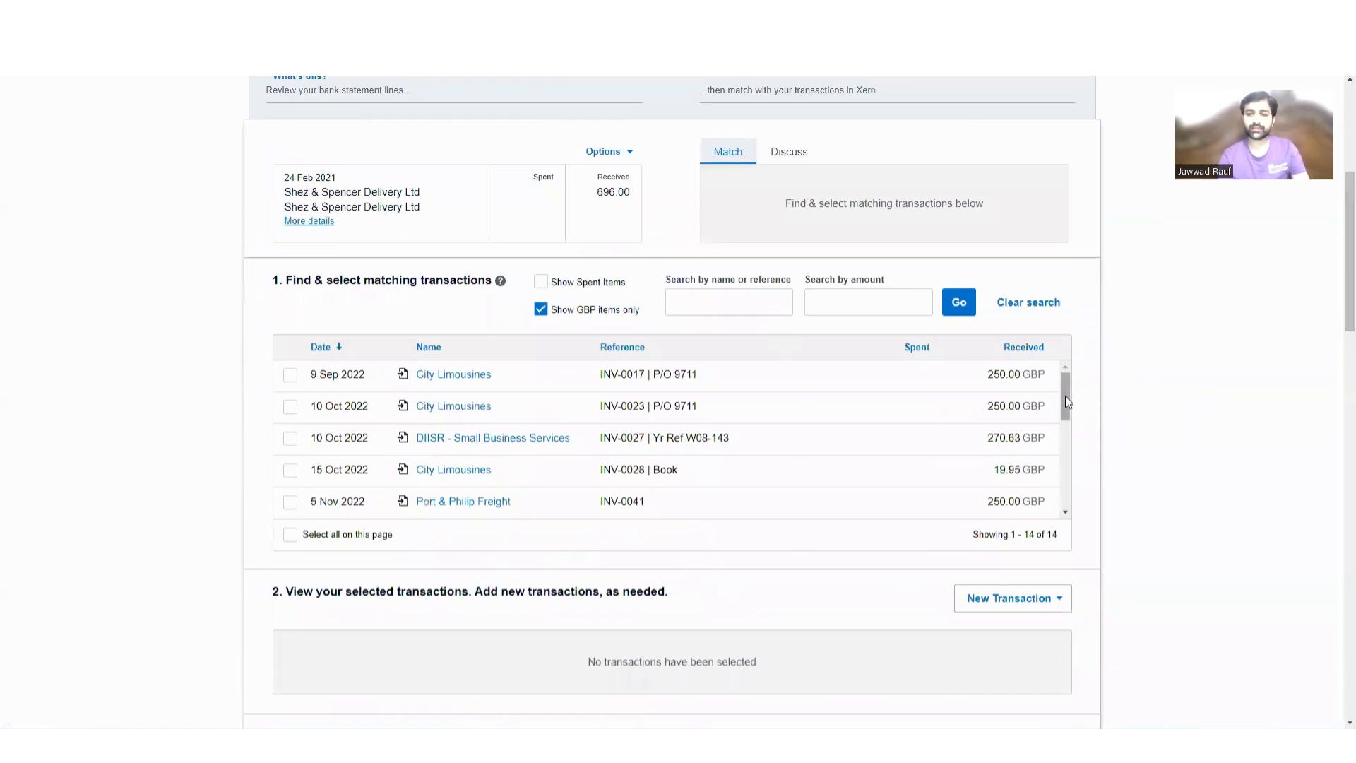
scroll(down, 3)
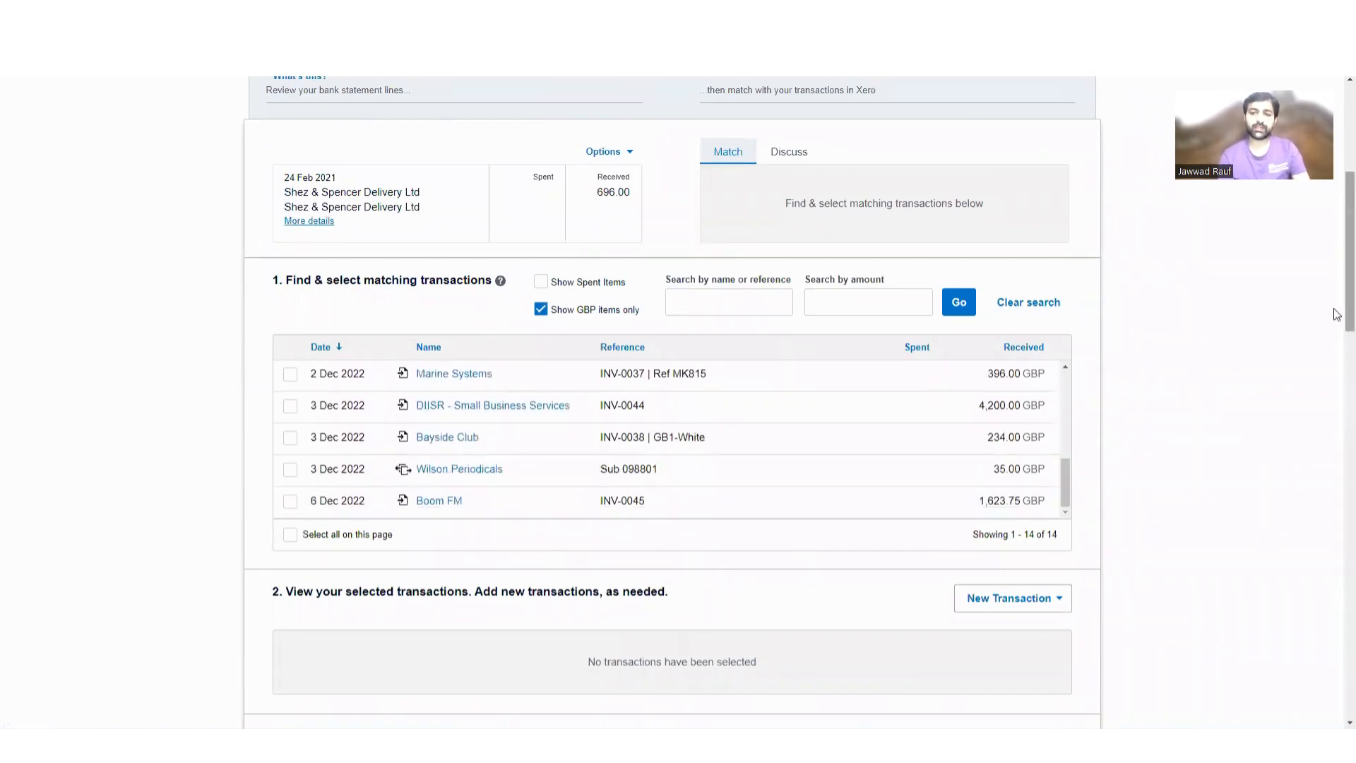
scroll(down, 3)
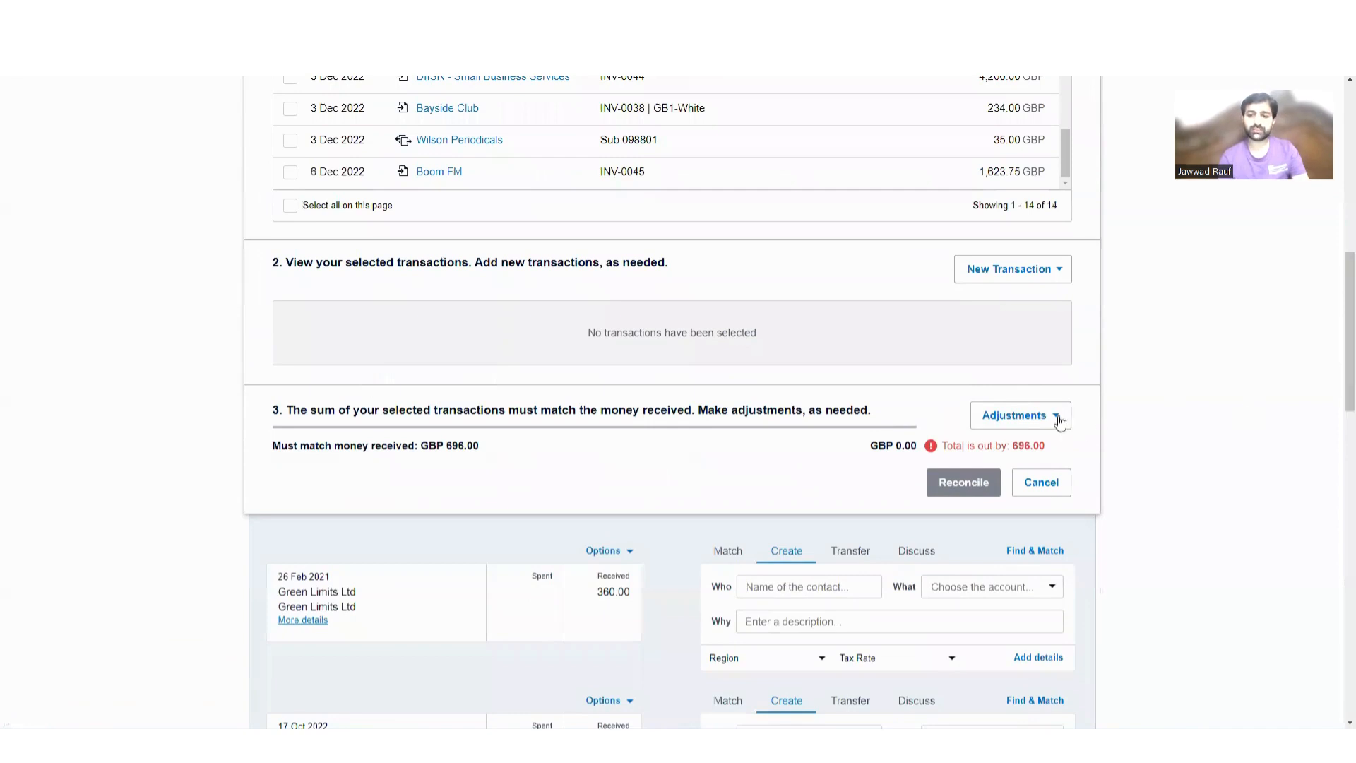
mouse_move(680, 434)
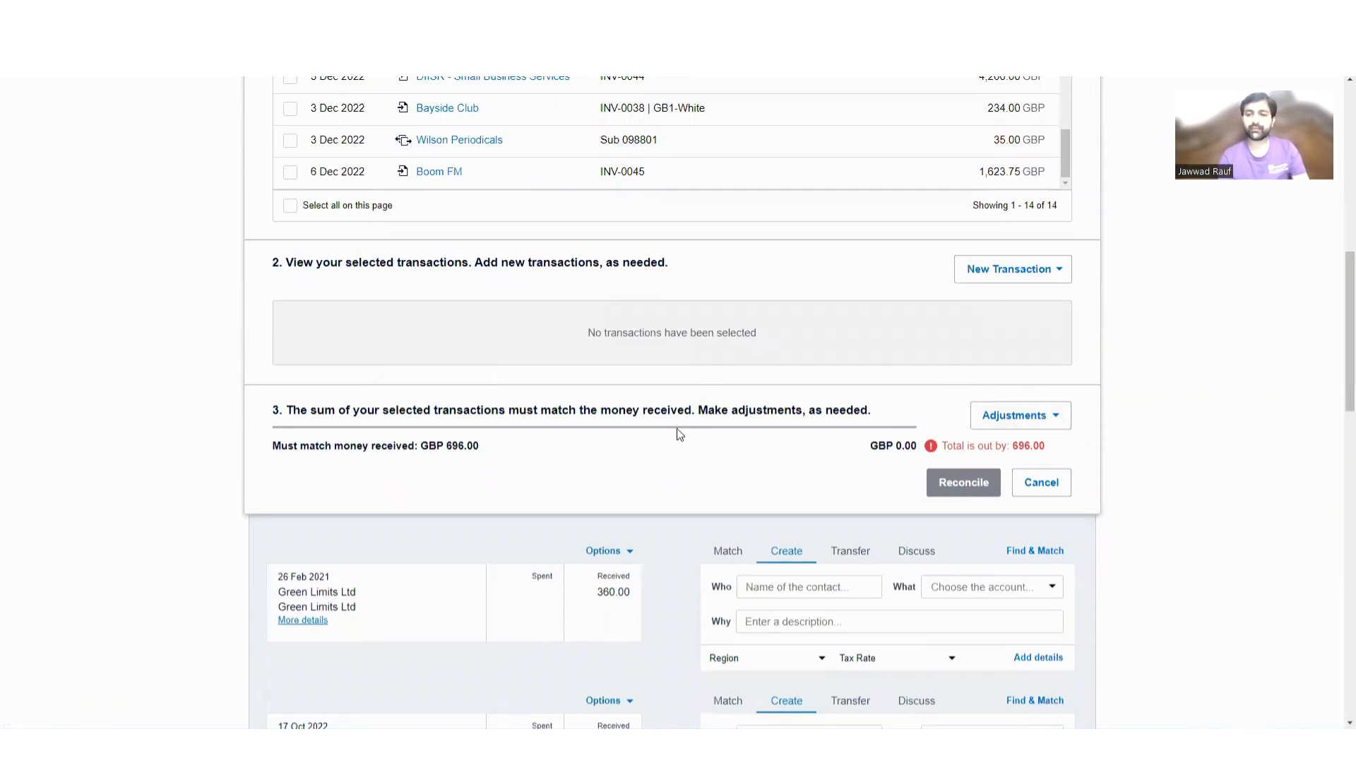
click(1020, 415)
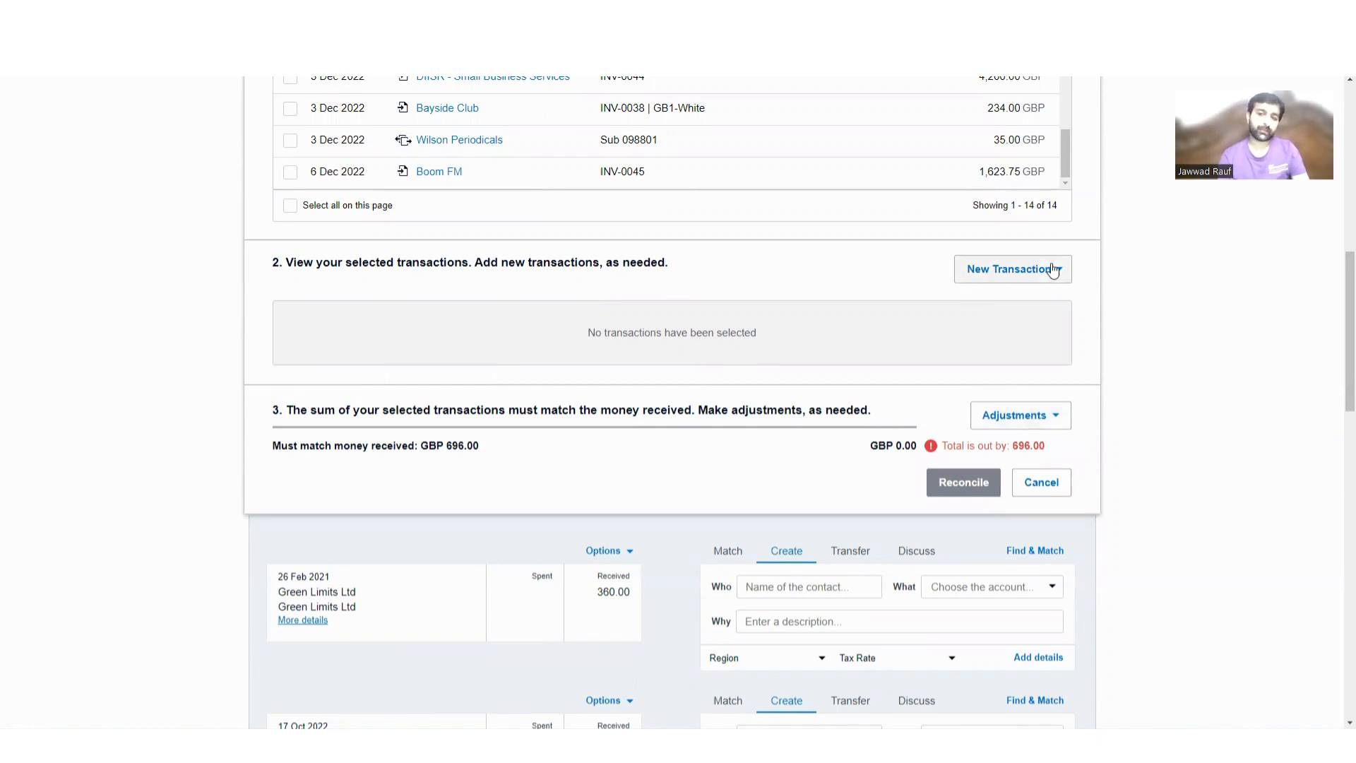
- Start a new Receive Money transaction prefilled for Shez & Spencer Delivery Ltd, 696.00 on 24 Feb 2021
click(1012, 268)
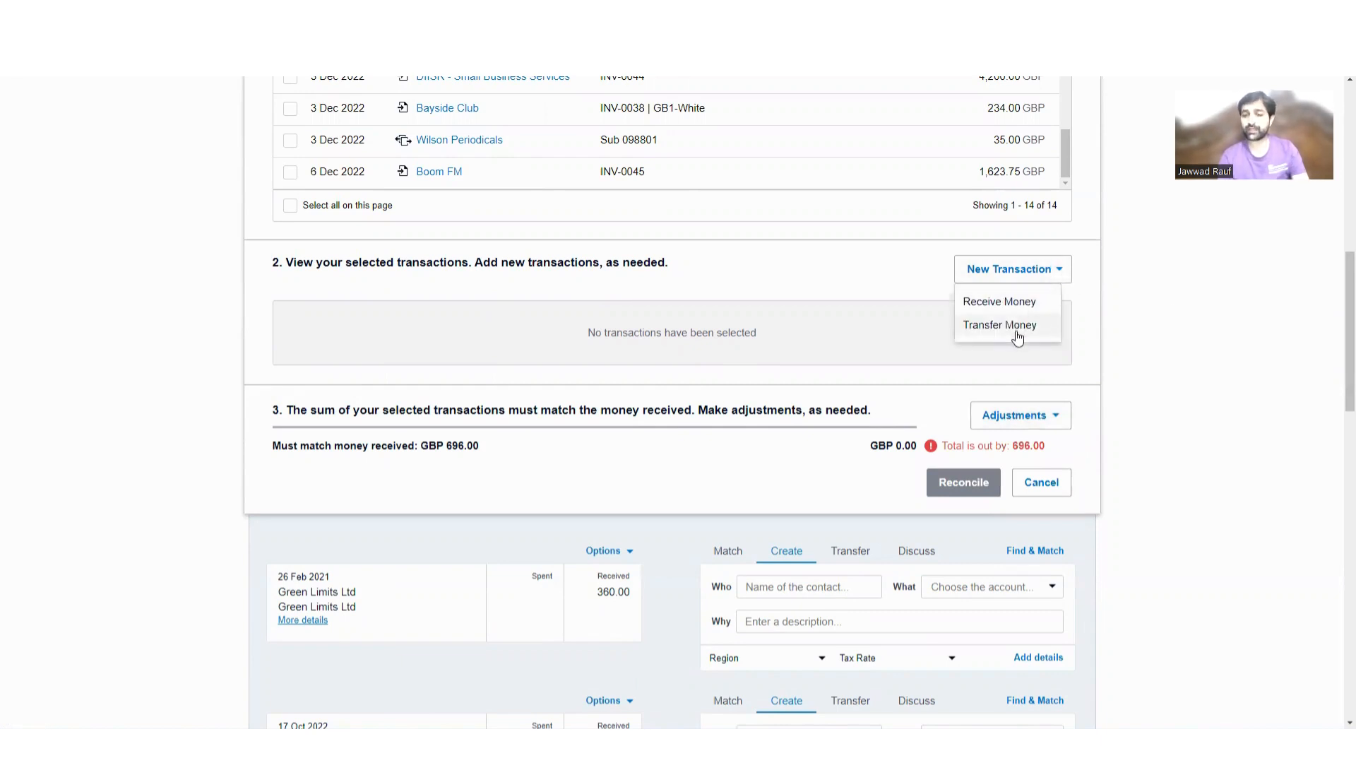
mouse_move(999, 300)
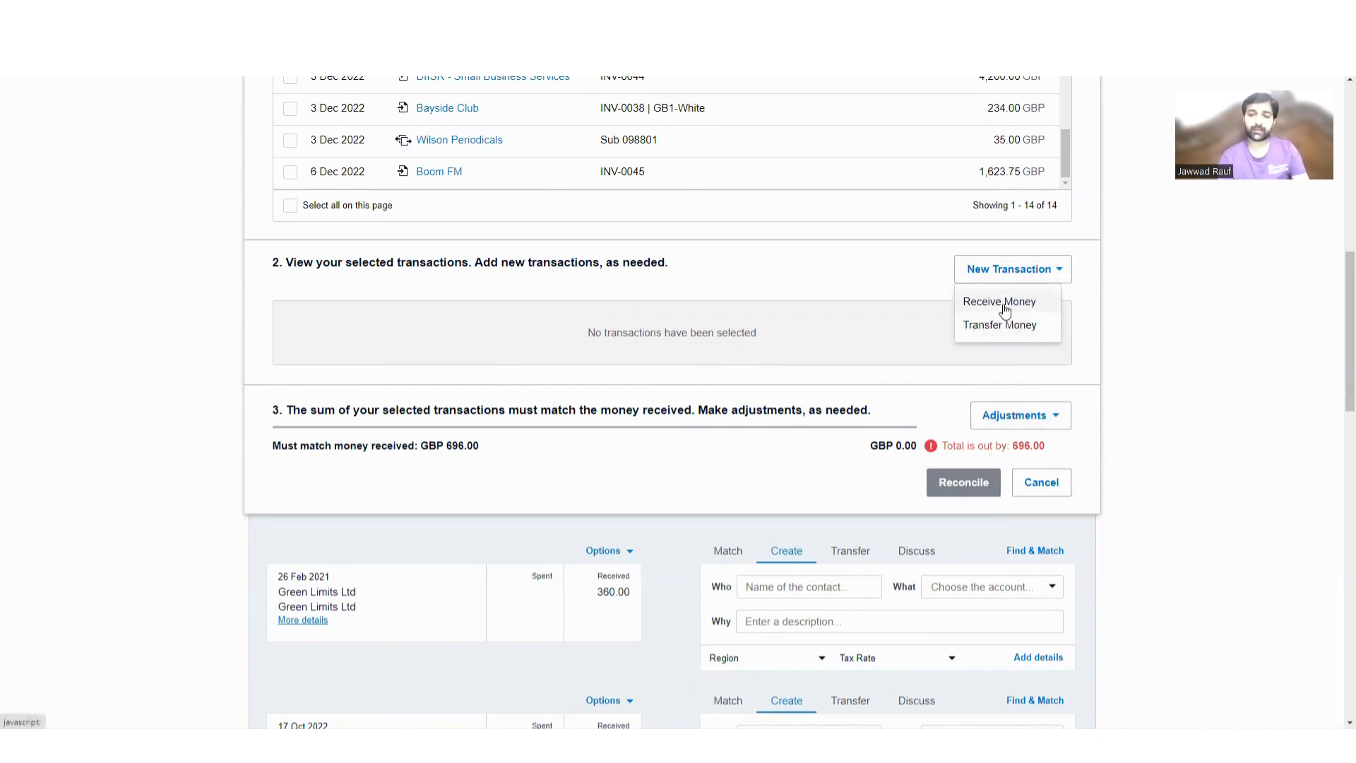
click(998, 301)
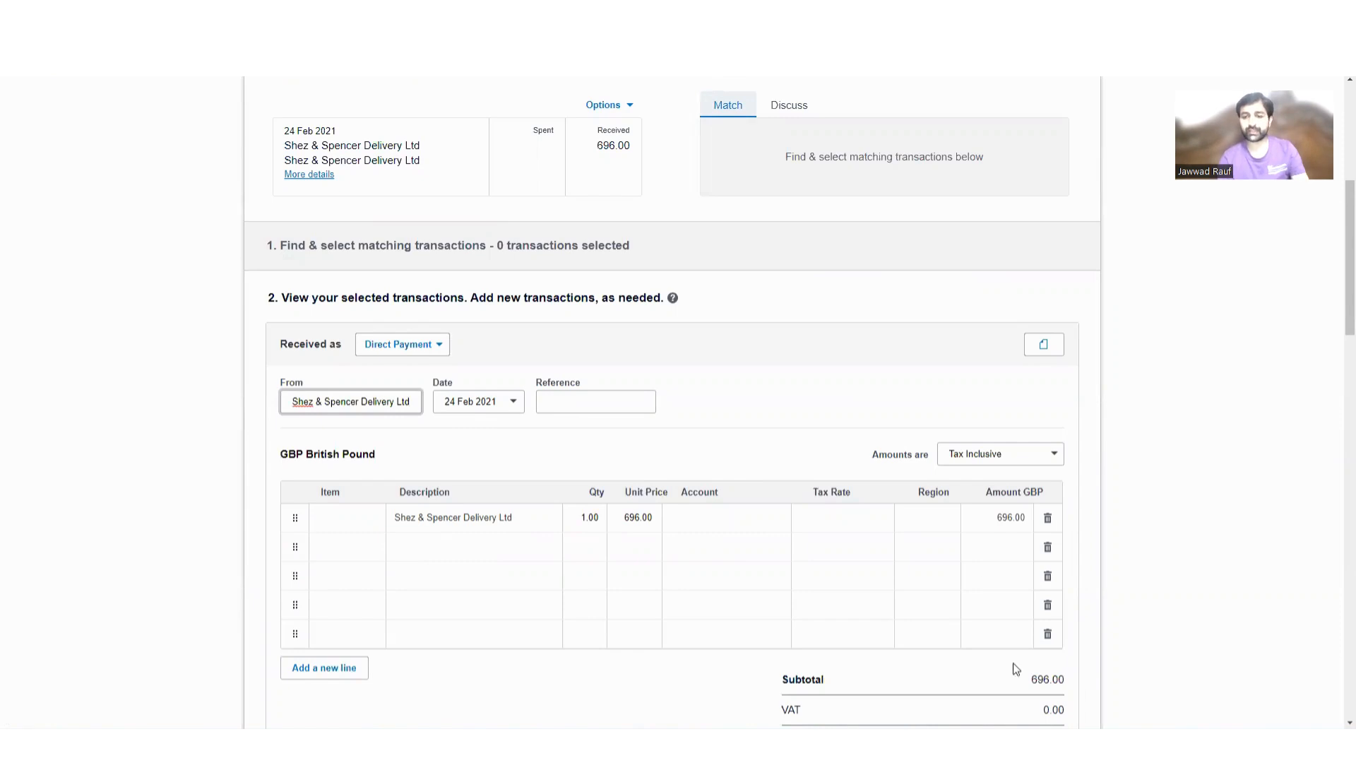
scroll(down, 3)
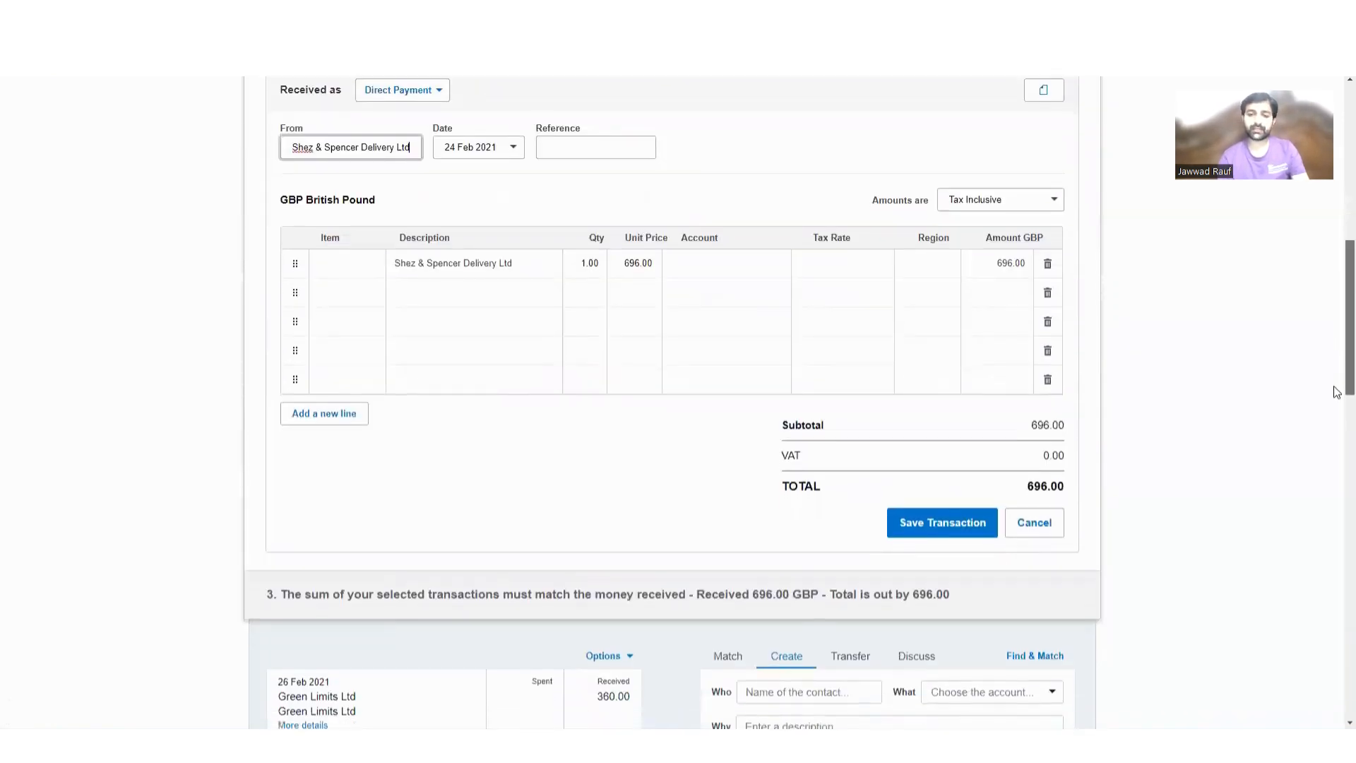
scroll(down, 3)
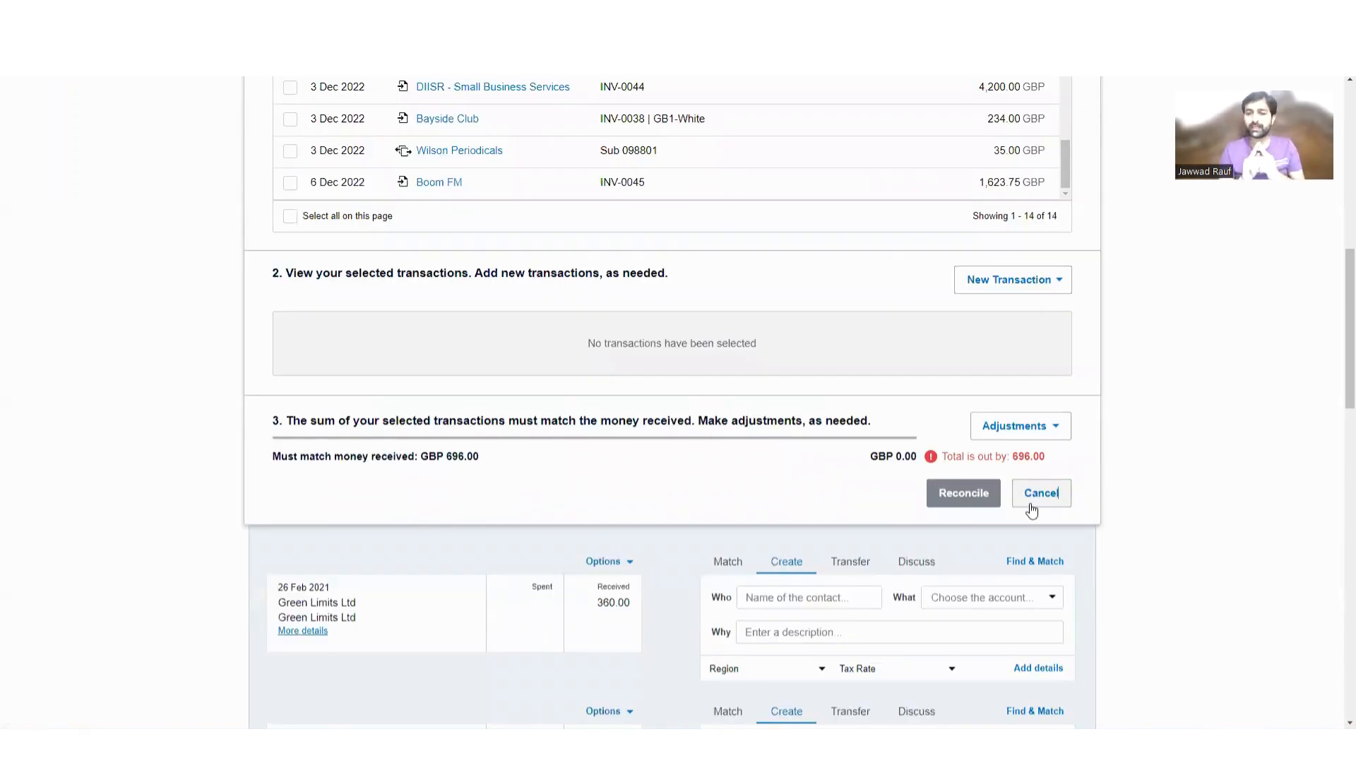
mouse_move(813, 299)
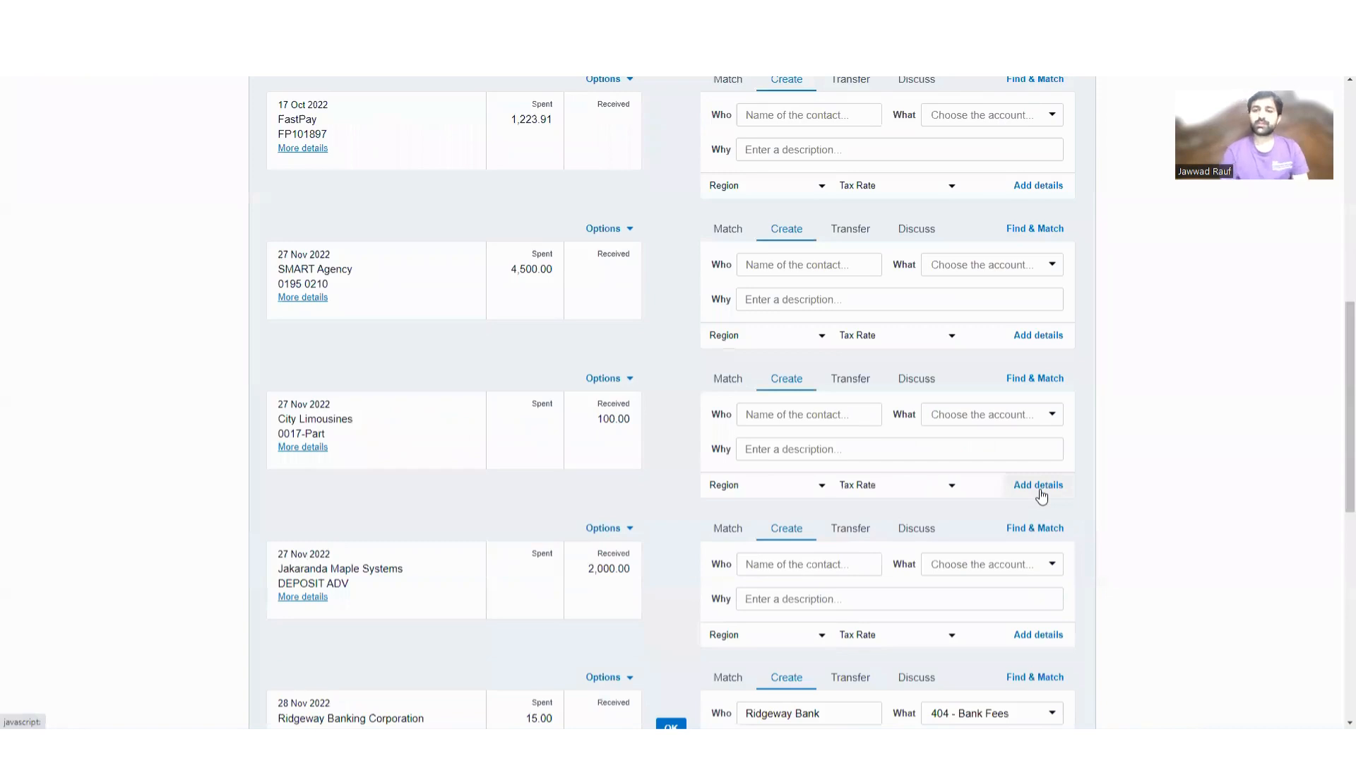
- Return to the reconcile list with the 696.00 Shez & Spencer line still unmatched
scroll(down, 3)
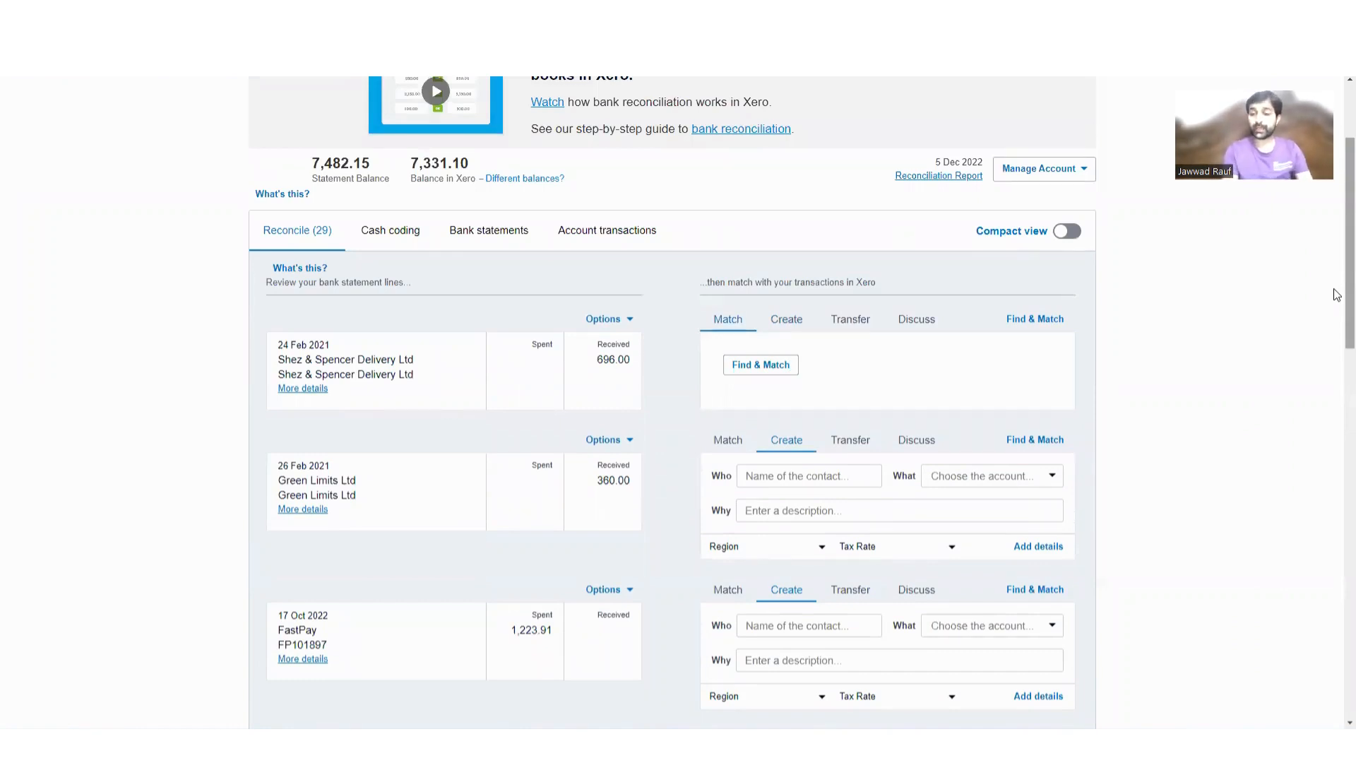
- Reconcile the 15.00 Ridgeway Banking Corporation fee coded to 404 Bank Fees
scroll(down, 3)
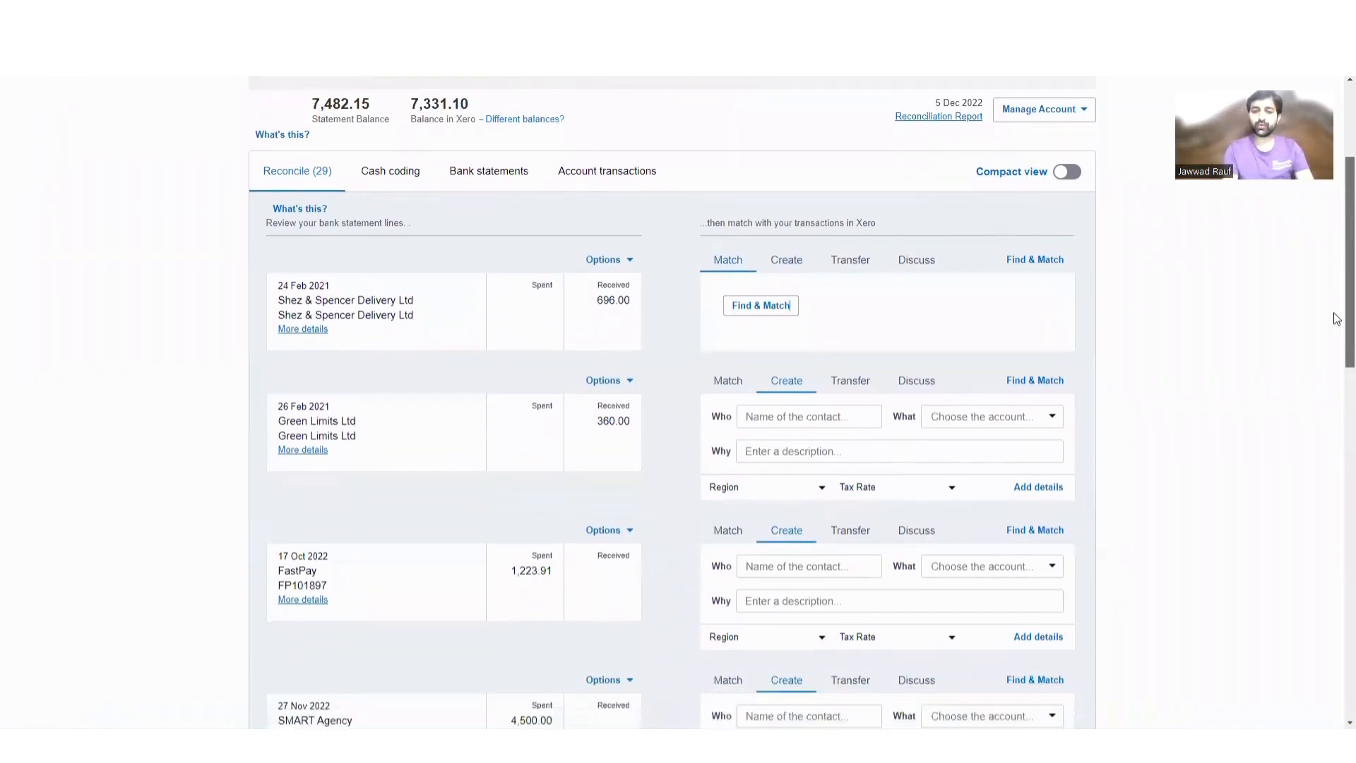
scroll(down, 3)
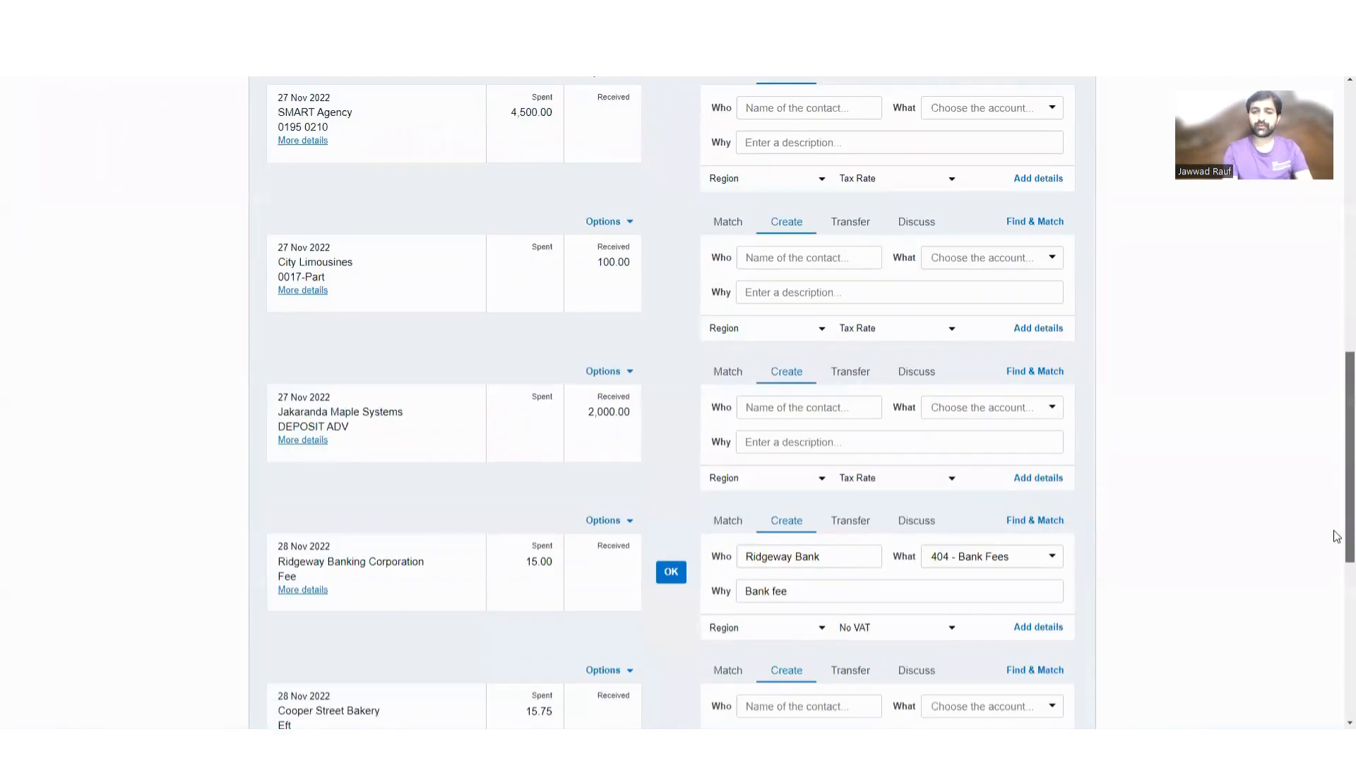
scroll(down, 3)
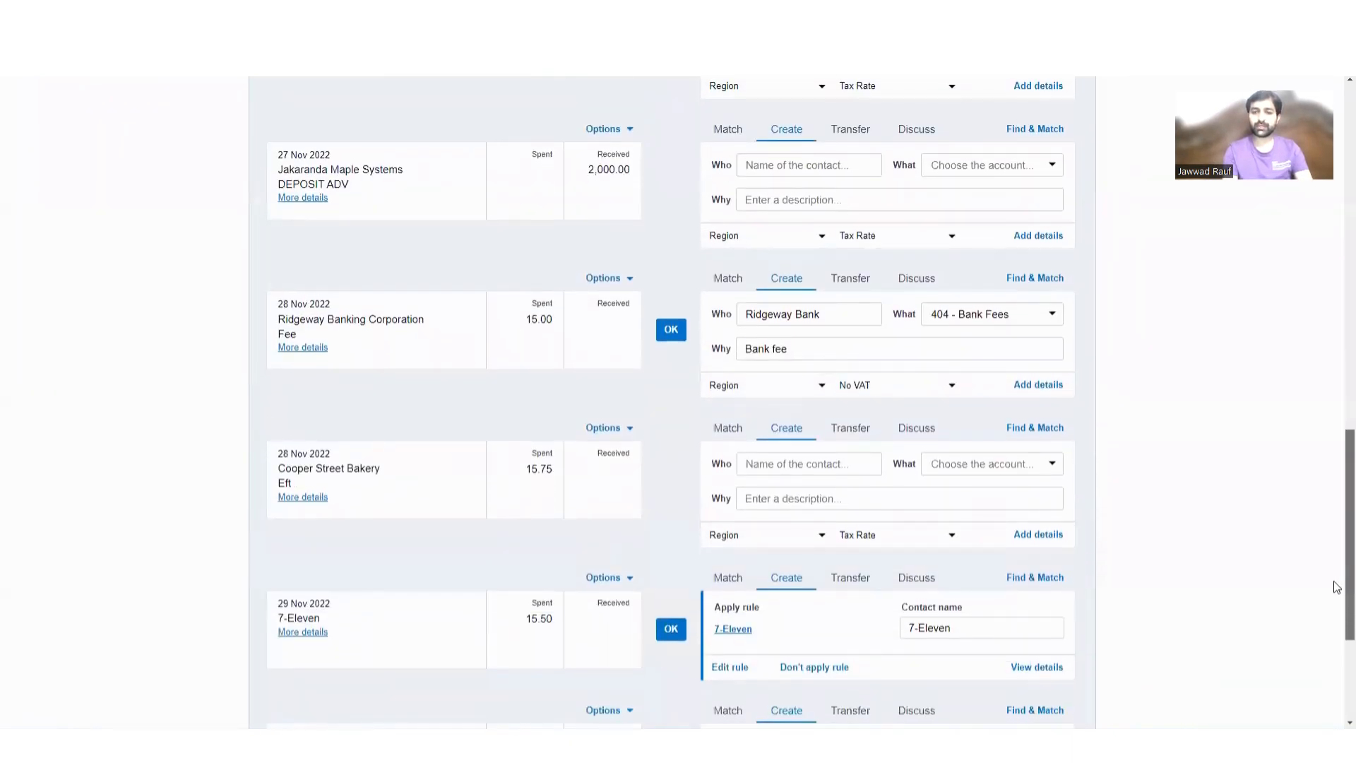
scroll(down, 3)
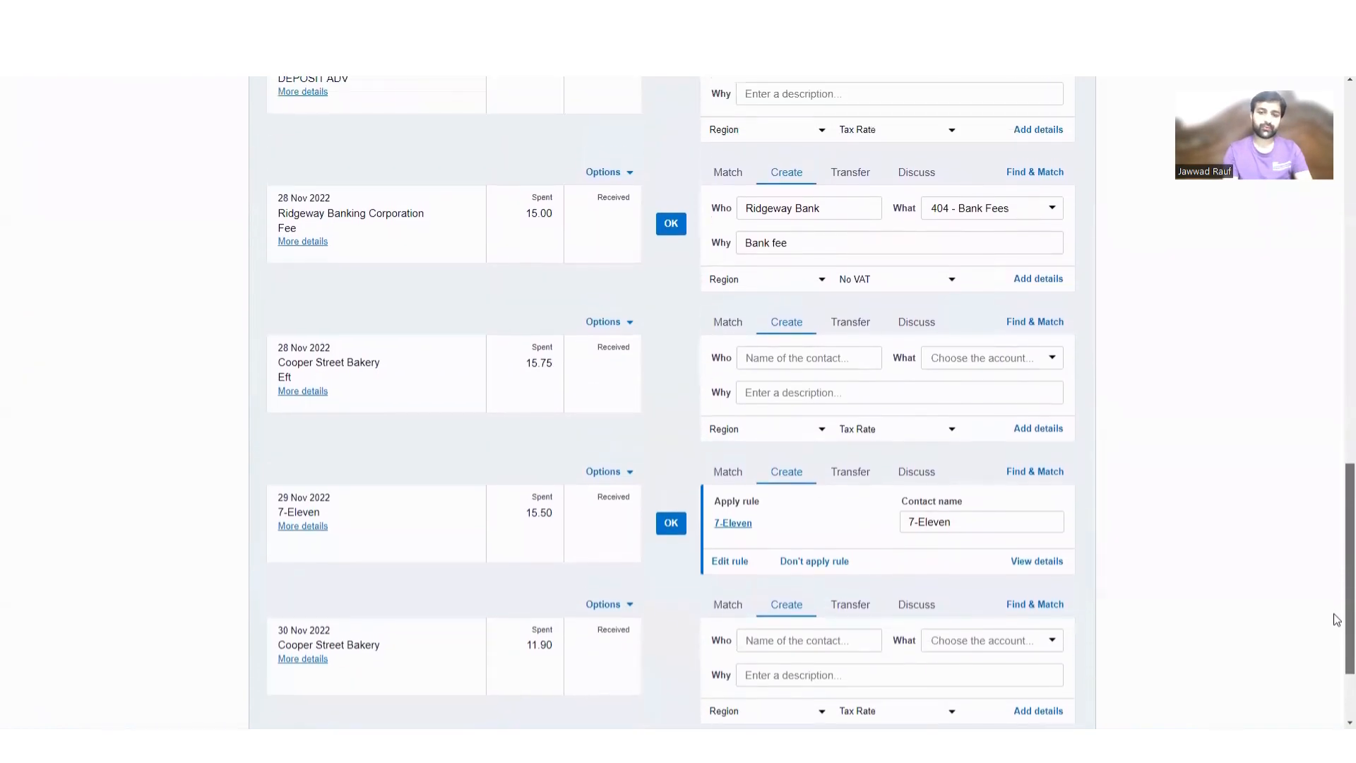
scroll(down, 3)
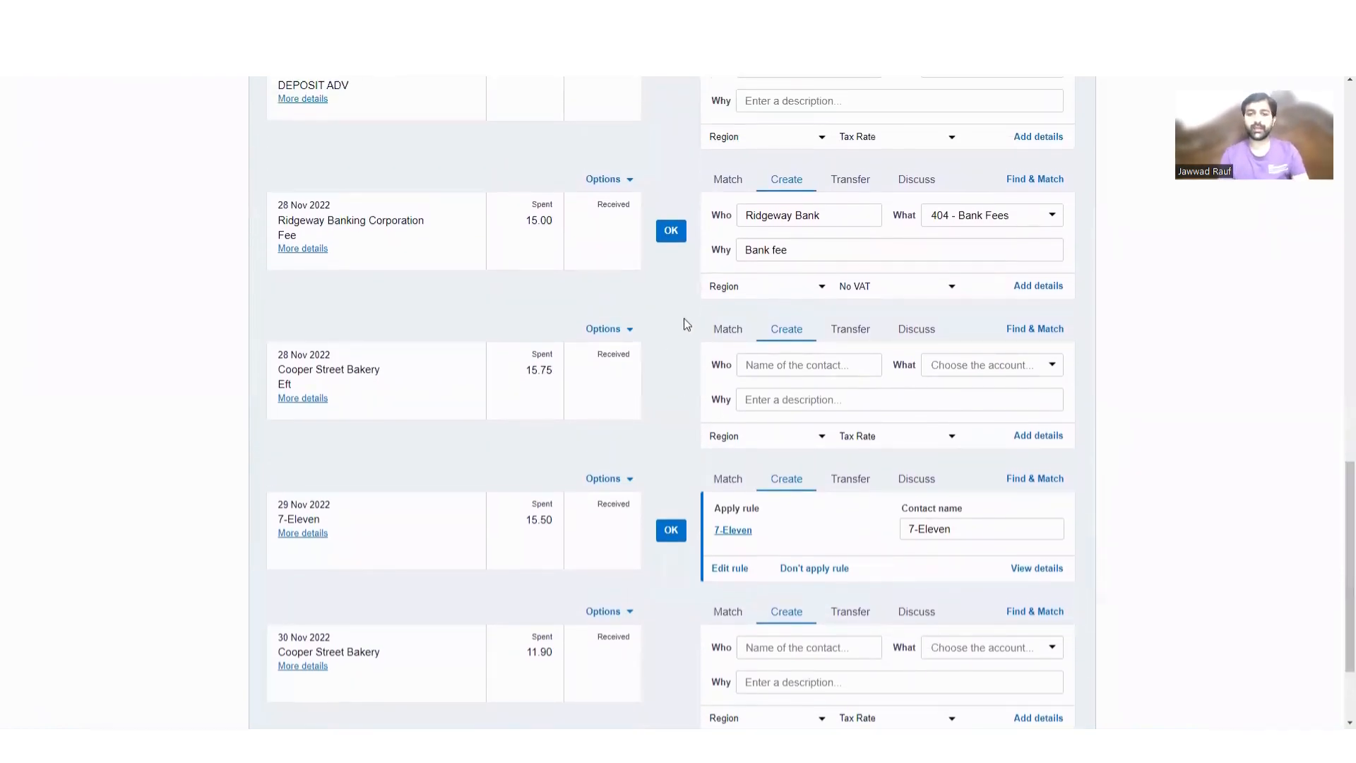
mouse_move(387, 253)
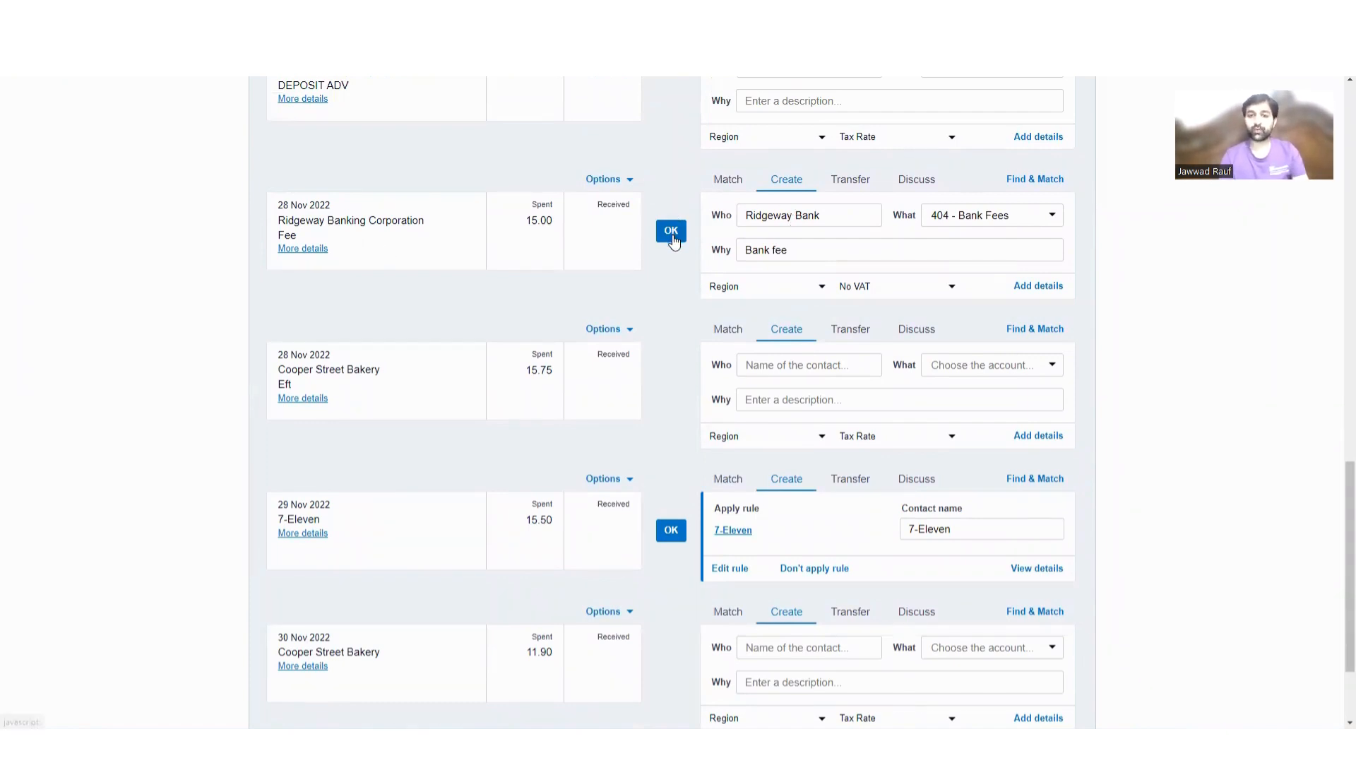
click(670, 230)
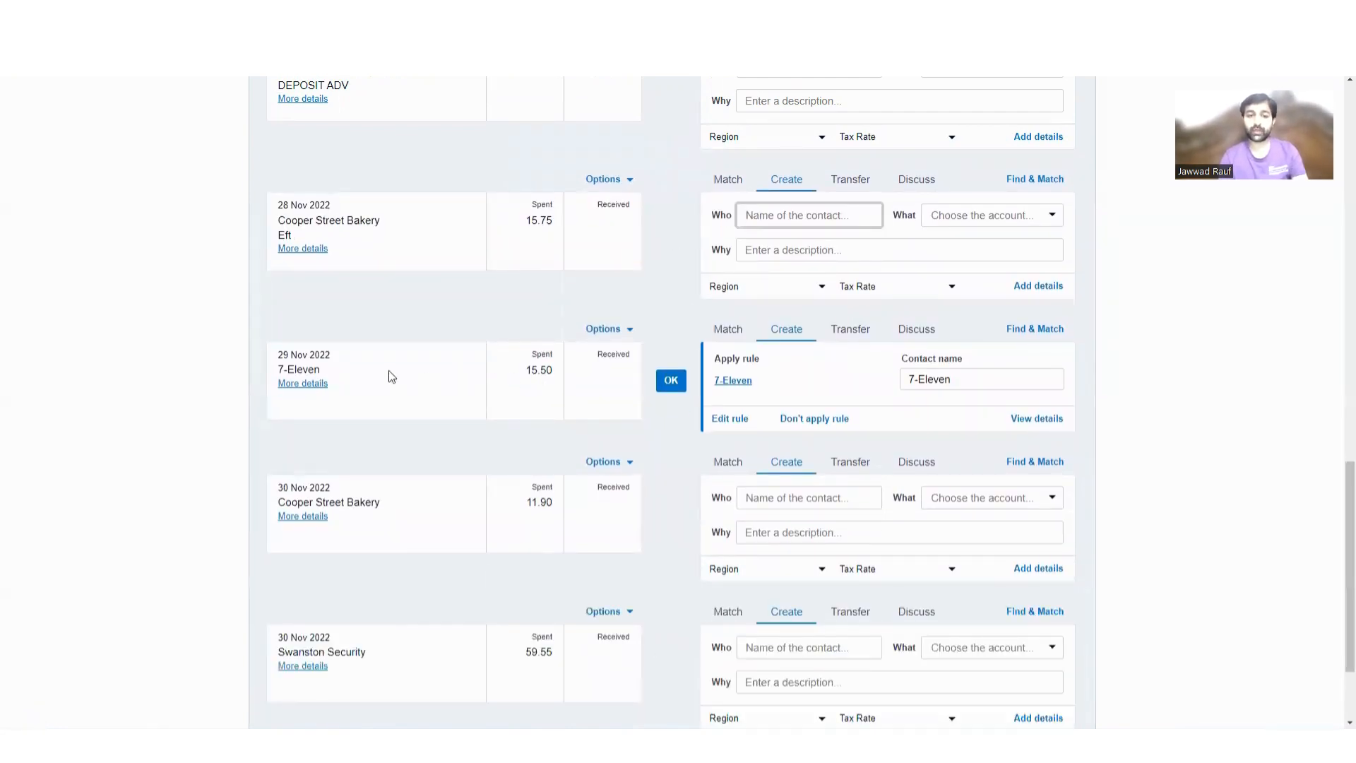
click(302, 383)
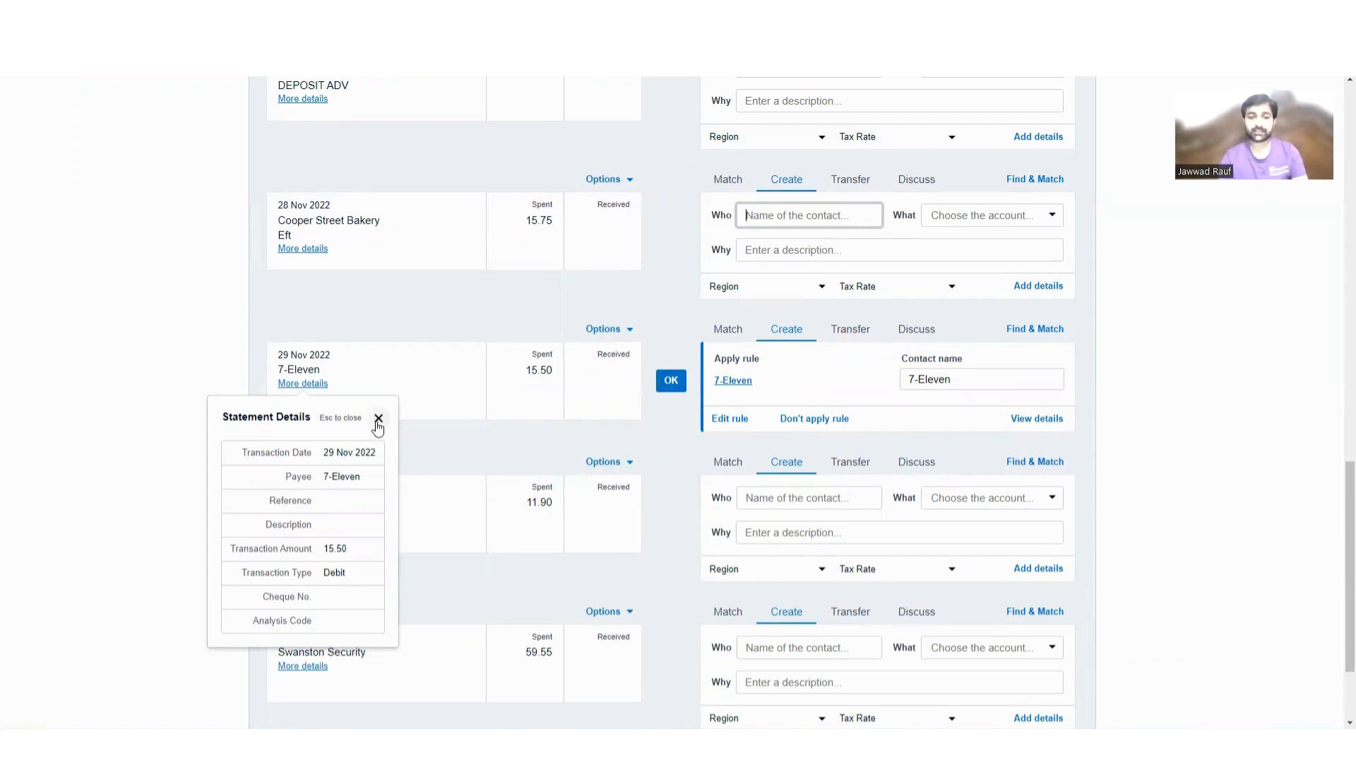
click(377, 421)
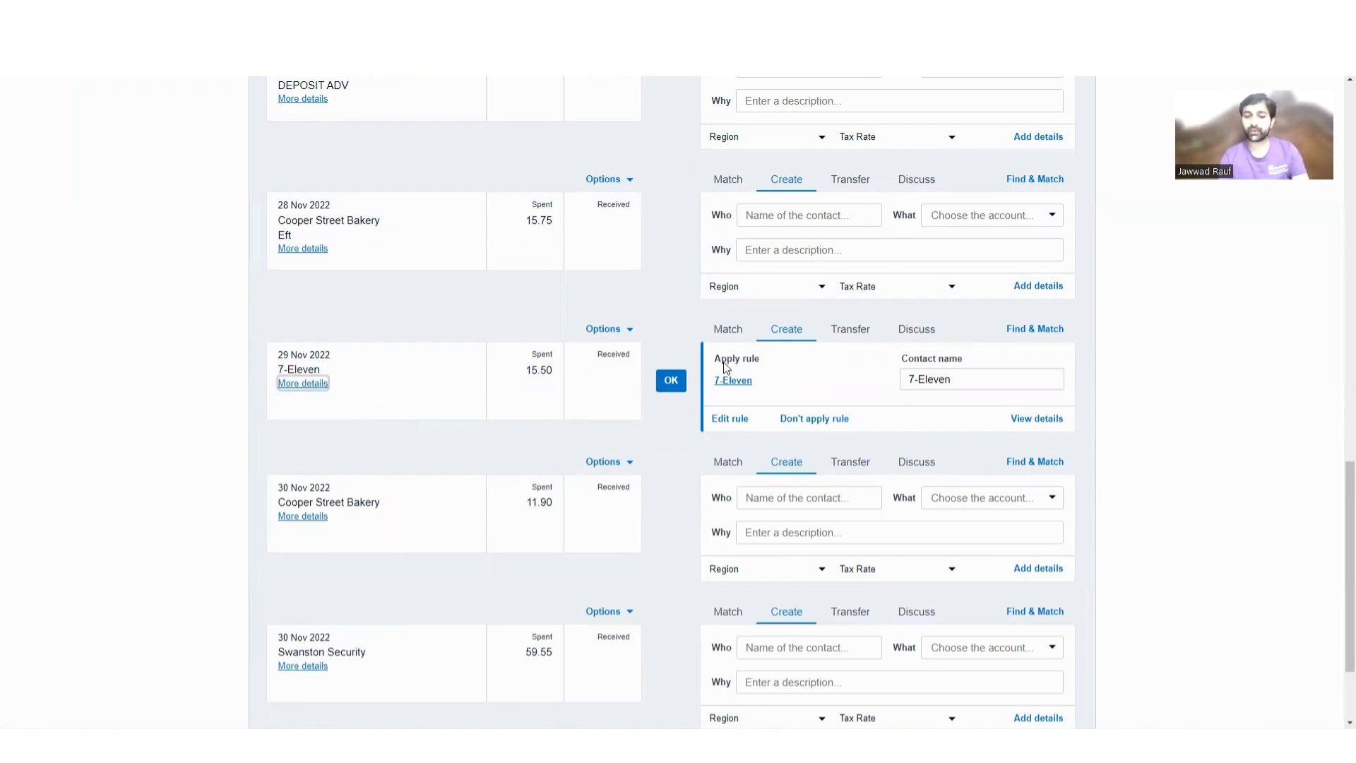
mouse_move(751, 369)
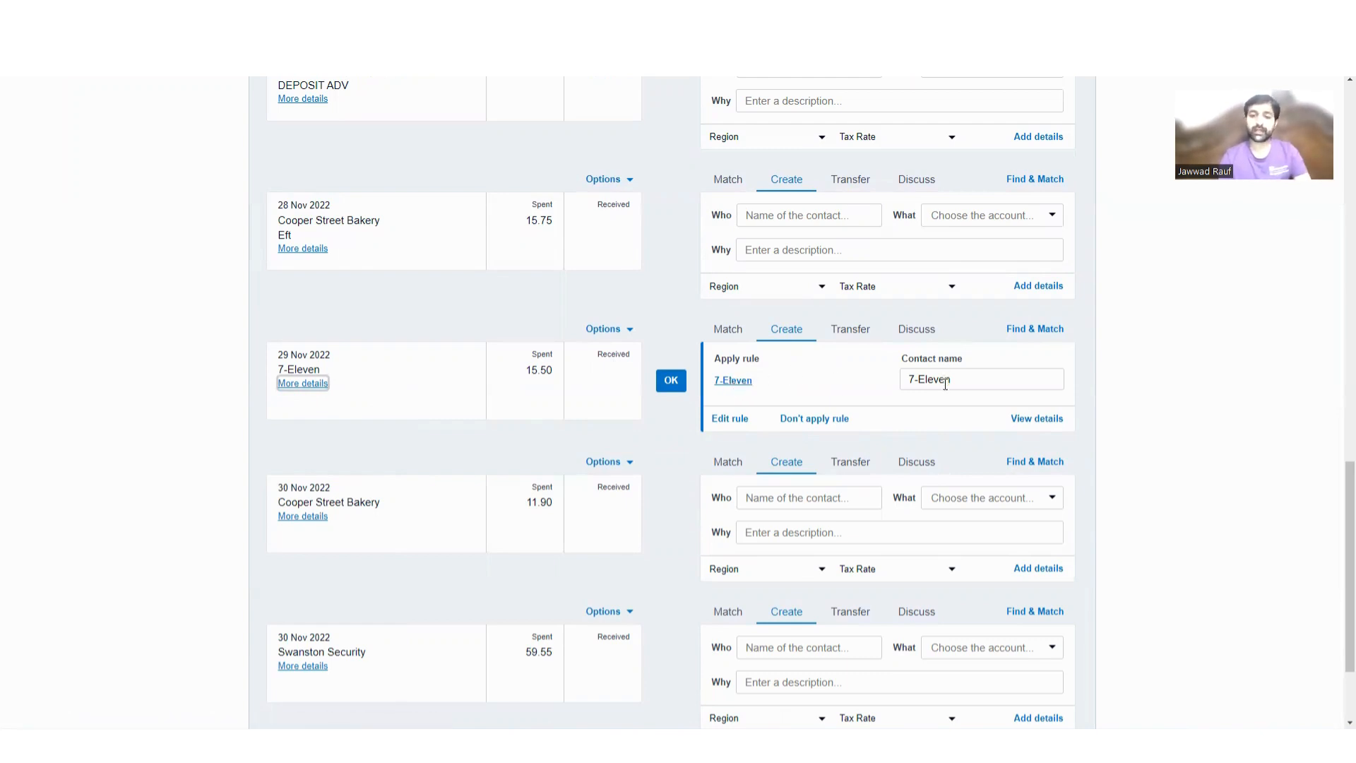
- Save the rule-created 15.50 direct payment to 7-Eleven, Misc corner store, 429 General Expenses at 20% VAT
click(727, 353)
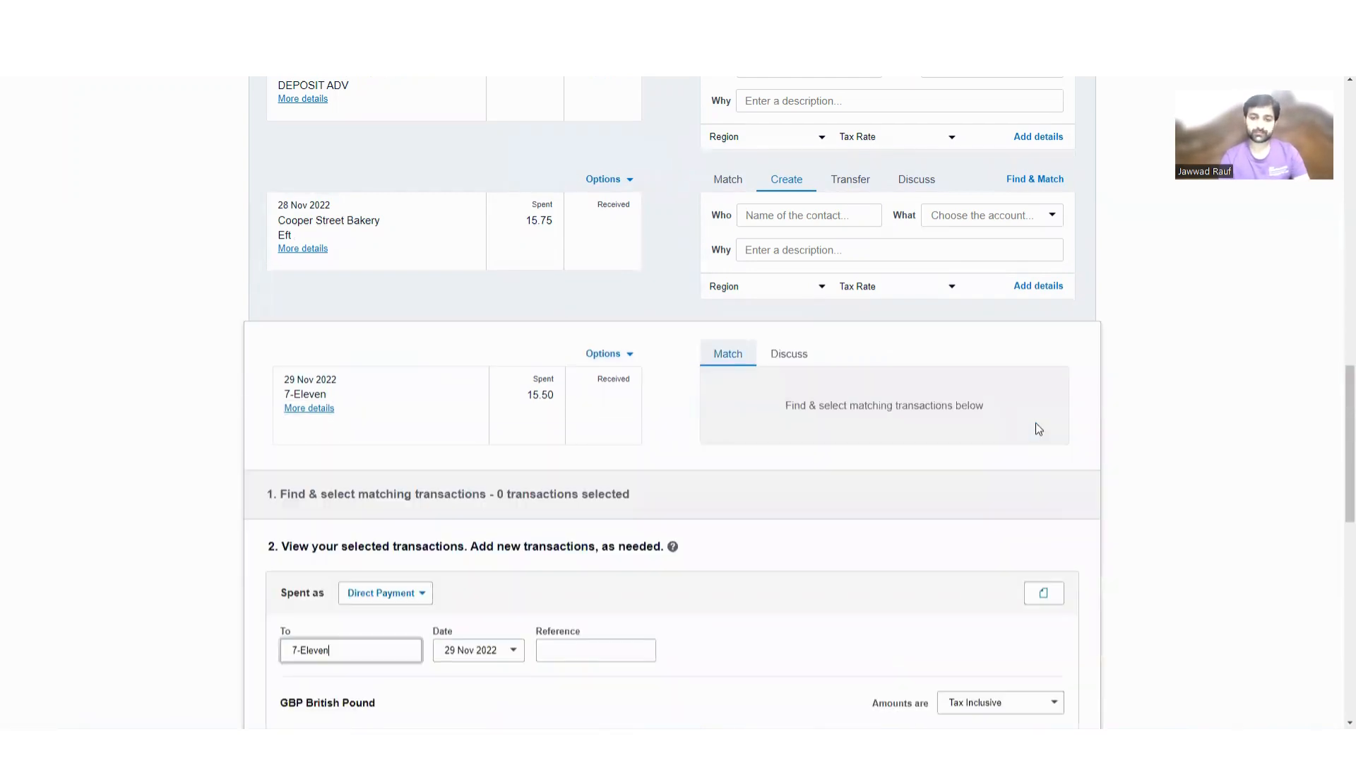
mouse_move(1337, 421)
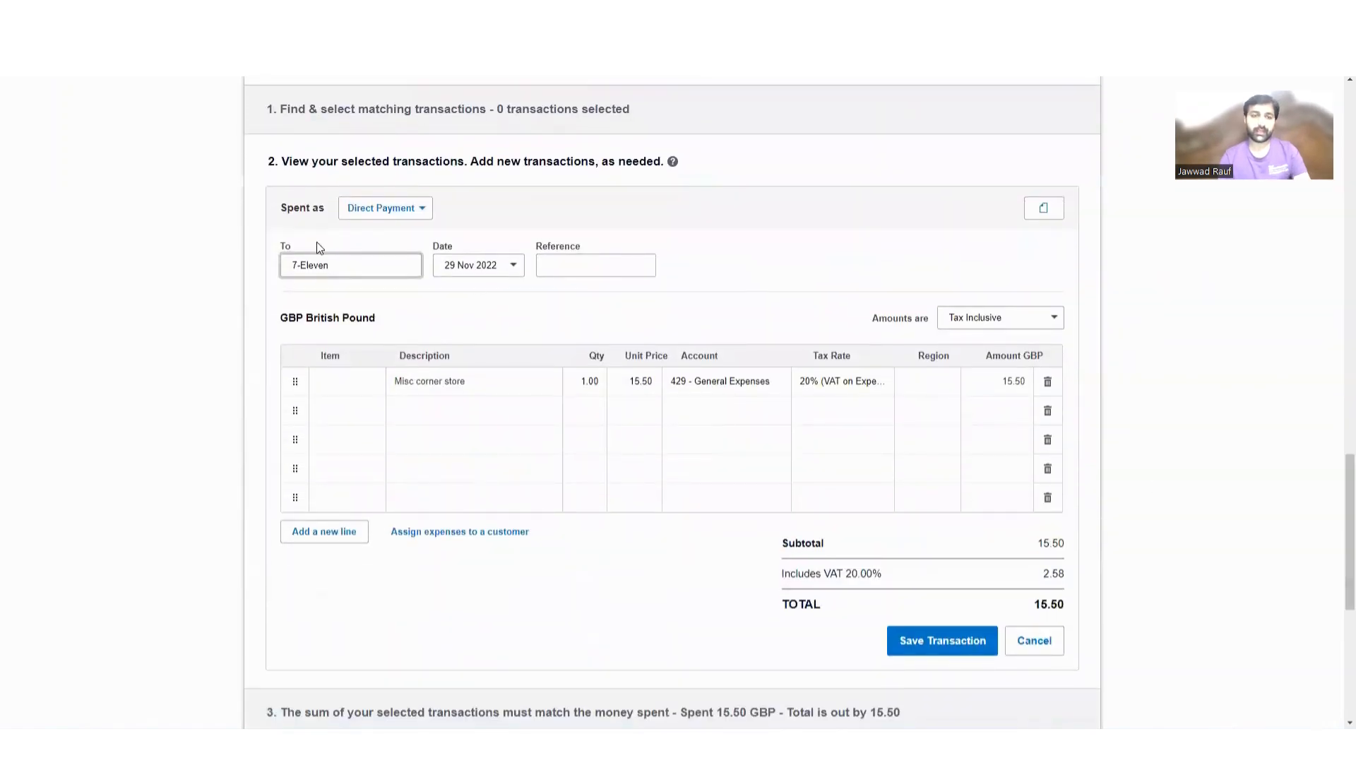
mouse_move(325, 432)
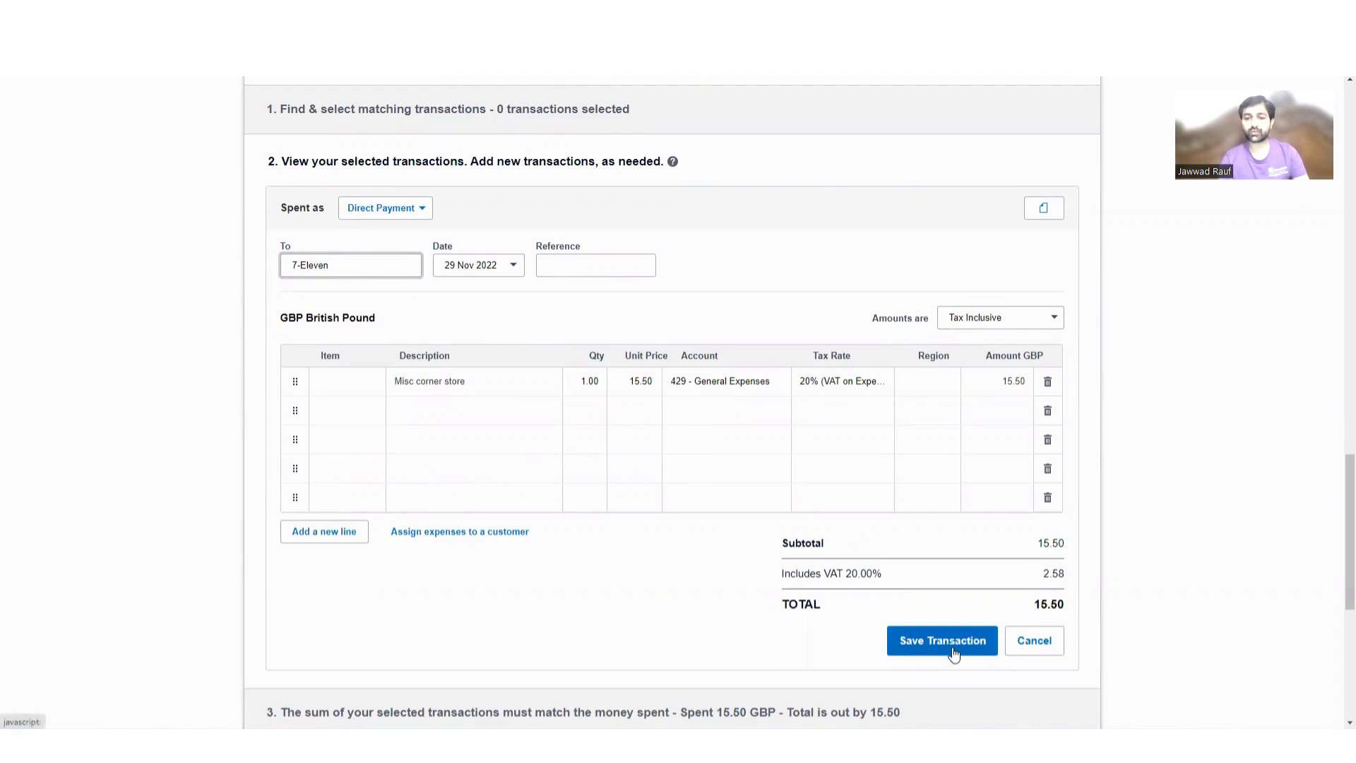
click(943, 640)
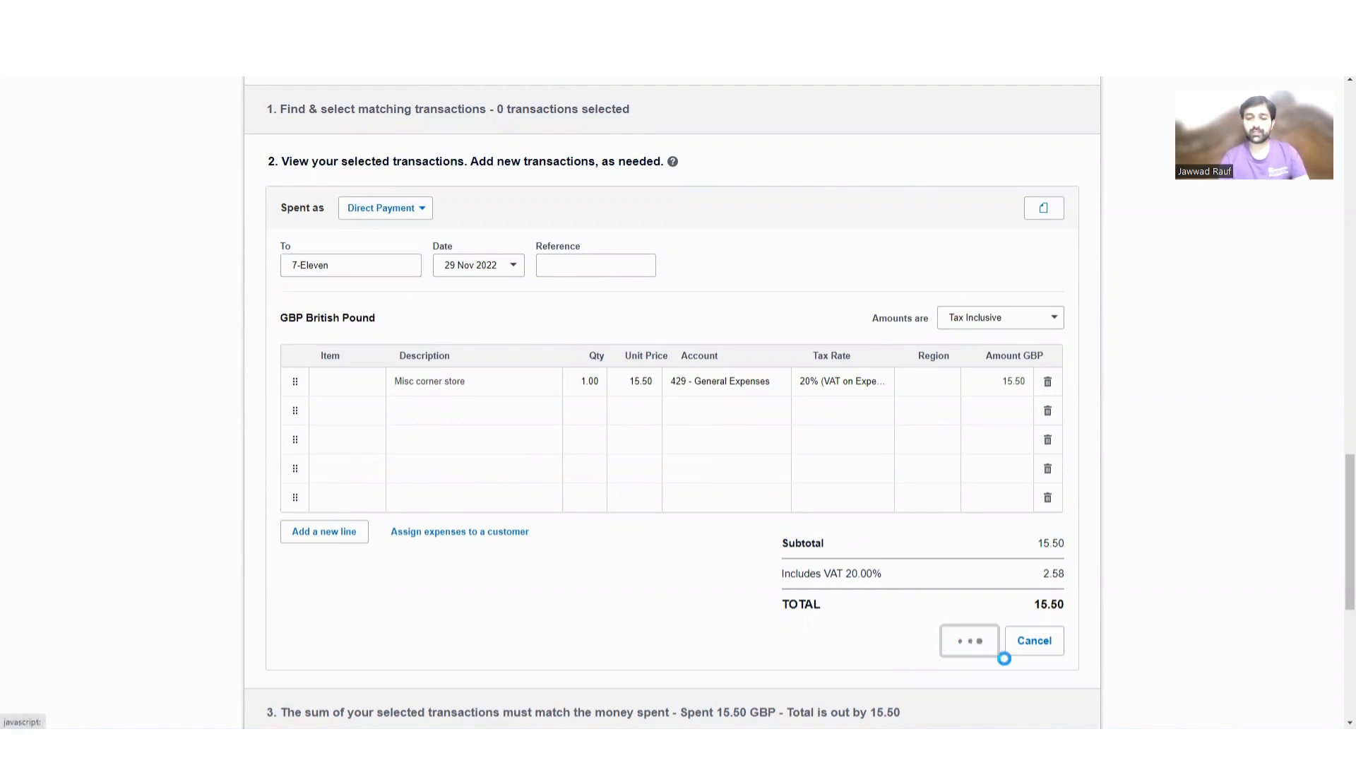